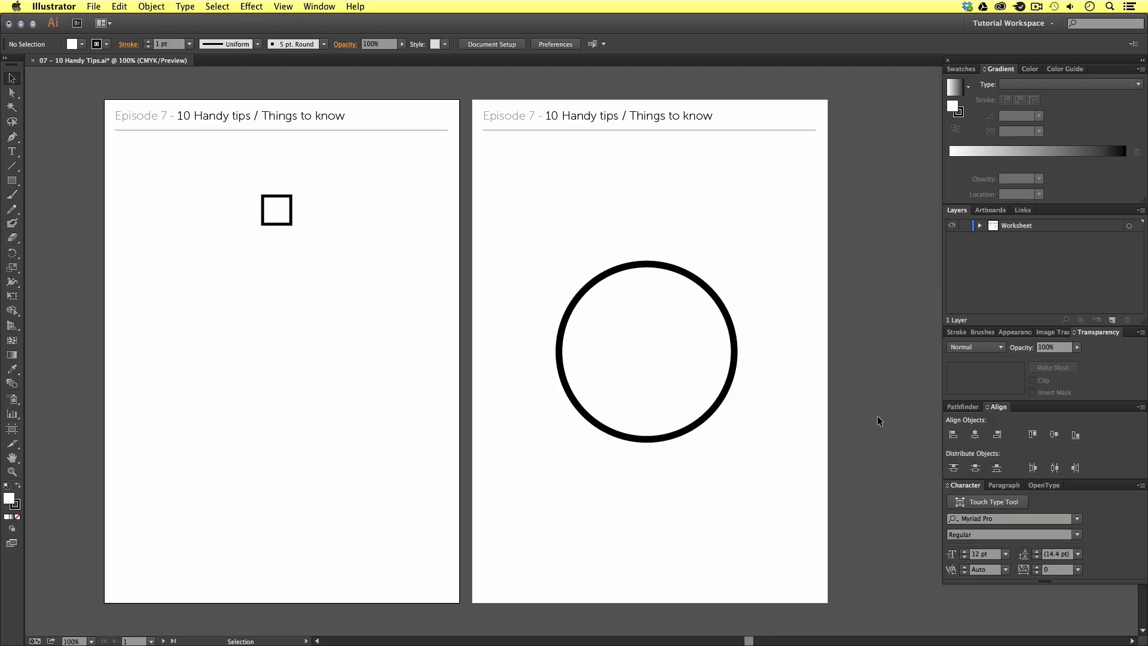
mouse_move(879, 396)
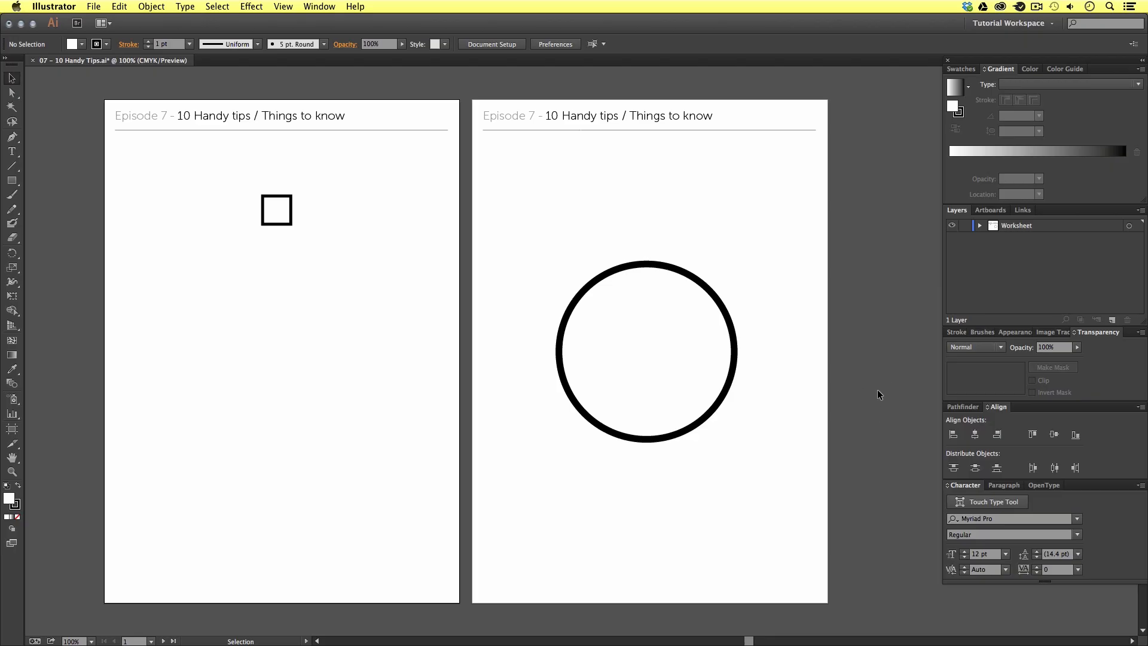
mouse_move(832, 375)
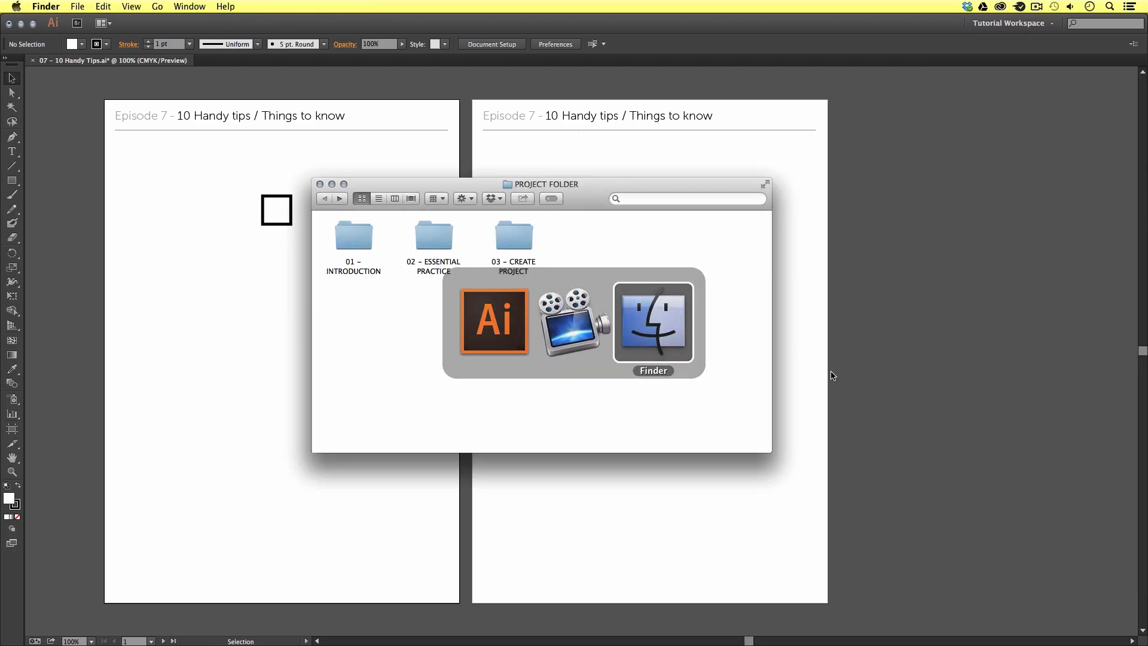
Step: Browse through 01 – INTRODUCTION and 07 – 10 HANDY TIPS into the 01 – CC folder
double_click(353, 236)
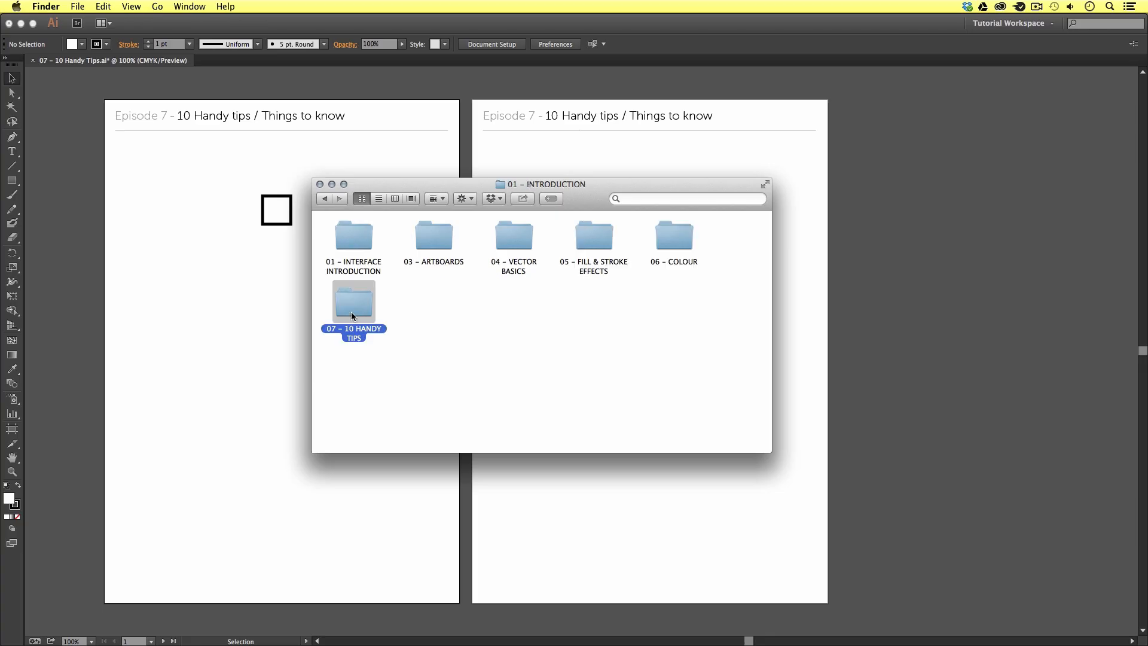
double_click(354, 300)
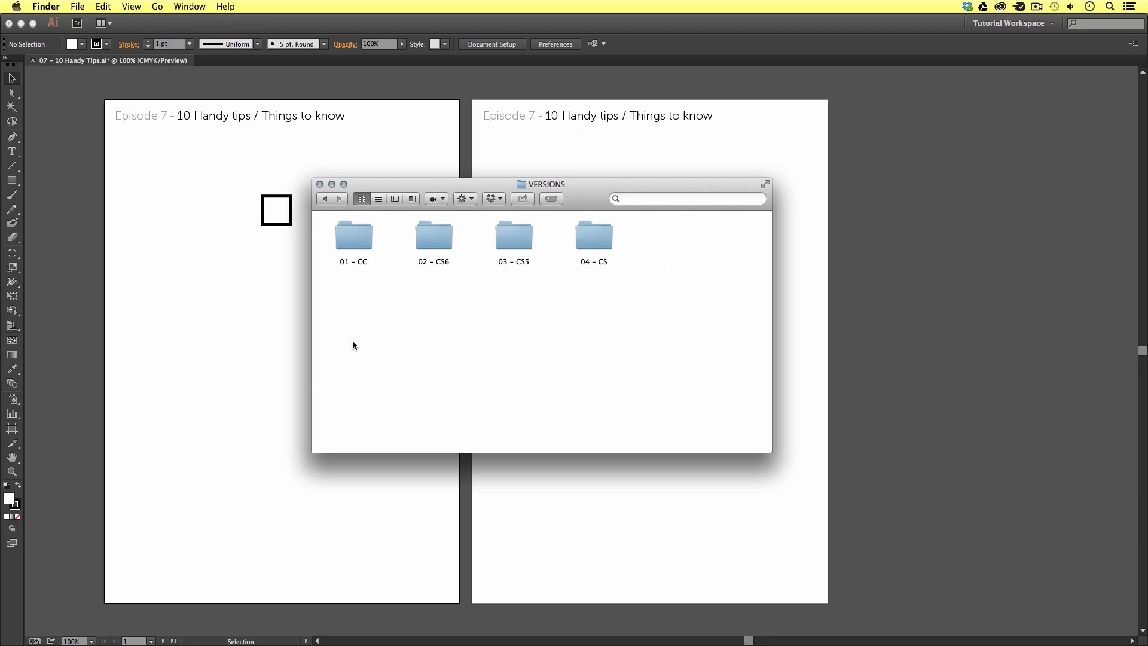
left_click(353, 234)
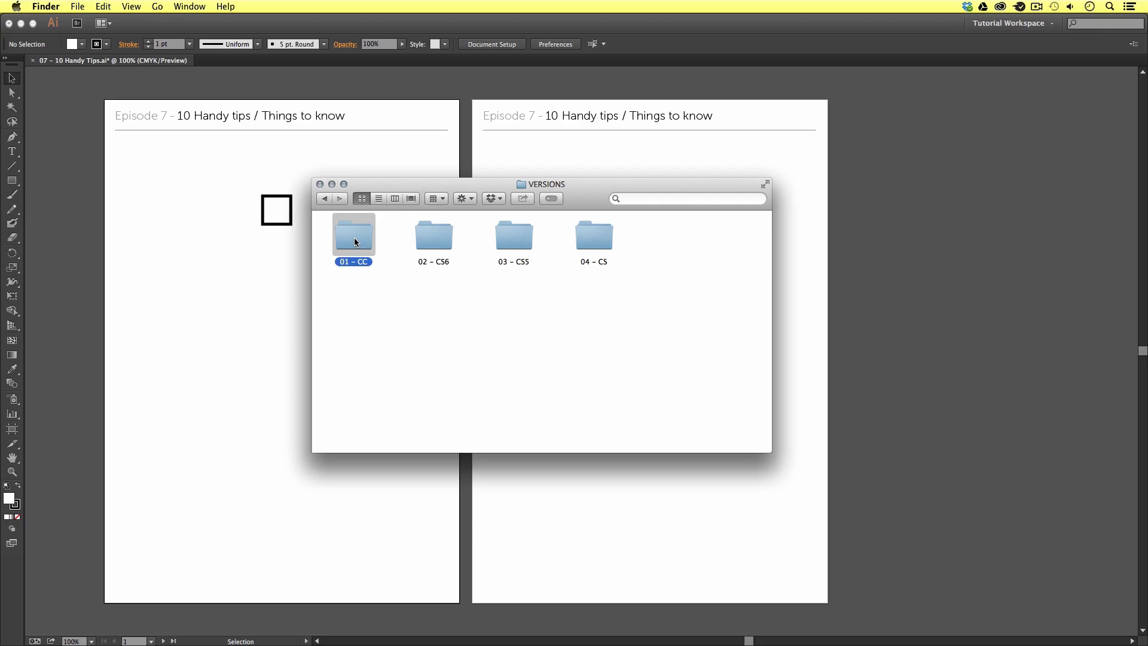
double_click(354, 234)
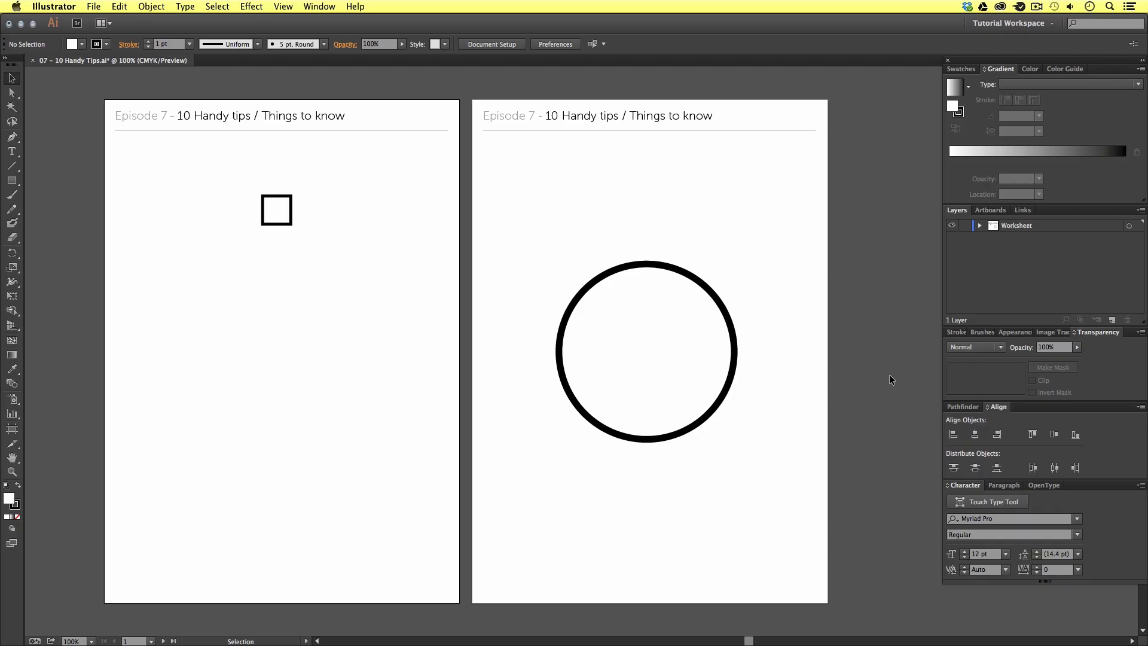
mouse_move(879, 363)
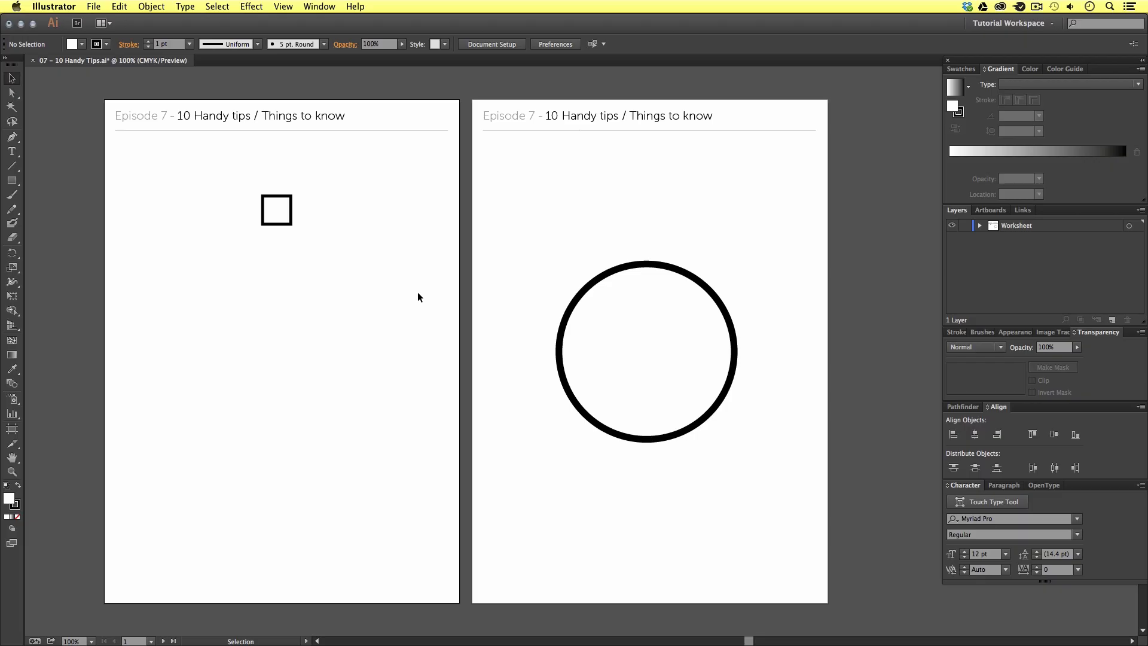
left_click(12, 471)
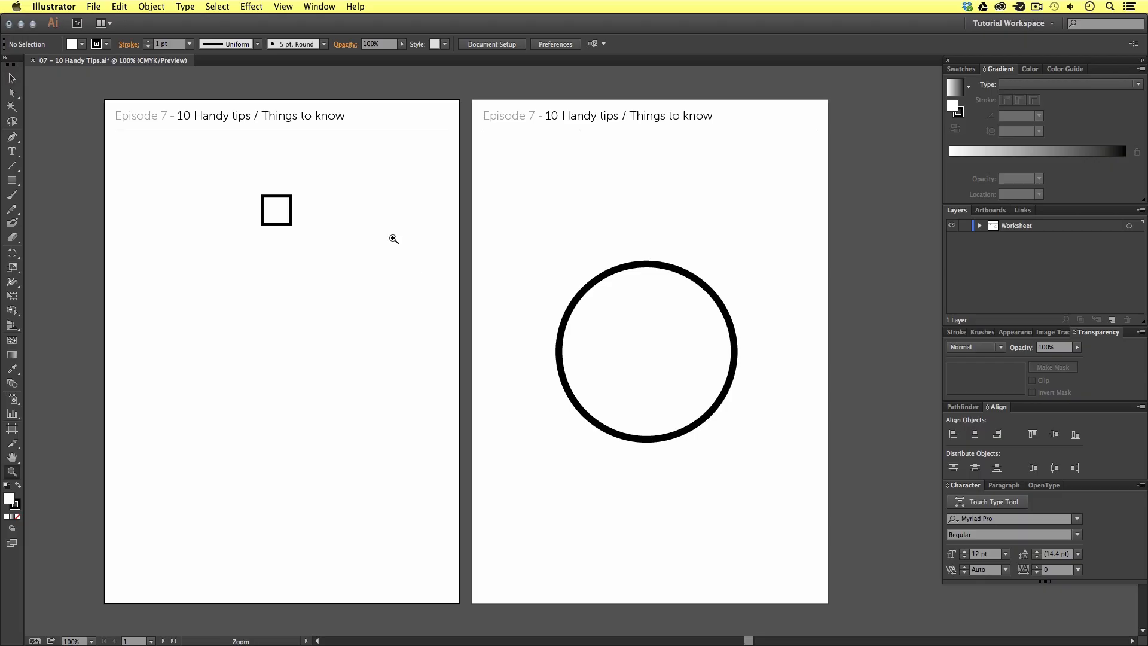
mouse_move(243, 207)
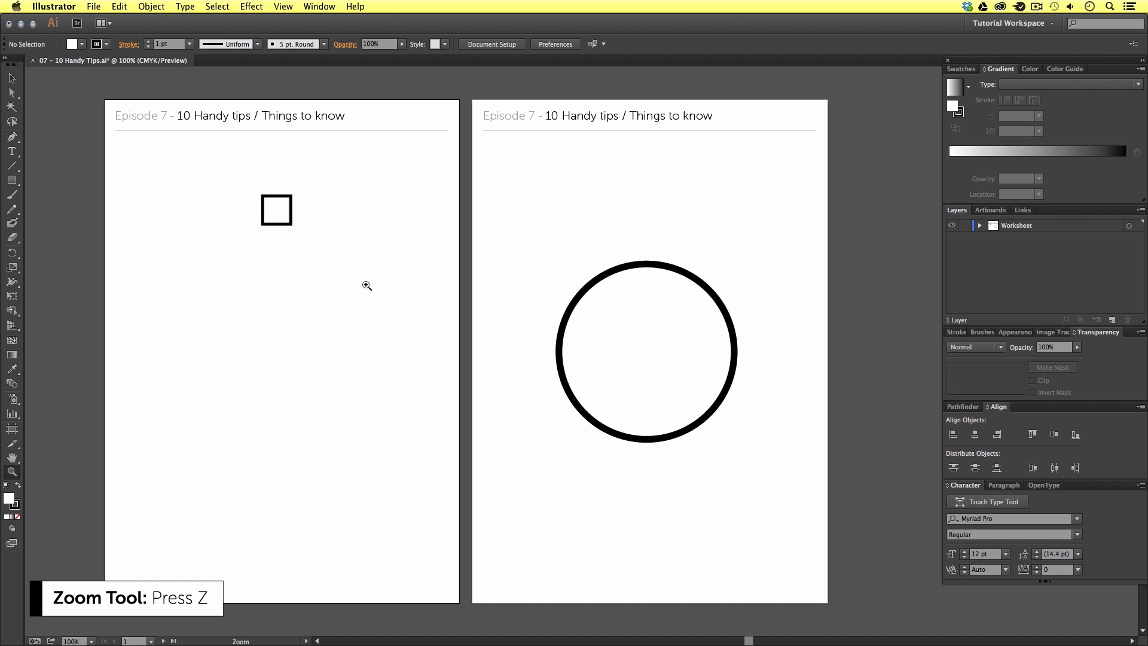
mouse_move(307, 238)
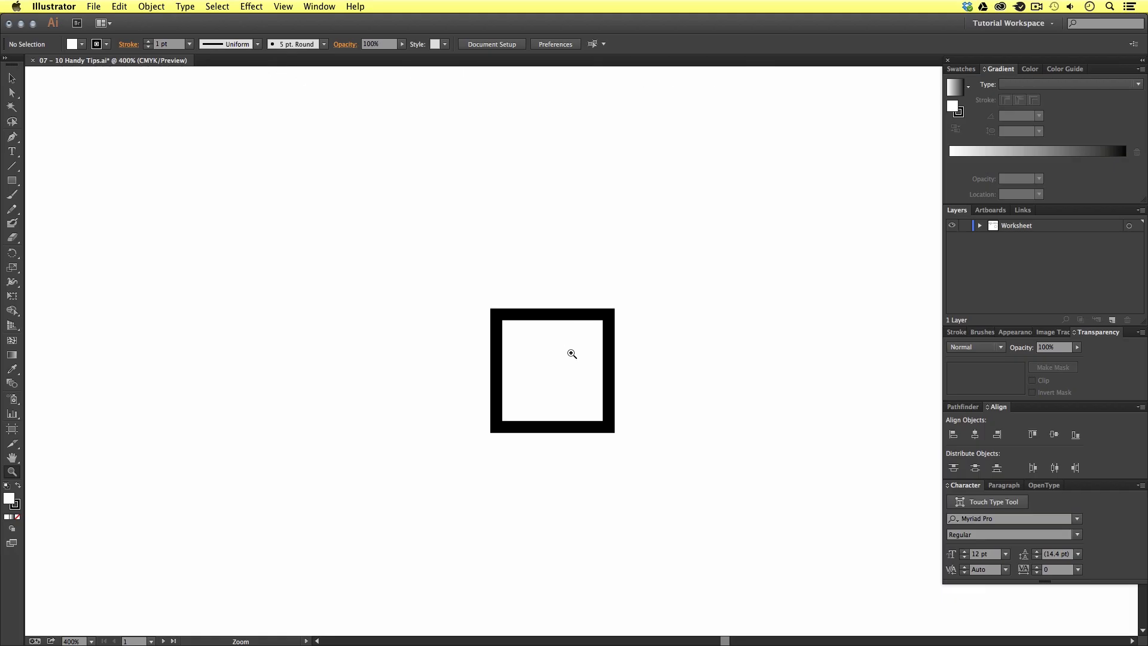
left_click(571, 354)
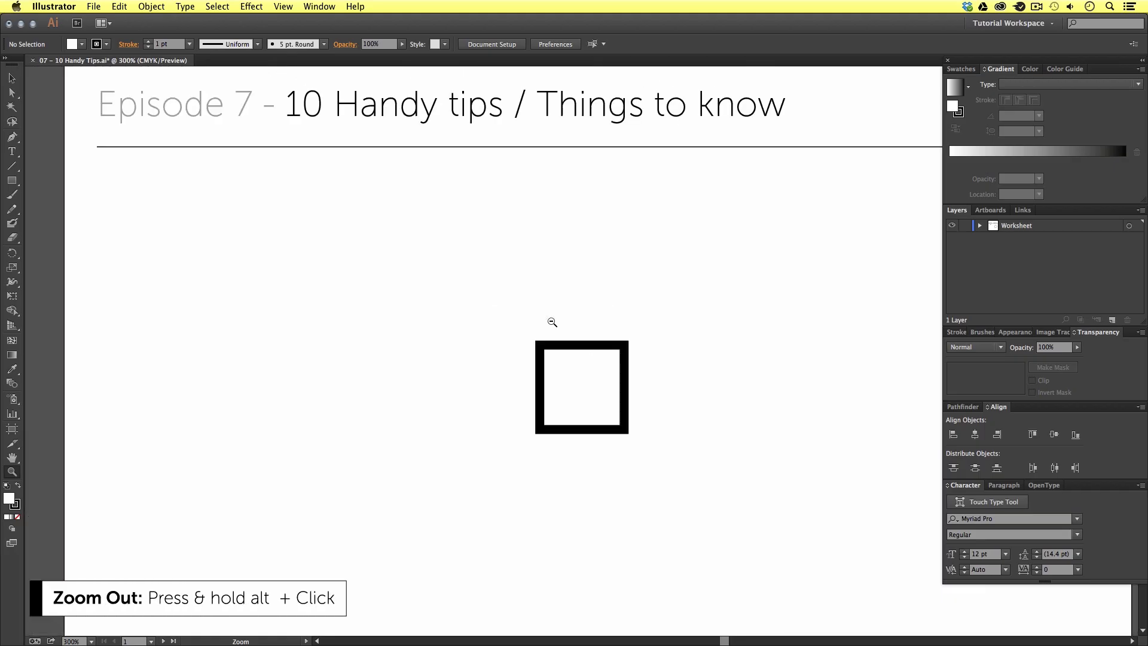
left_click(553, 321)
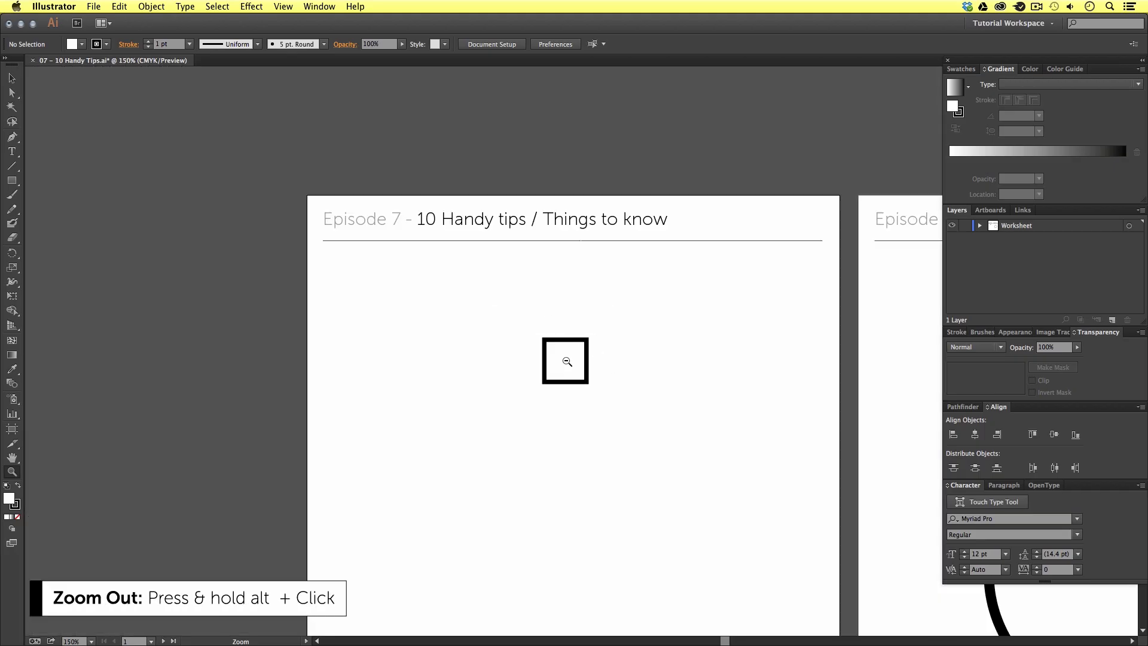
left_click(565, 360)
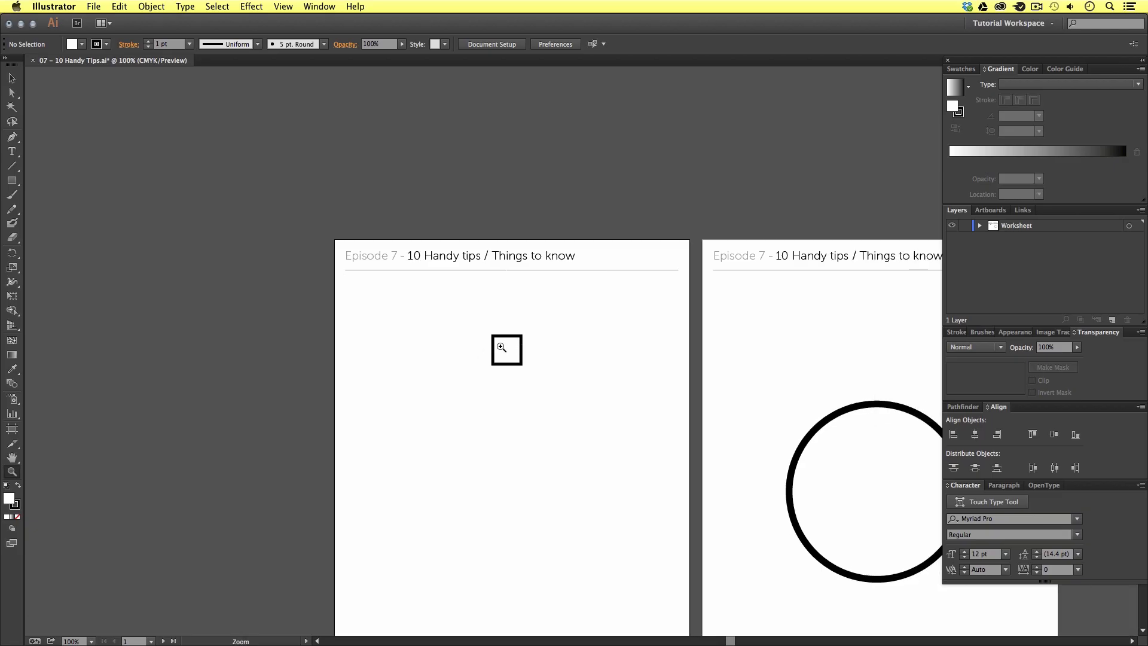
mouse_move(517, 348)
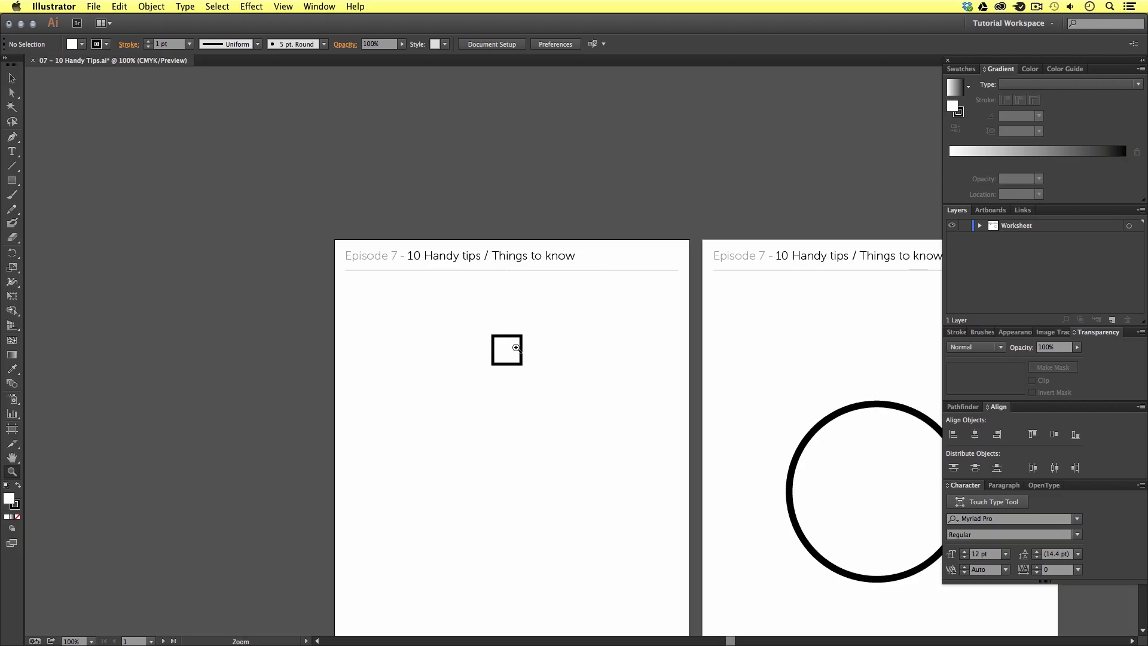
mouse_move(497, 328)
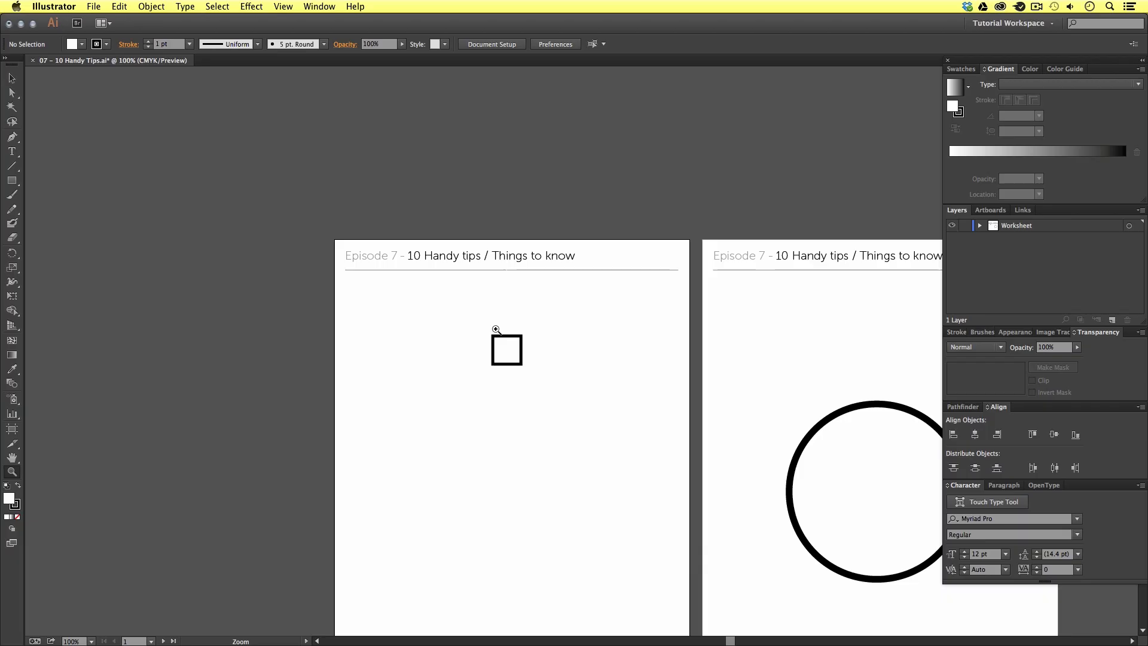
left_click_drag(495, 330, 626, 474)
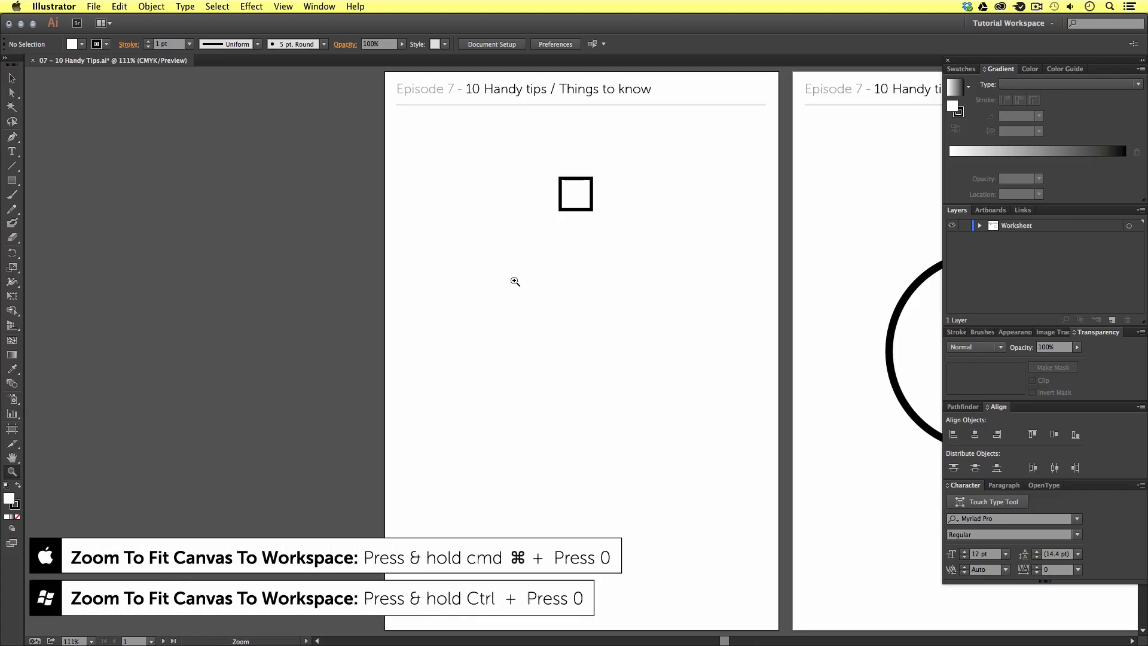
left_click_drag(514, 281, 652, 262)
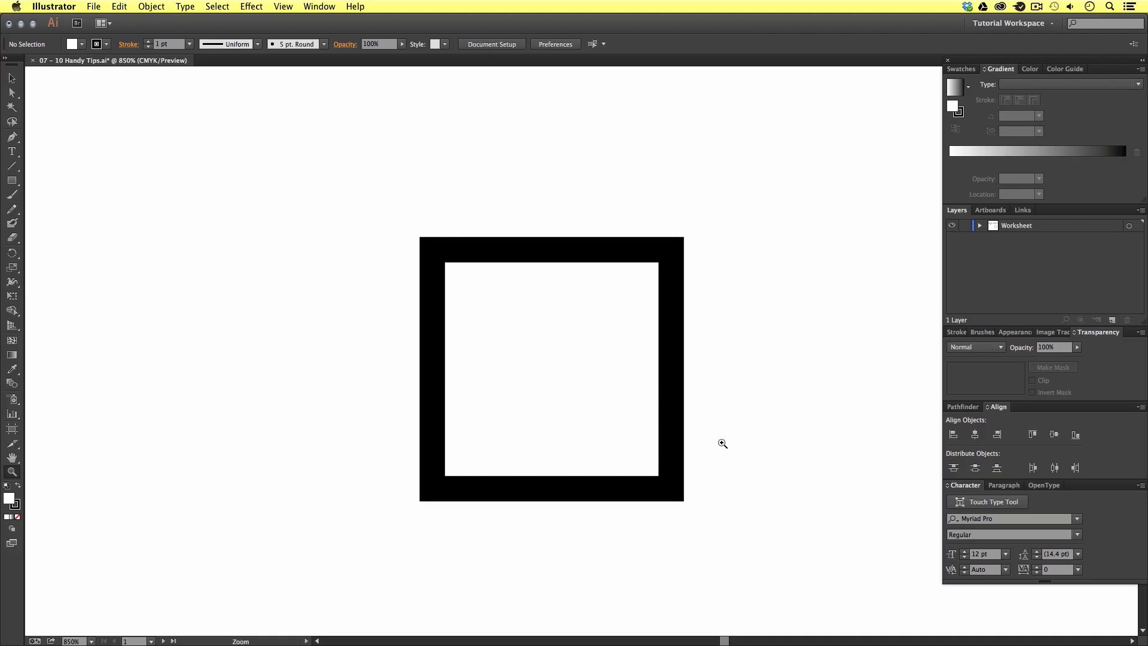
key("cmd+1")
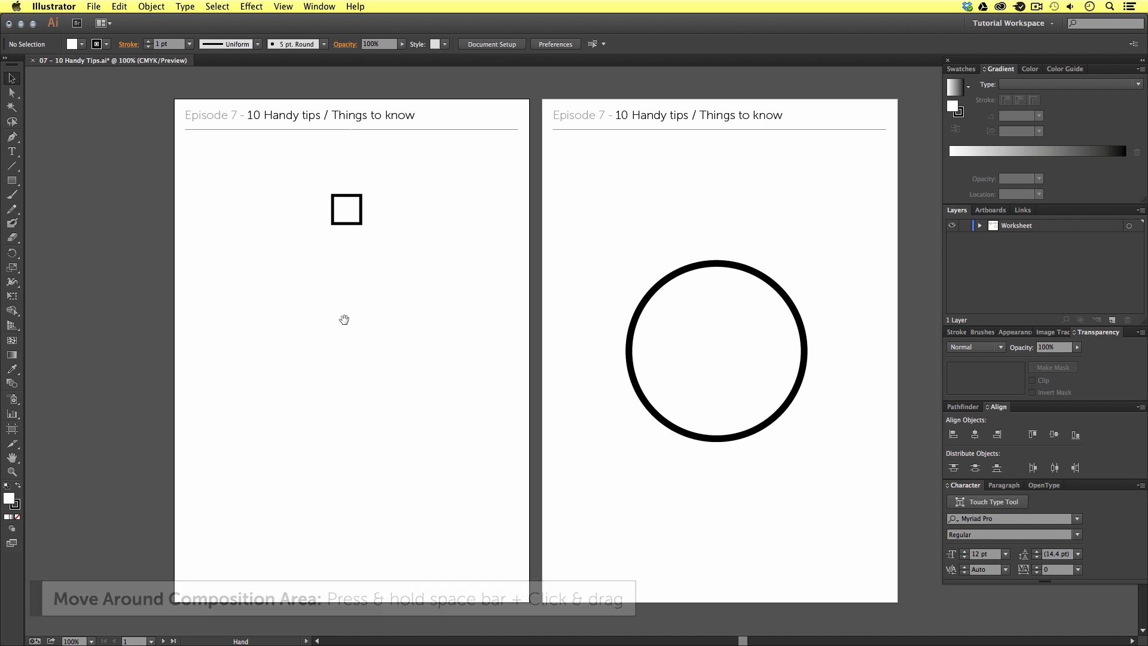
left_click_drag(345, 320, 402, 394)
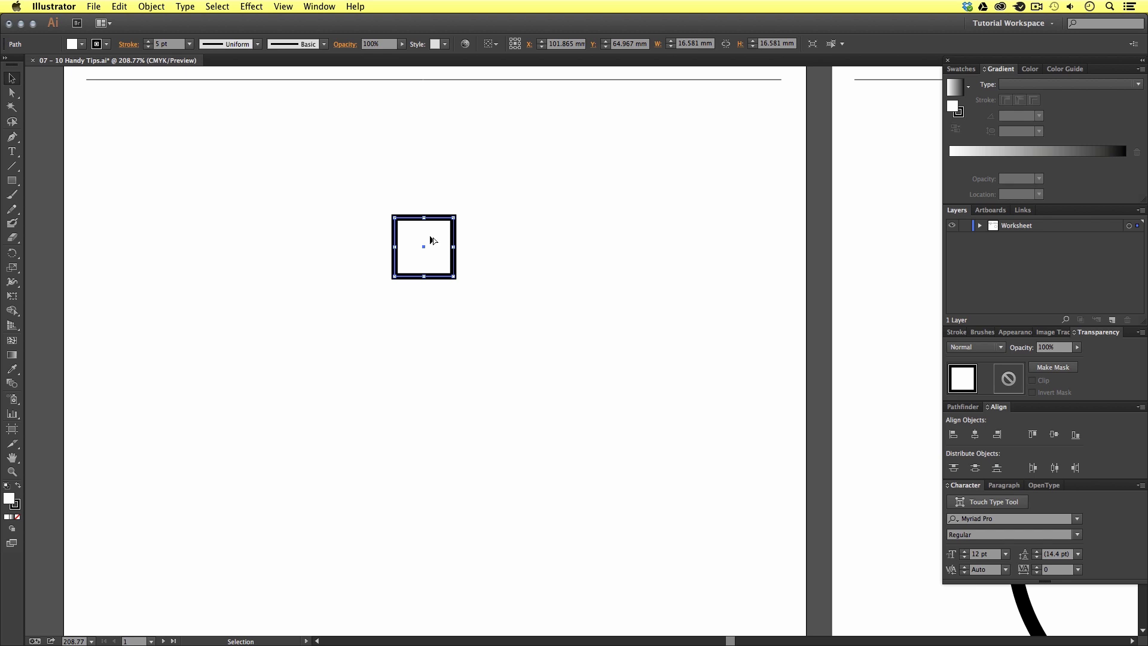
Step: Alt-drag three duplicate squares to positions further down the left artboard
left_click_drag(423, 246, 546, 323)
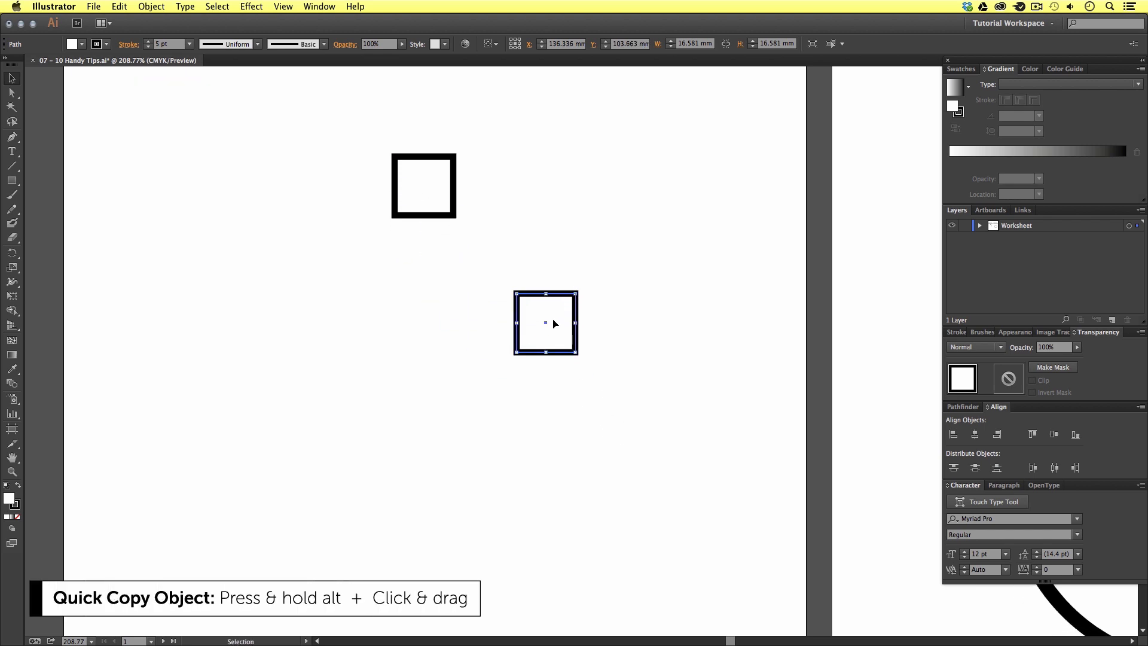
left_click_drag(545, 323, 320, 432)
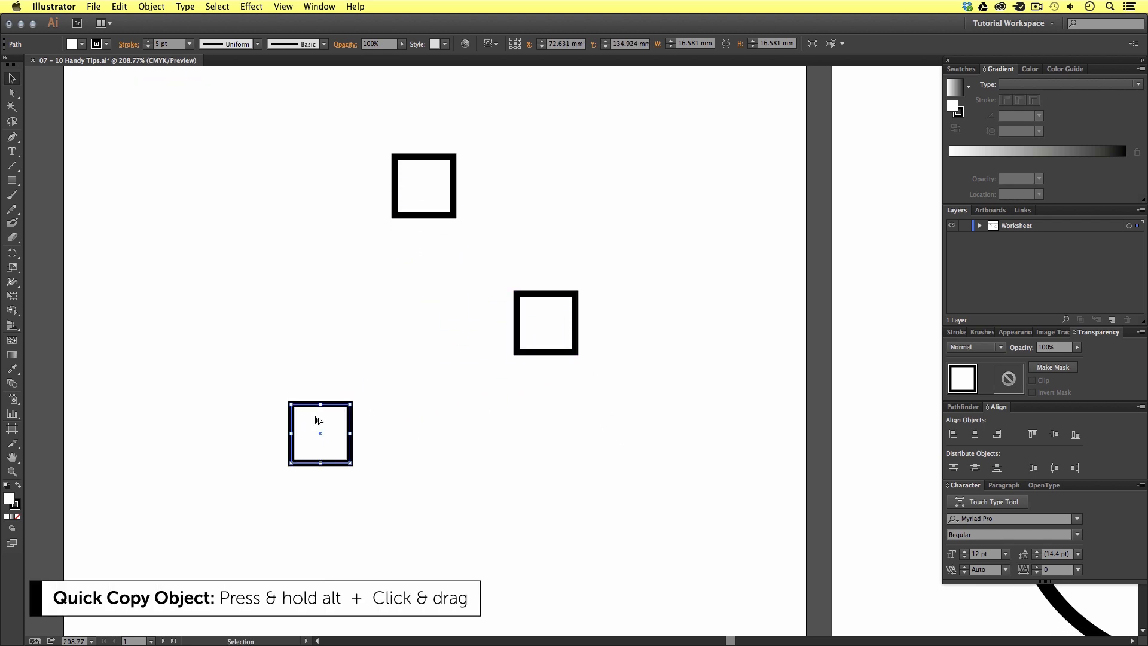
left_click_drag(321, 433, 545, 558)
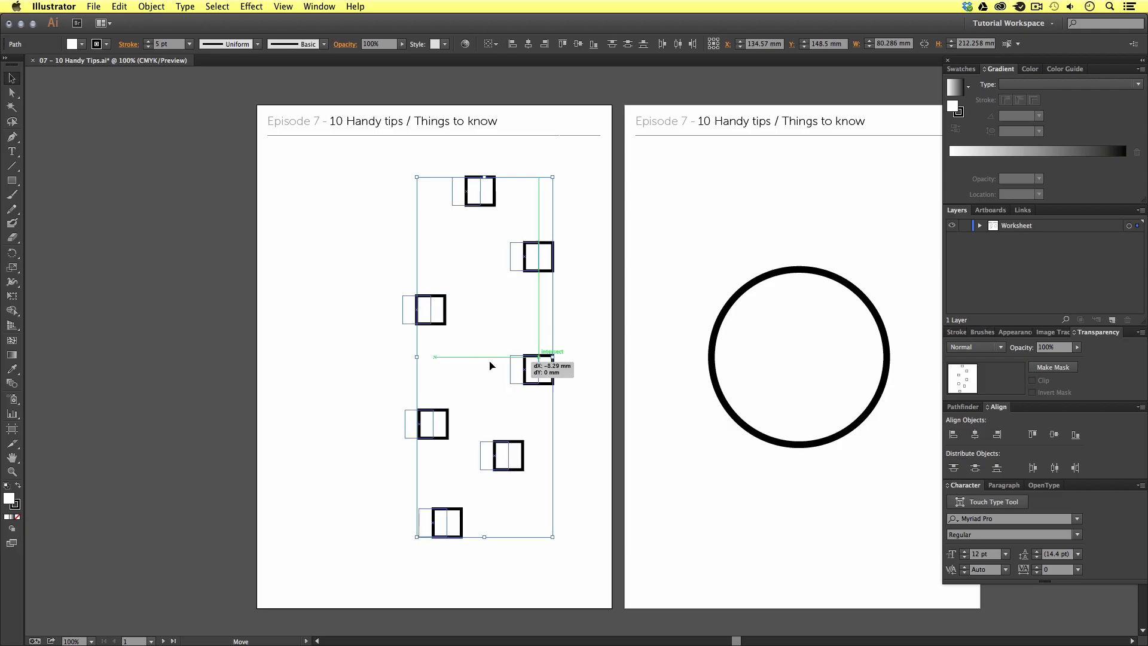
left_click_drag(490, 366, 476, 390)
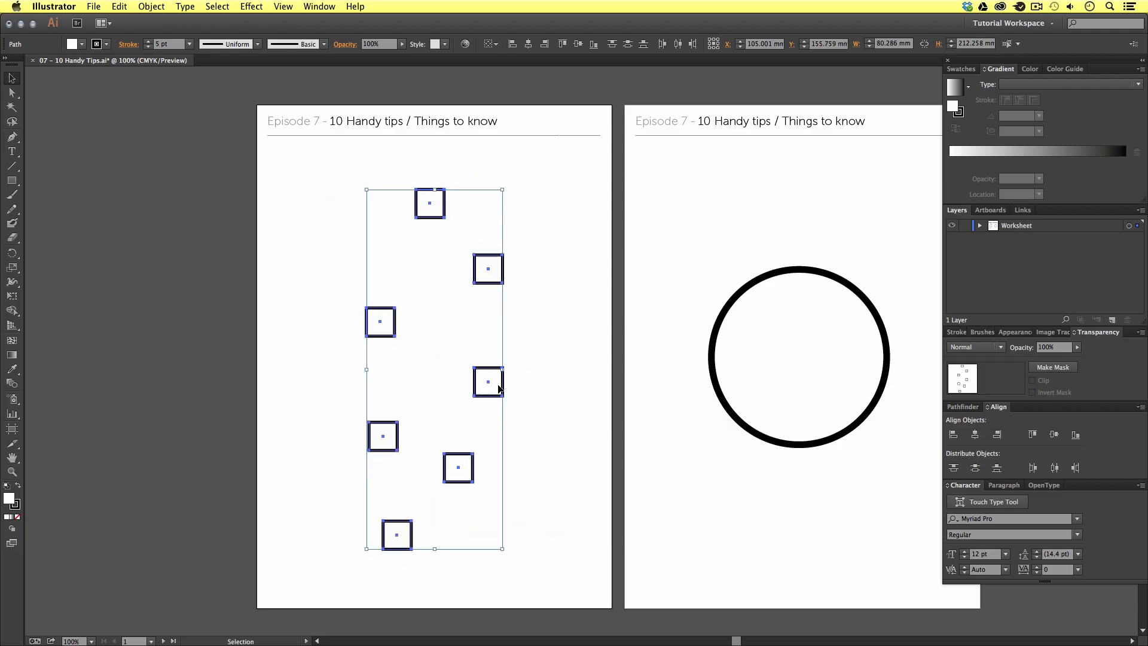
mouse_move(535, 410)
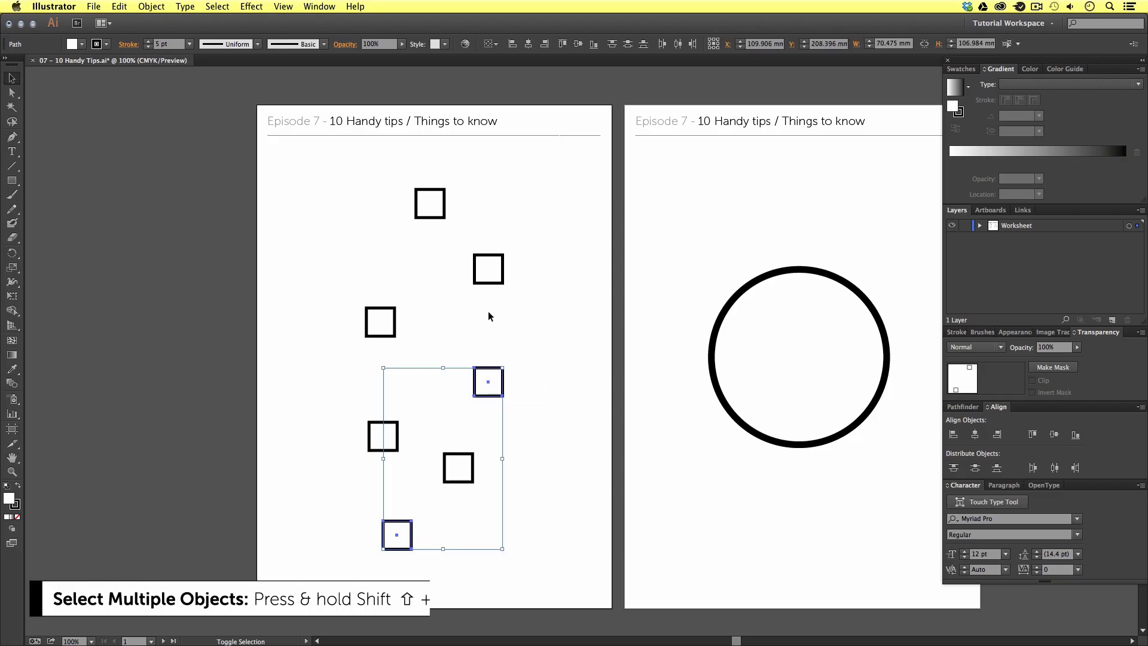
left_click(429, 204)
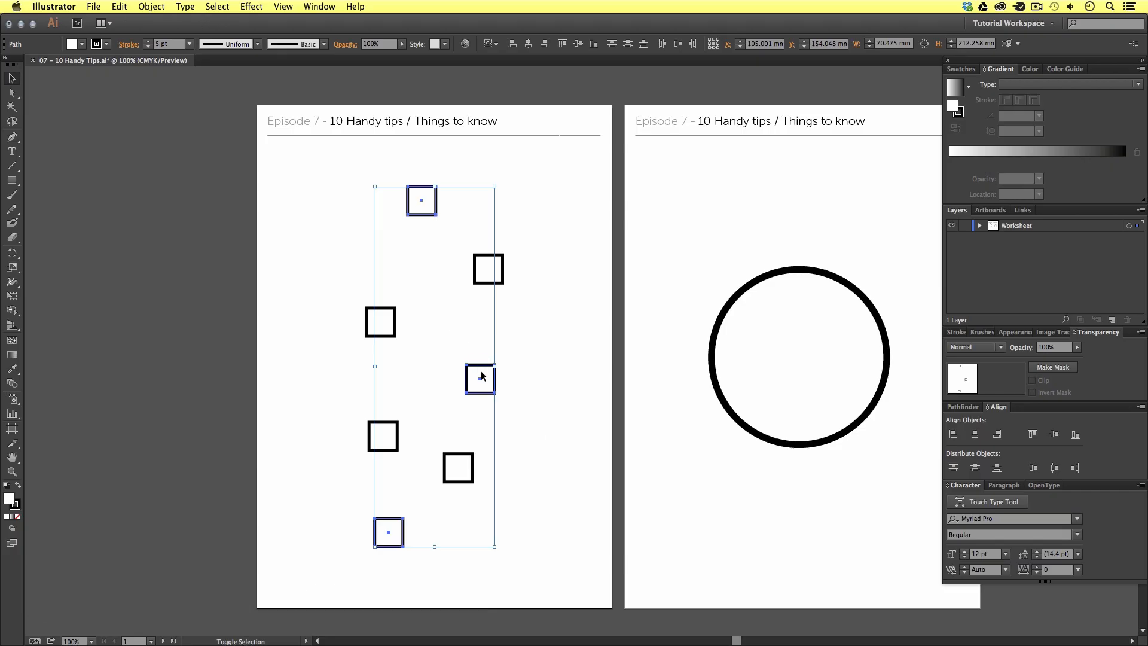
left_click(479, 379)
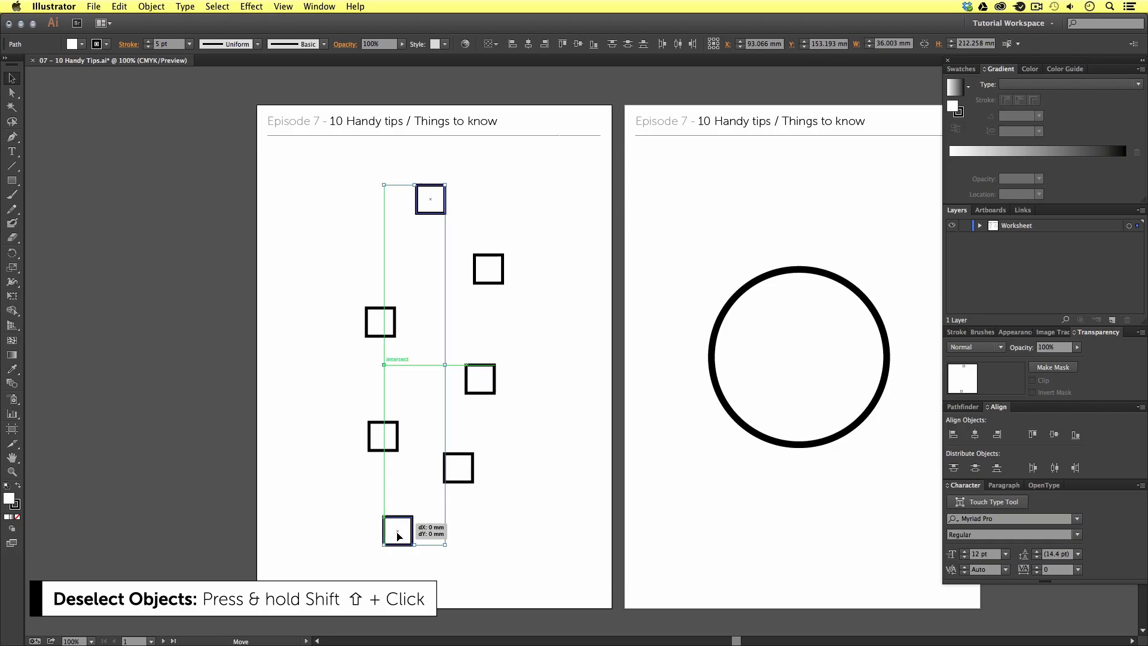
left_click(501, 508)
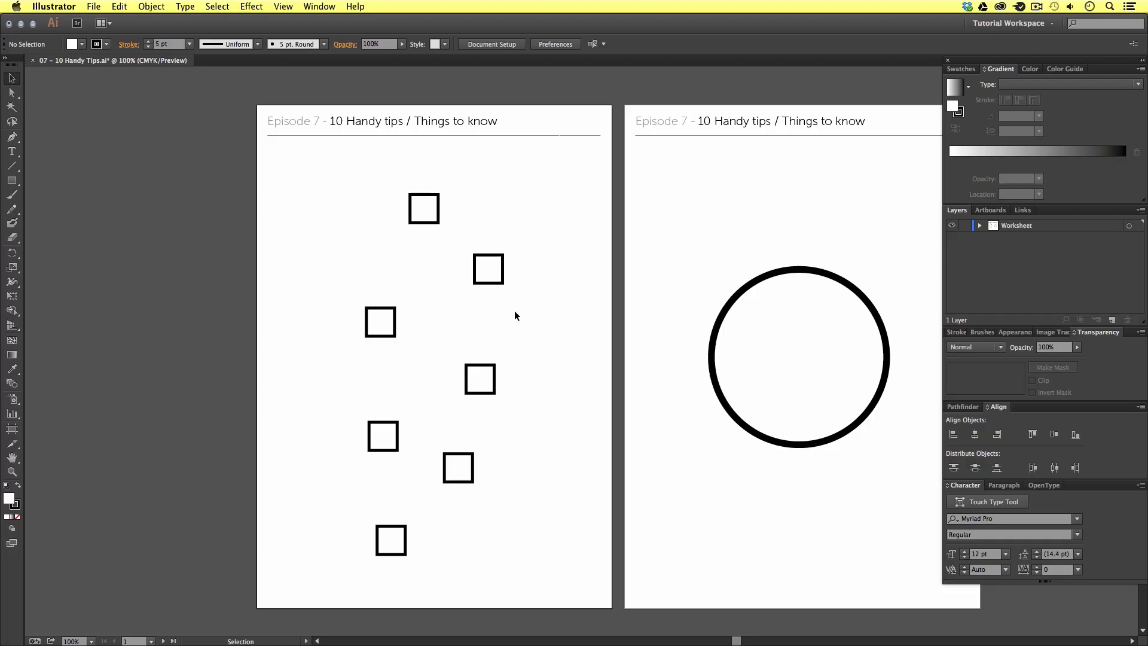
mouse_move(318, 169)
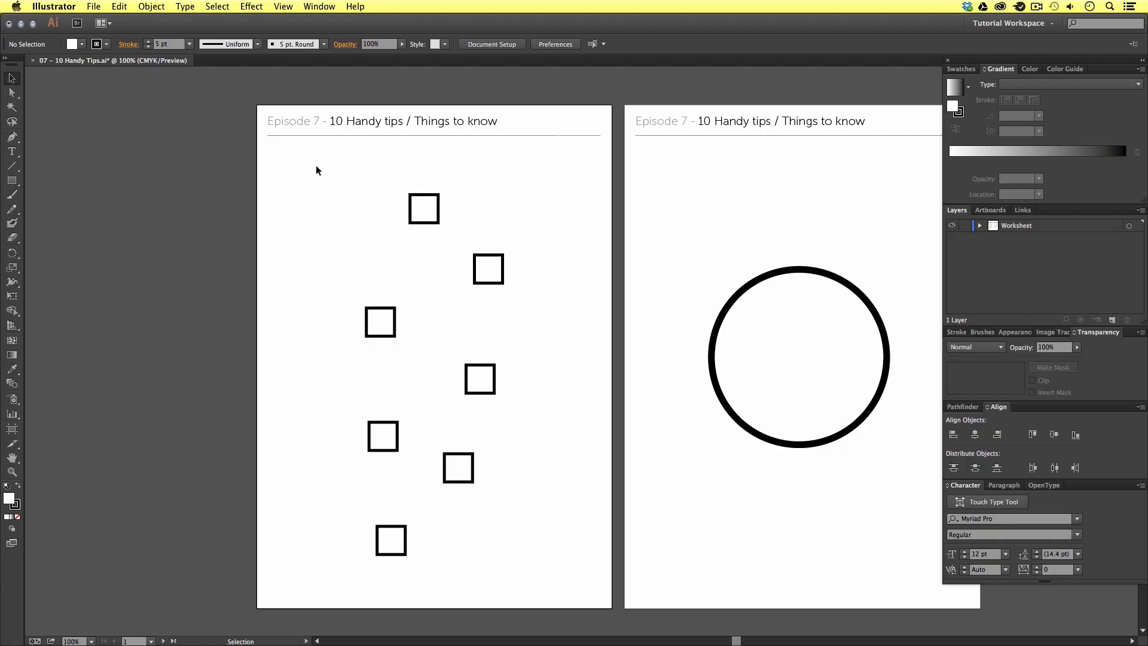
Step: Select all seven squares, apply Horizontal Align Center and Vertical Distribute Center, then deselect
left_click_drag(315, 169, 423, 415)
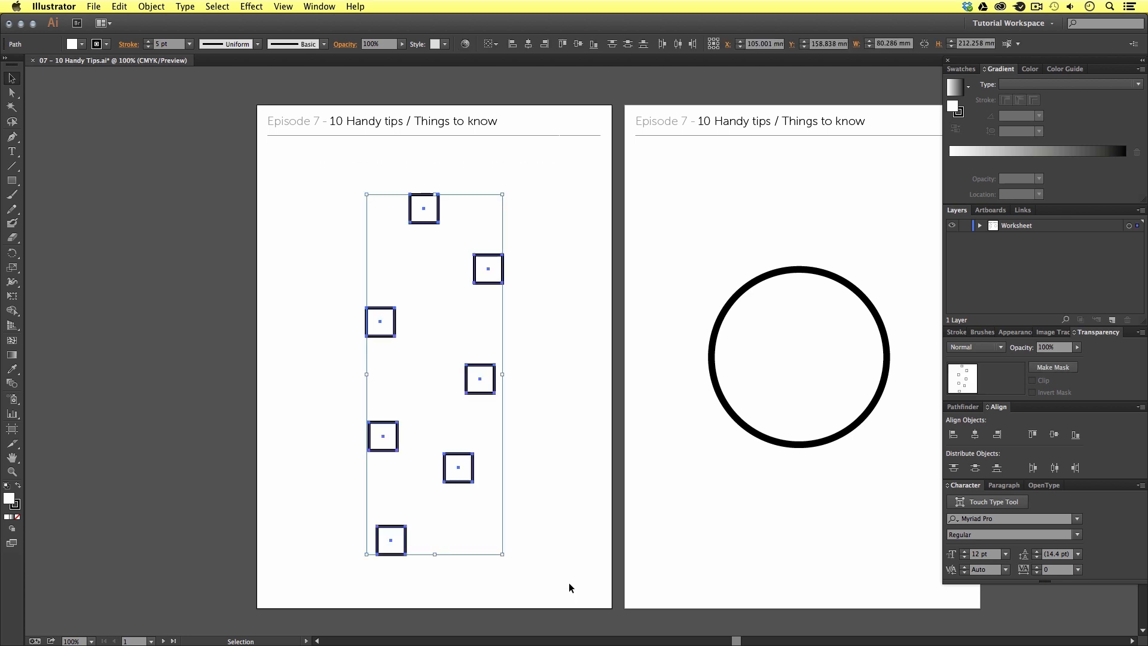
mouse_move(570, 573)
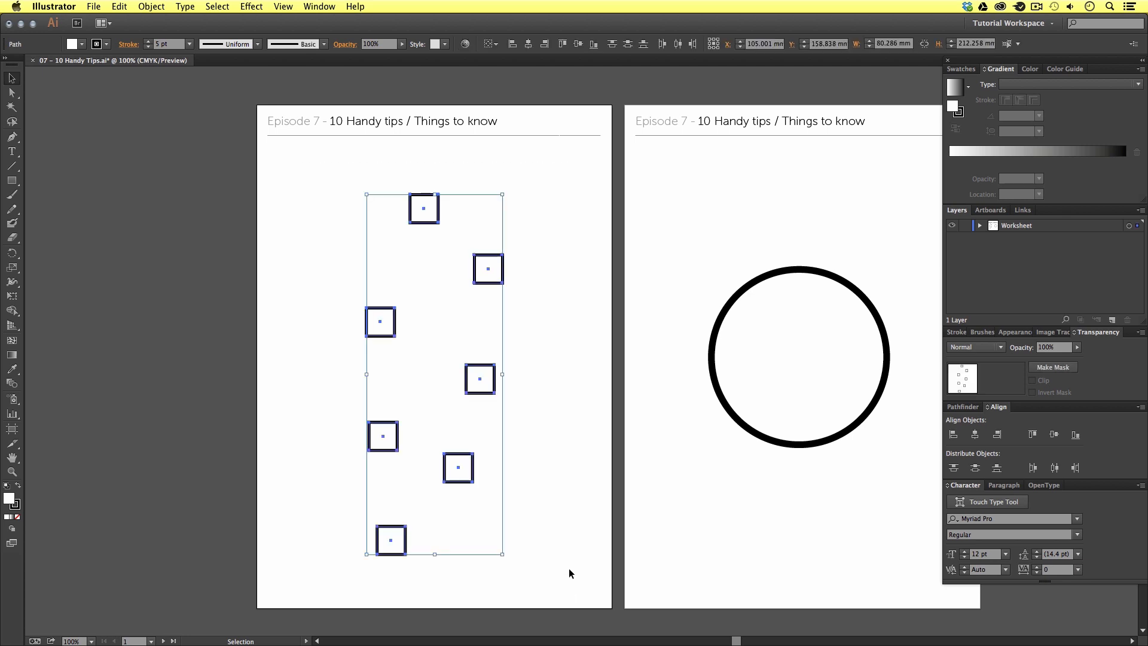
mouse_move(545, 74)
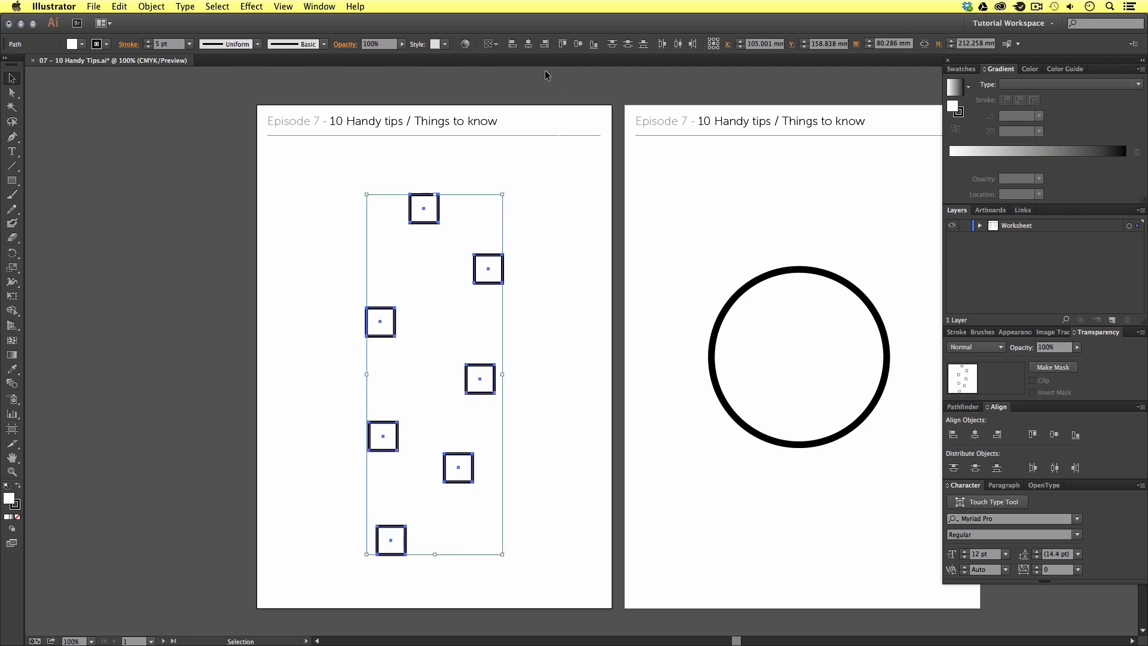
mouse_move(292, 55)
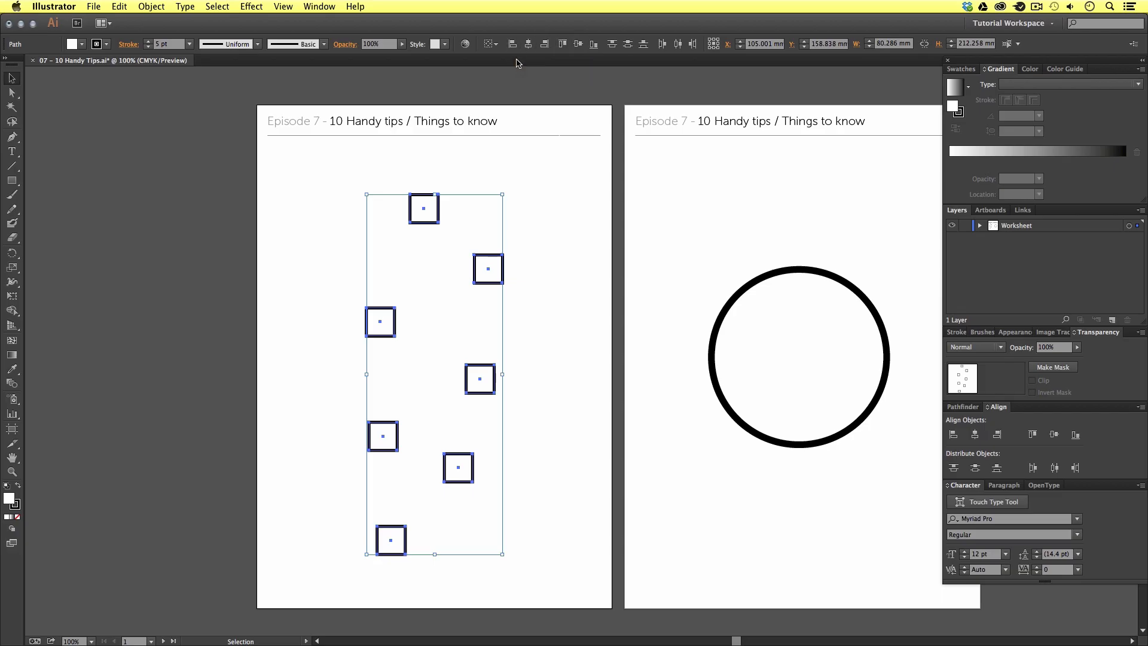
left_click(318, 6)
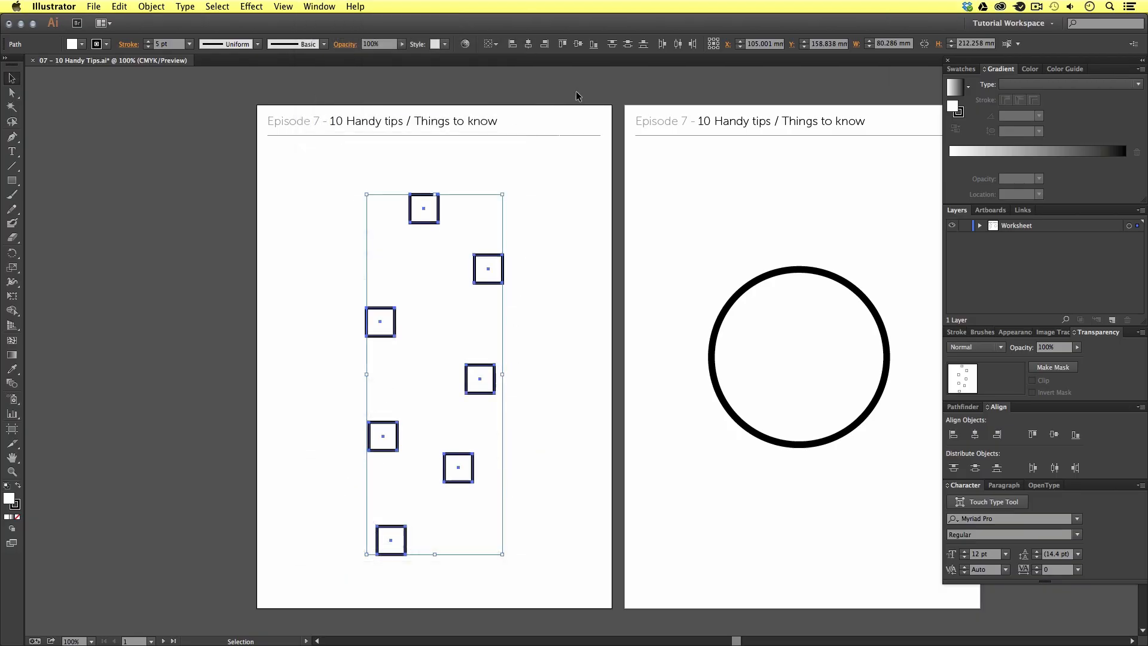
mouse_move(529, 44)
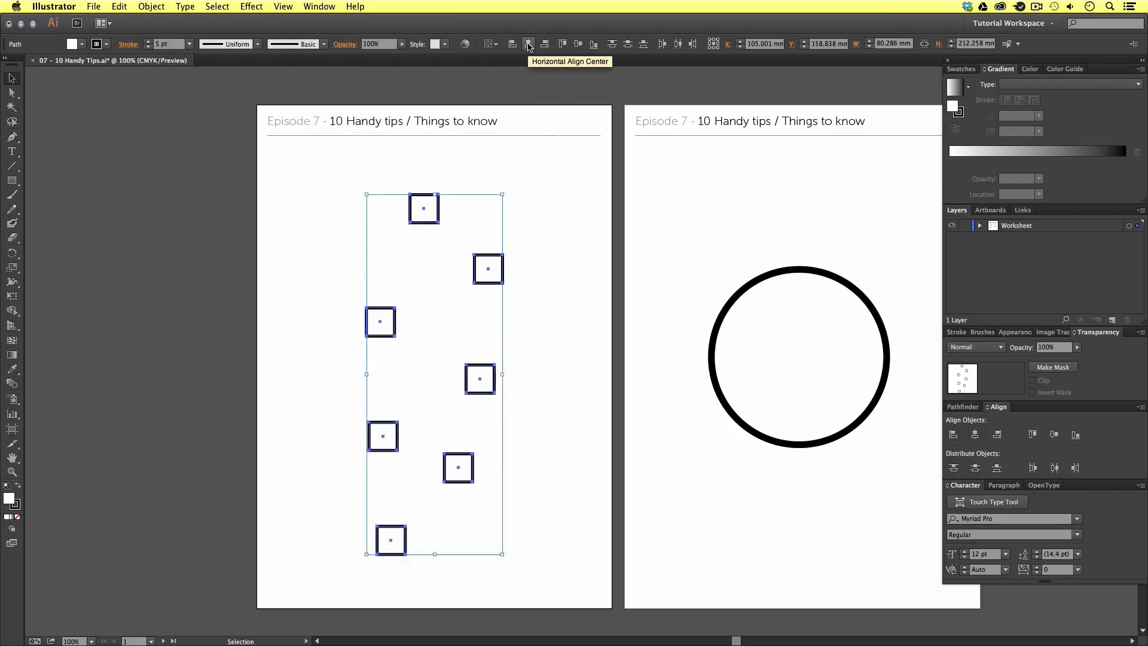
left_click(528, 44)
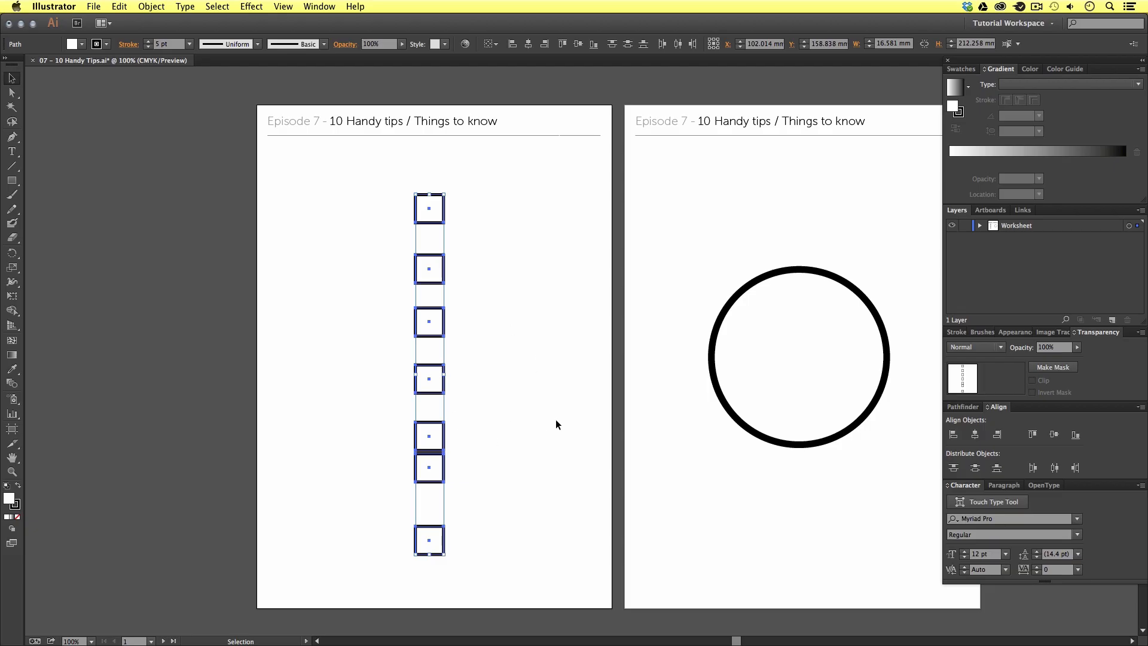
mouse_move(491, 258)
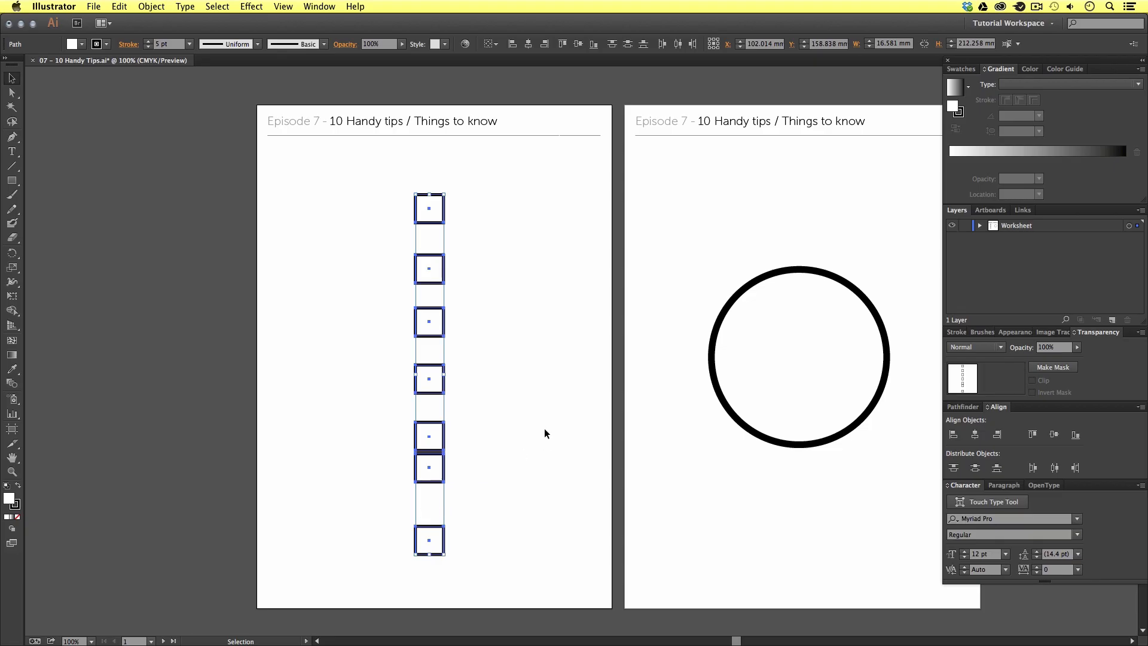
mouse_move(550, 152)
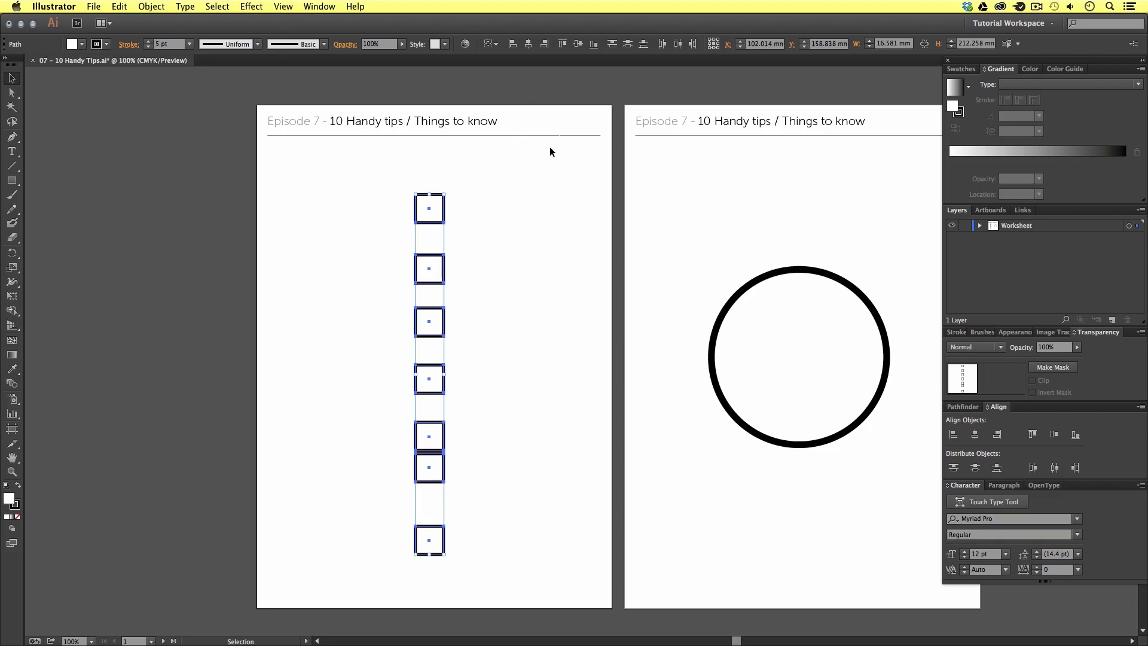
mouse_move(628, 44)
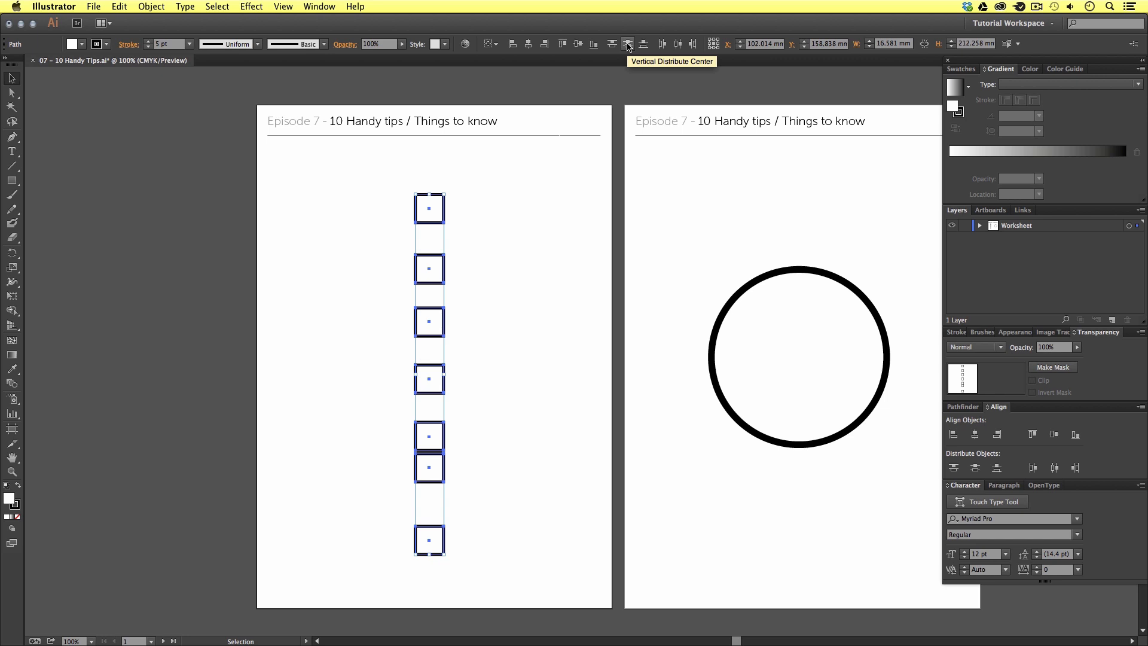
left_click(627, 44)
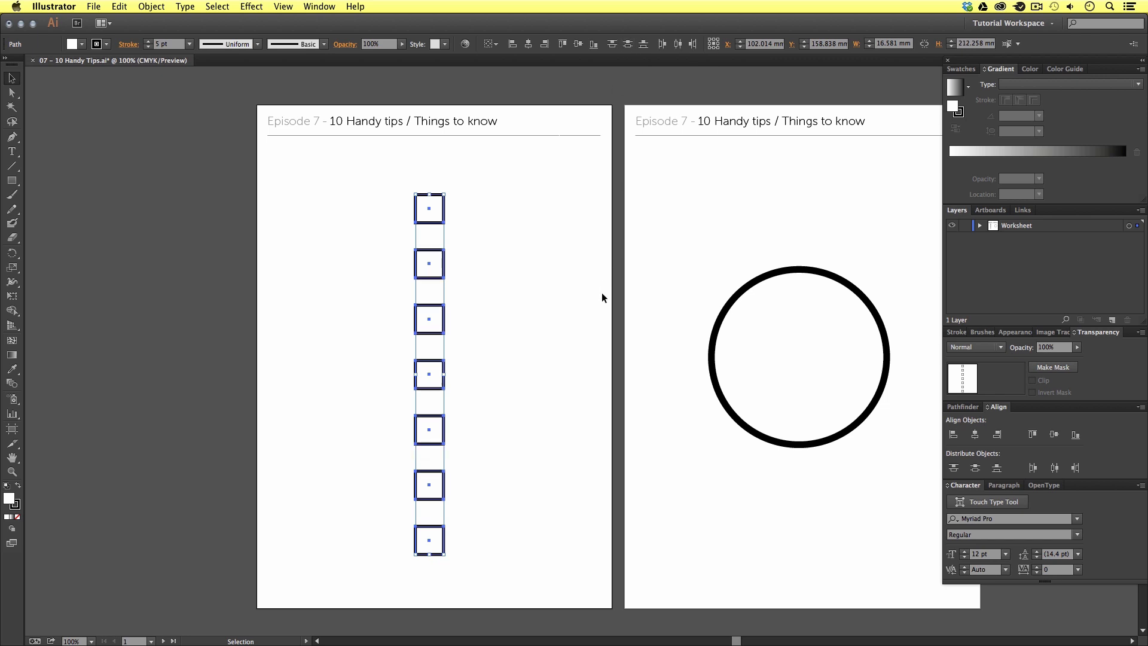
left_click(521, 334)
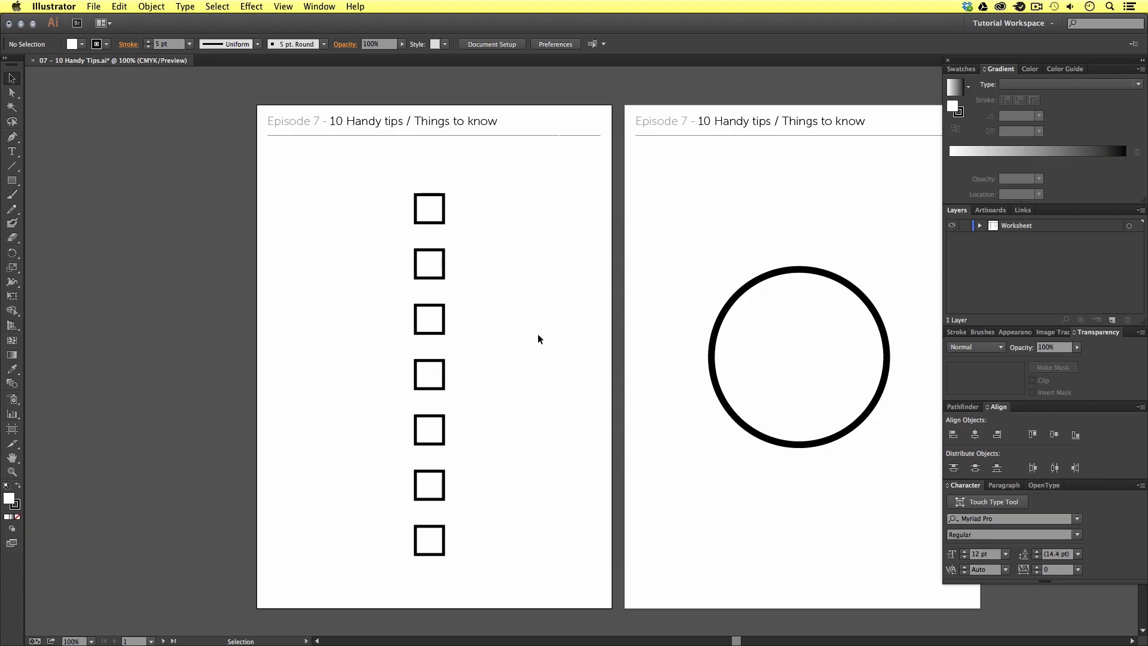
mouse_move(565, 370)
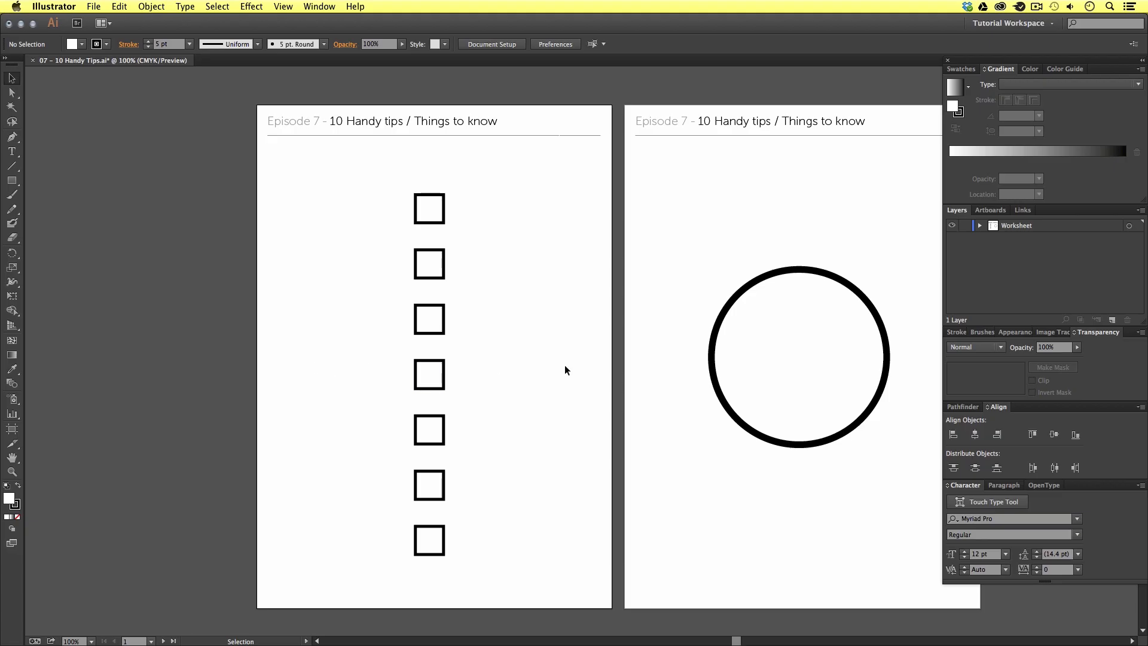
mouse_move(579, 356)
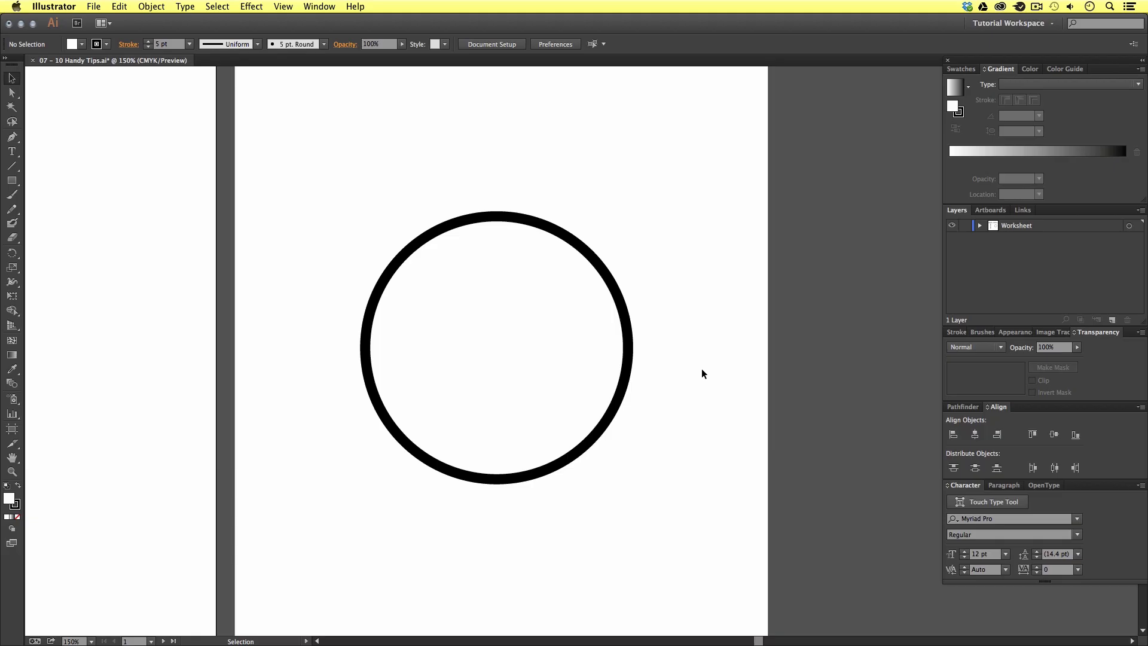
Step: Toggle the document rulers with Cmd+R while viewing the circle artboard
key("a")
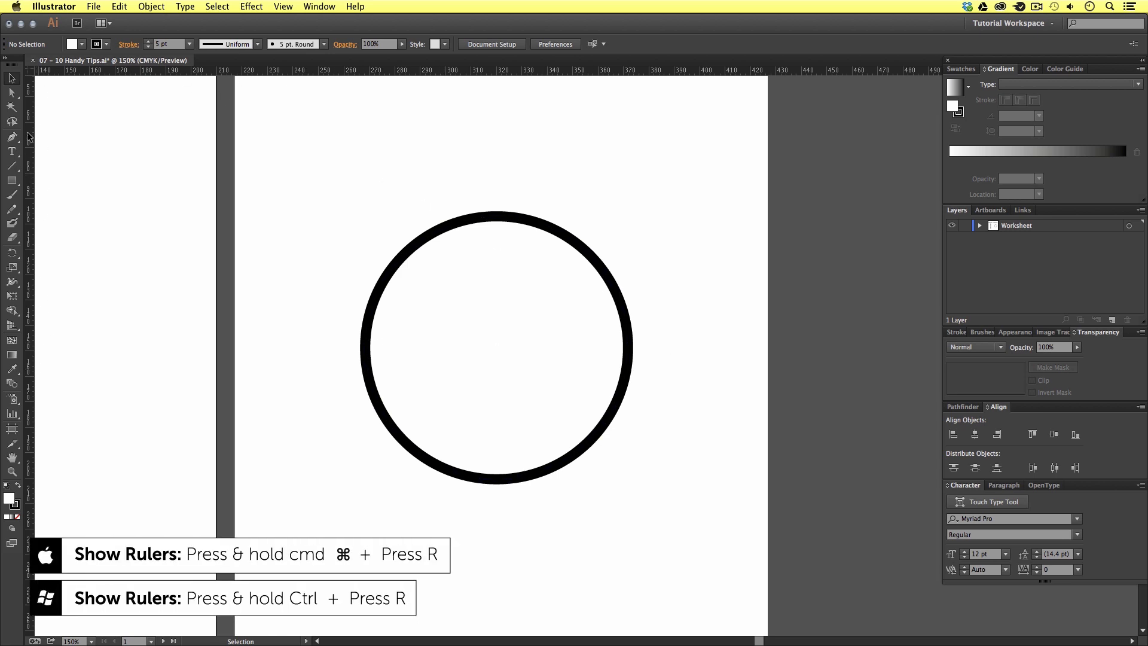
key("cmd+r")
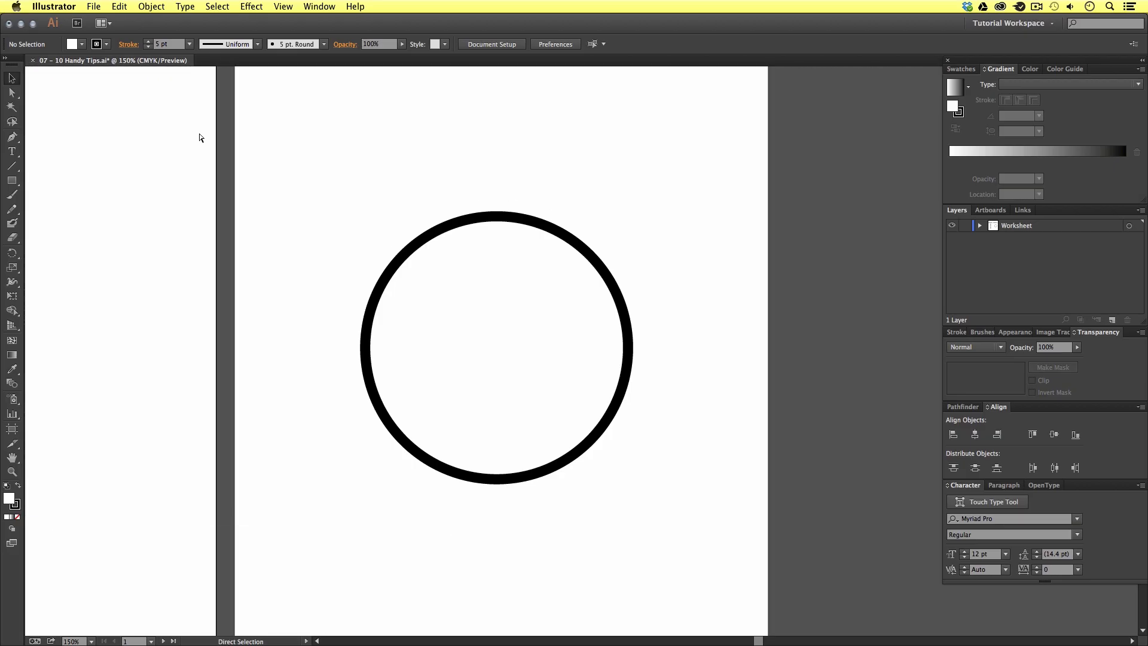
mouse_move(184, 139)
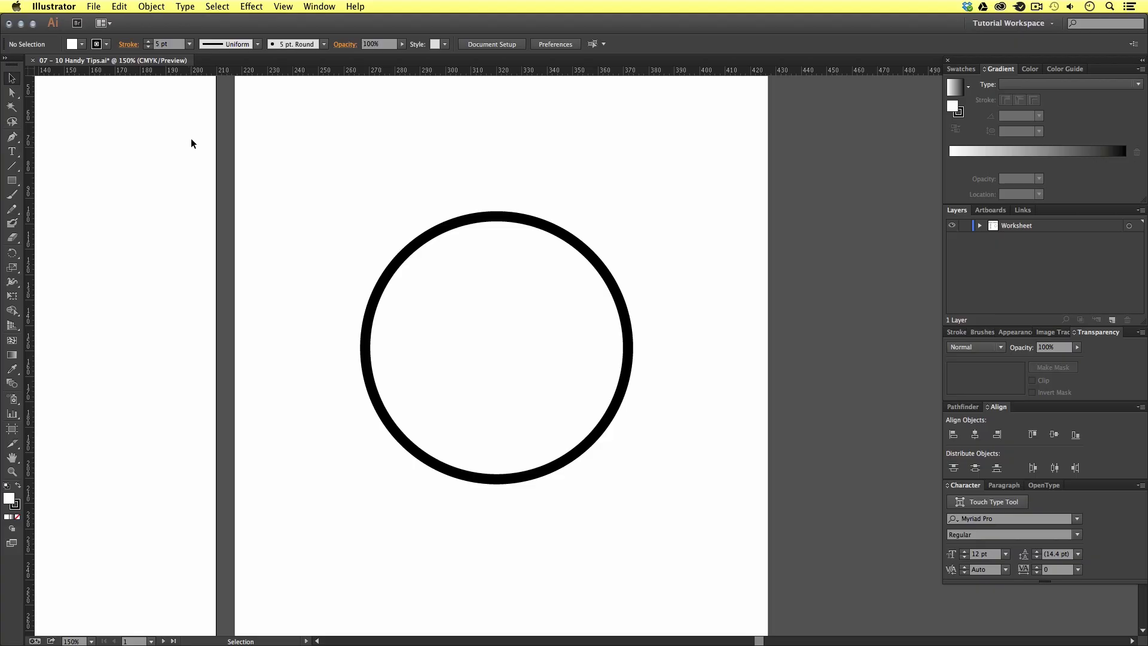
mouse_move(351, 291)
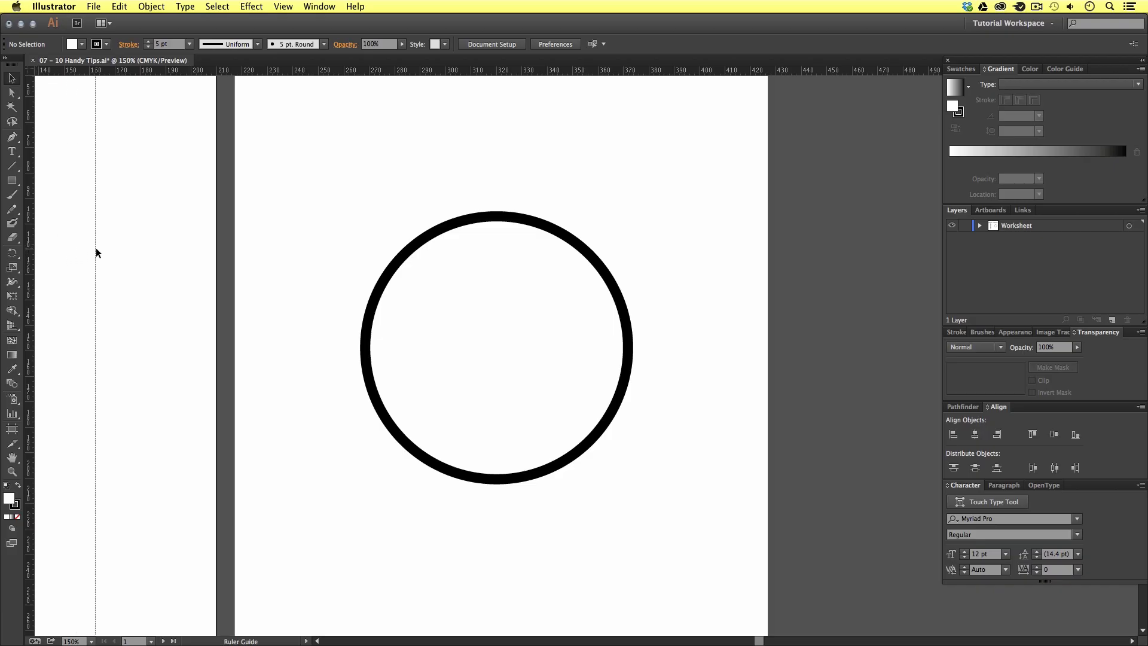
Step: Pull a vertical guide from the left ruler onto the circle's right edge and deselect
left_click_drag(94, 252, 196, 253)
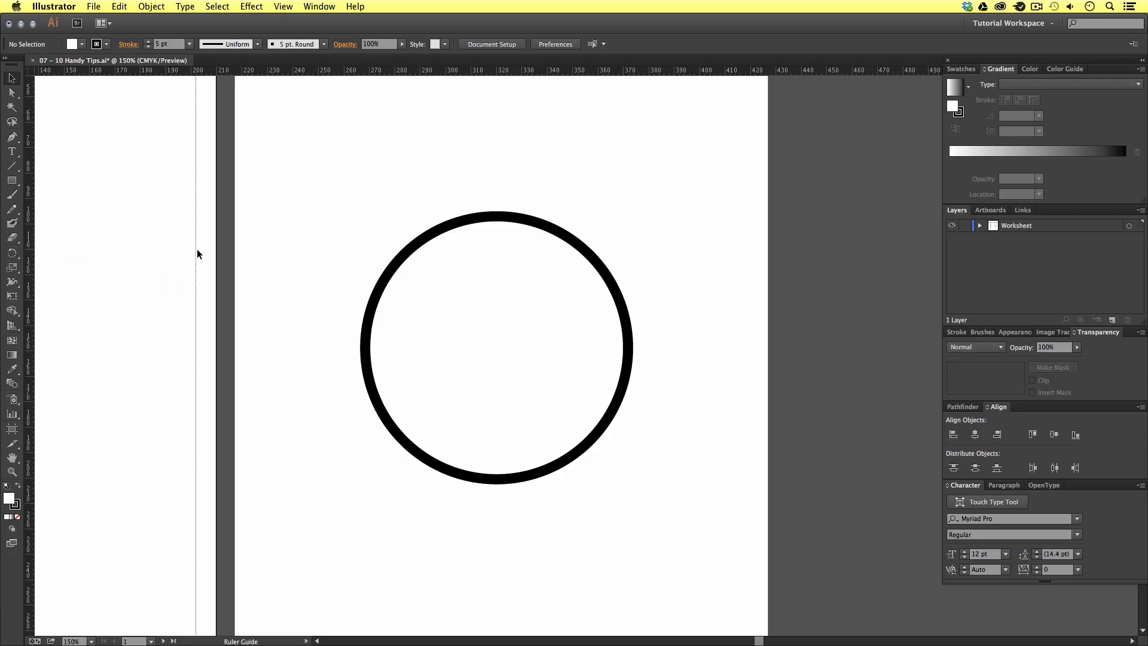
left_click_drag(196, 254, 296, 260)
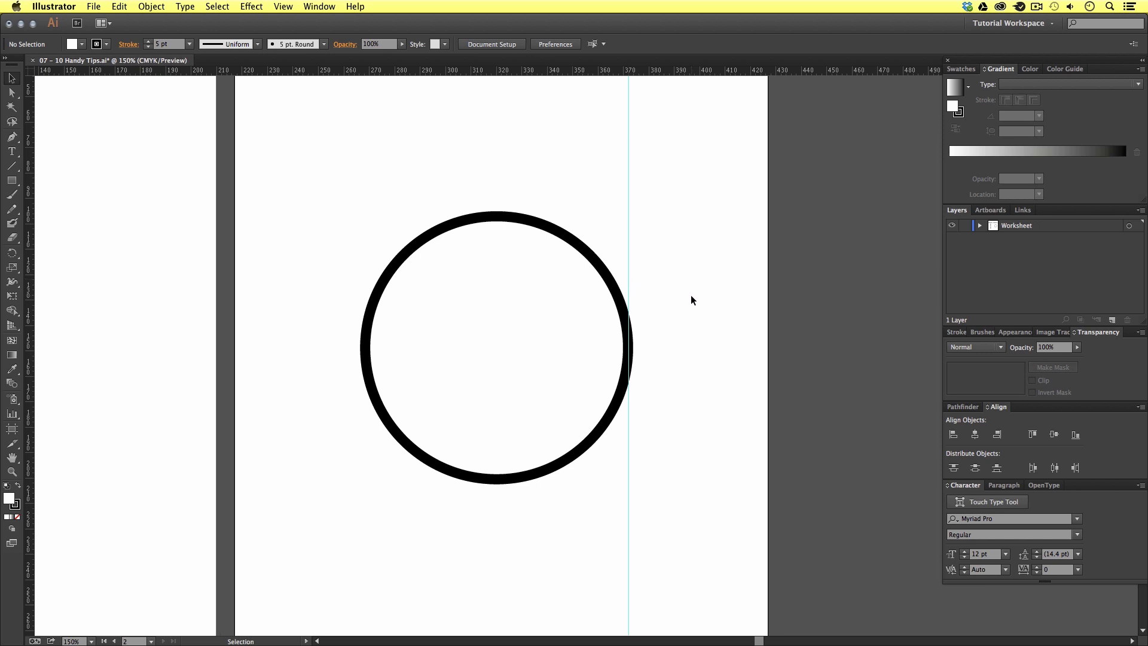
mouse_move(693, 295)
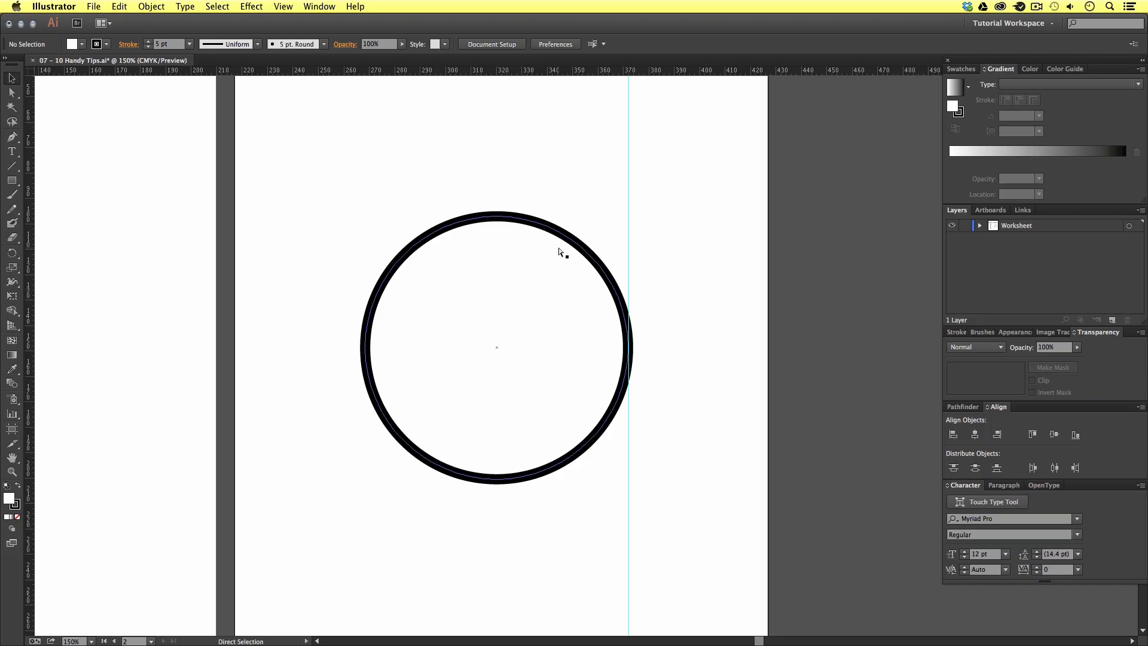
key("cmd+;")
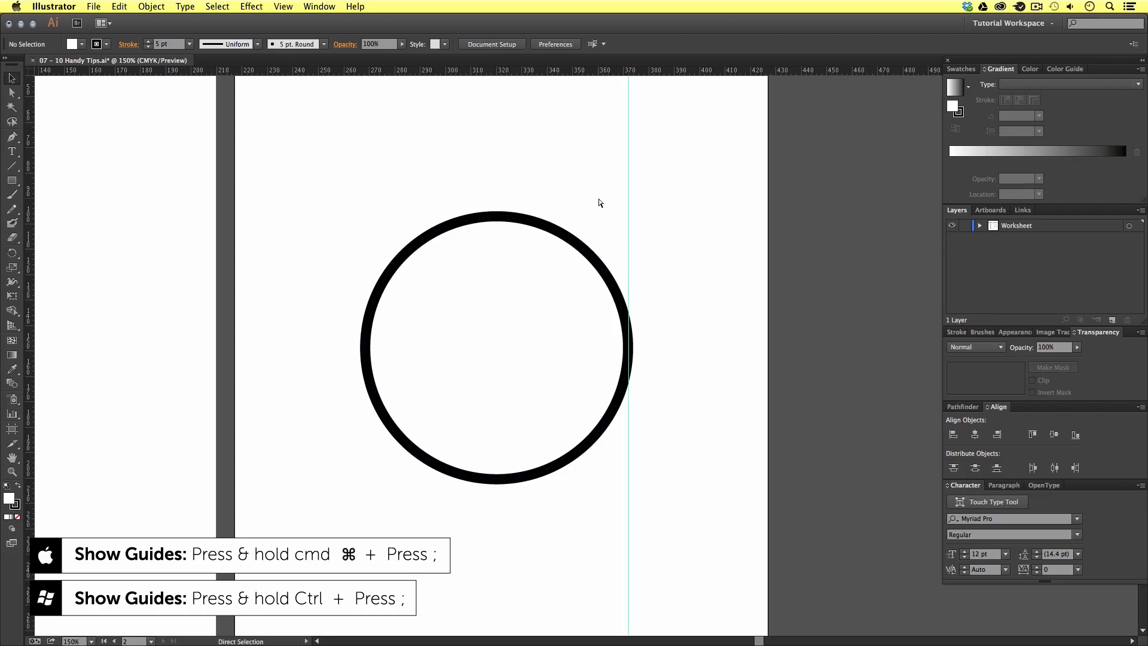
Step: Unlock guides via View > Guides and slide the vertical guide to the circle's left edge
left_click(282, 6)
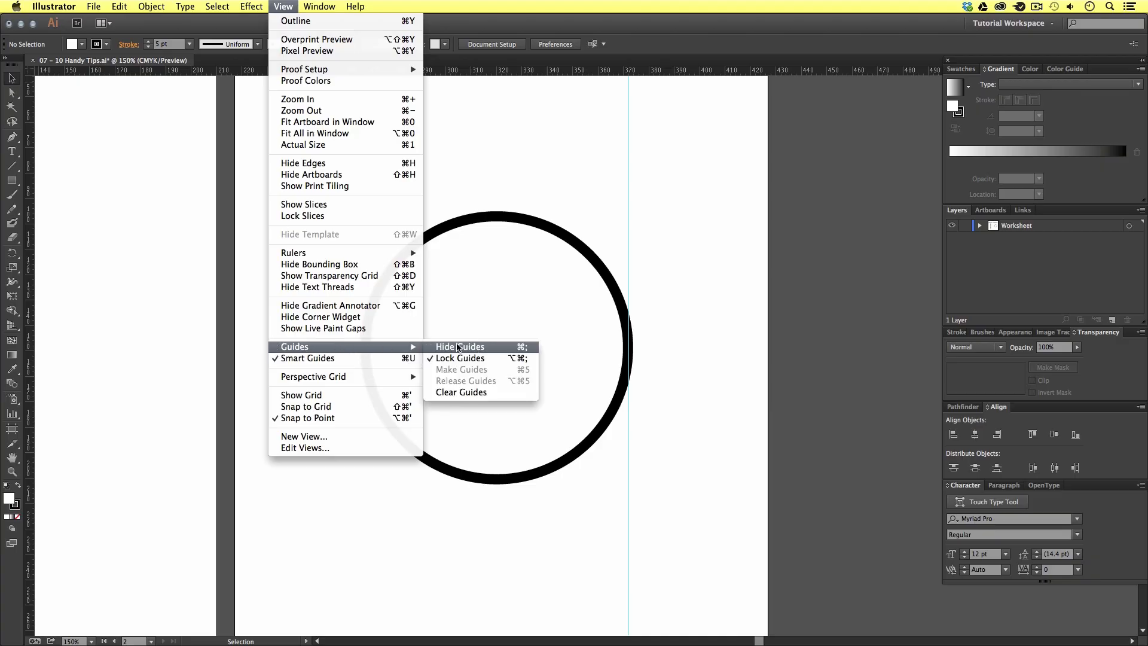
left_click(459, 347)
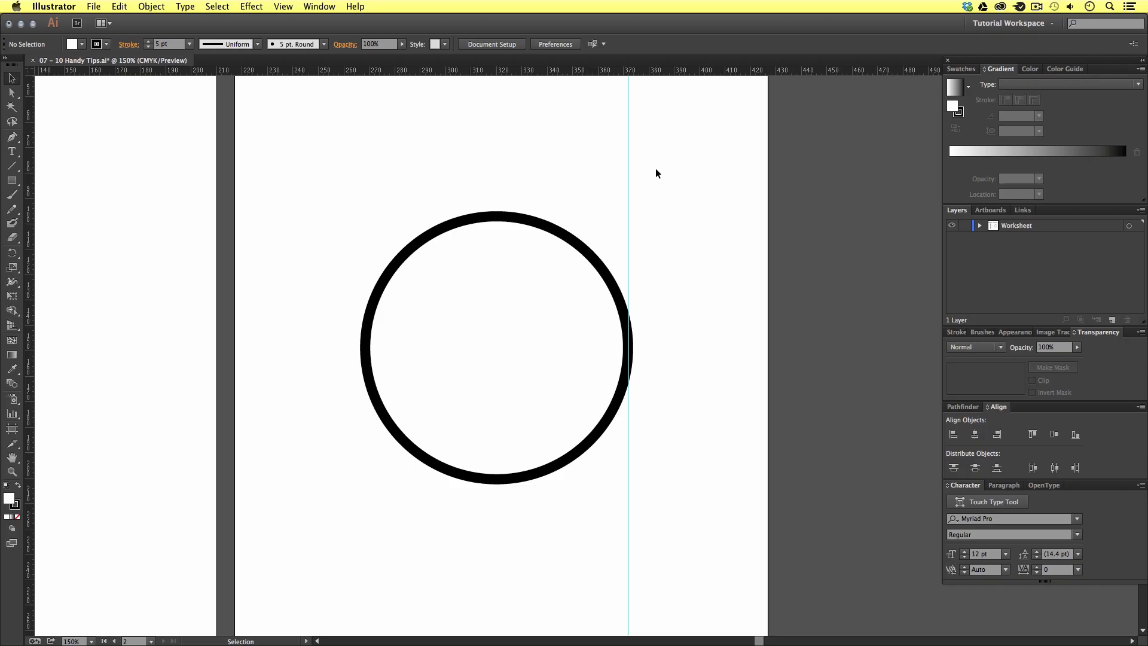
mouse_move(338, 314)
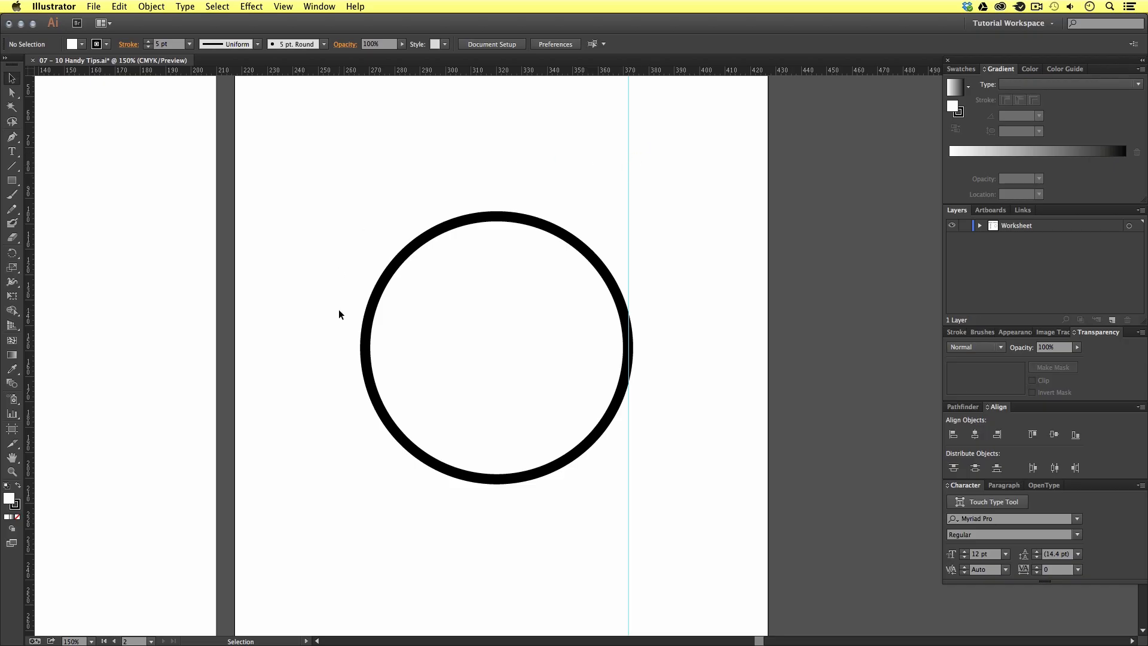
mouse_move(499, 182)
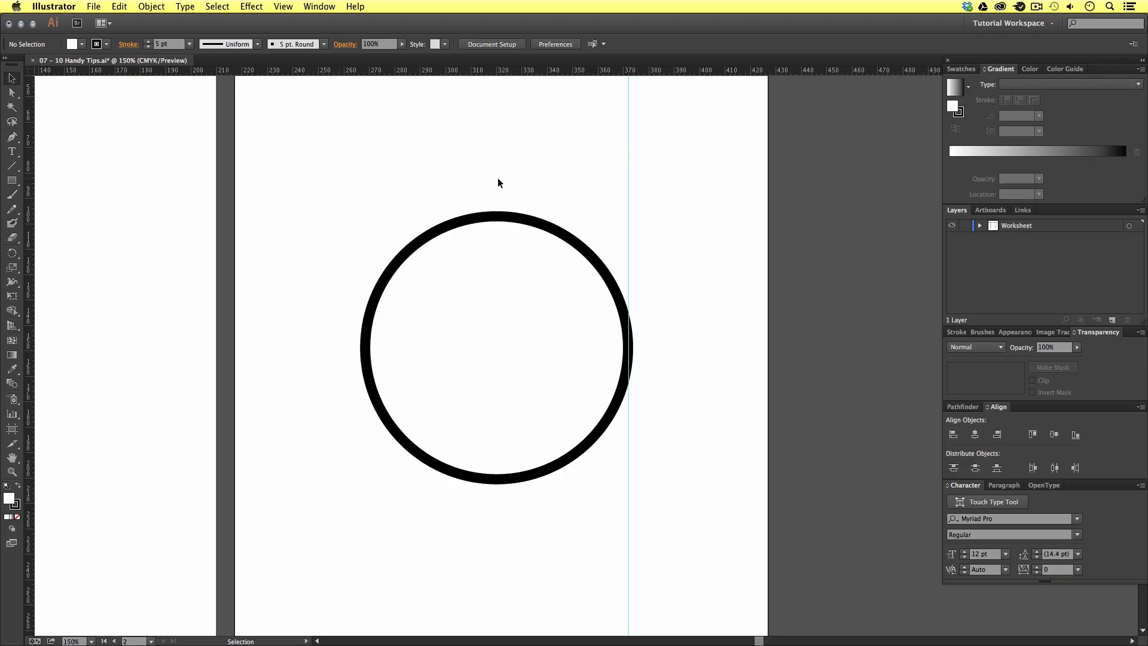
mouse_move(628, 156)
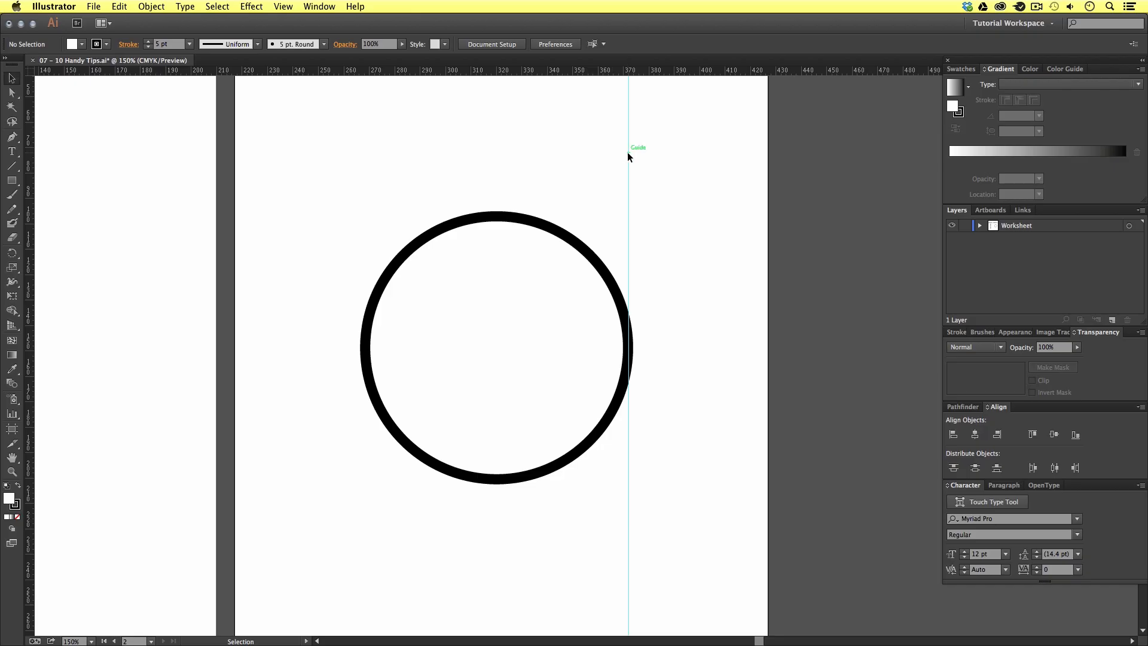
mouse_move(631, 203)
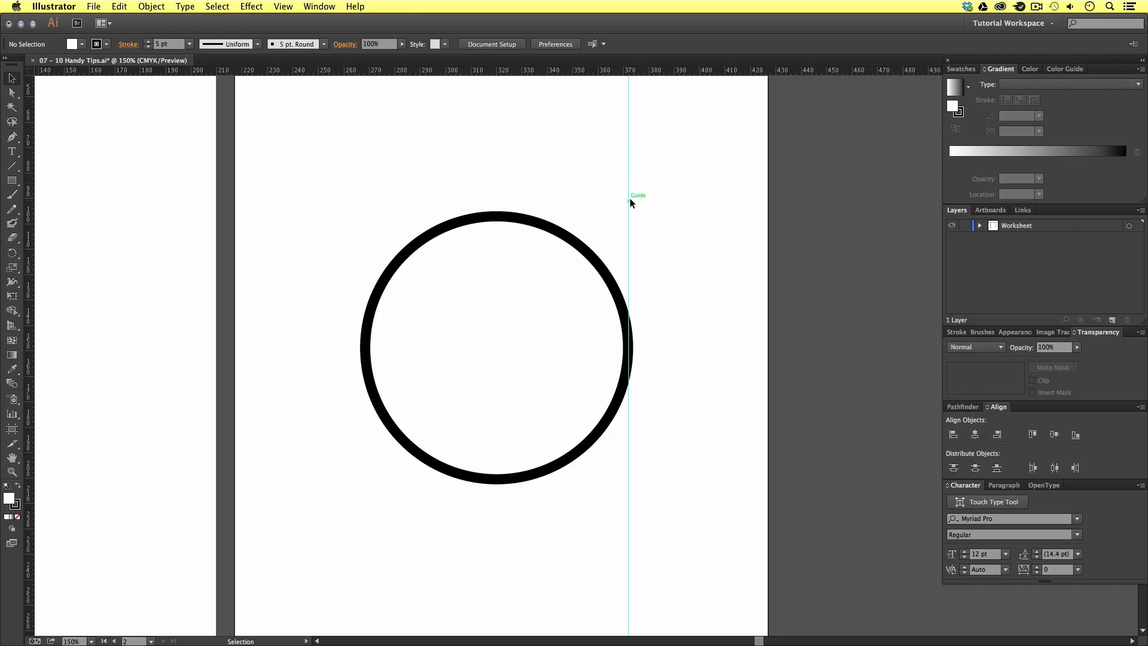
mouse_move(612, 204)
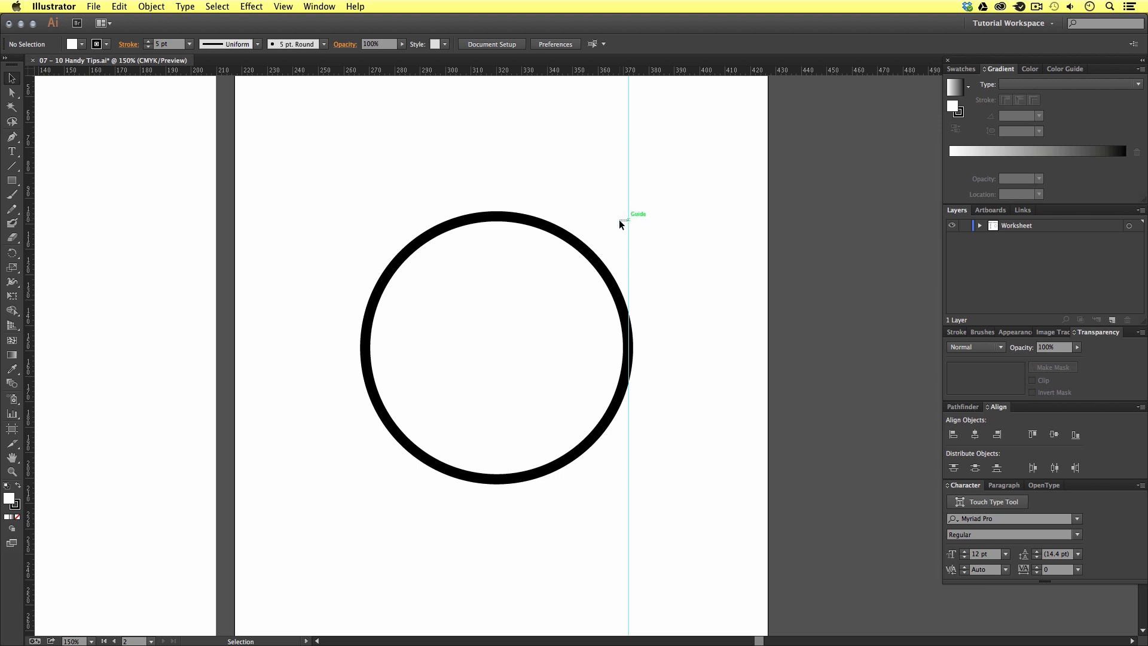
left_click(282, 6)
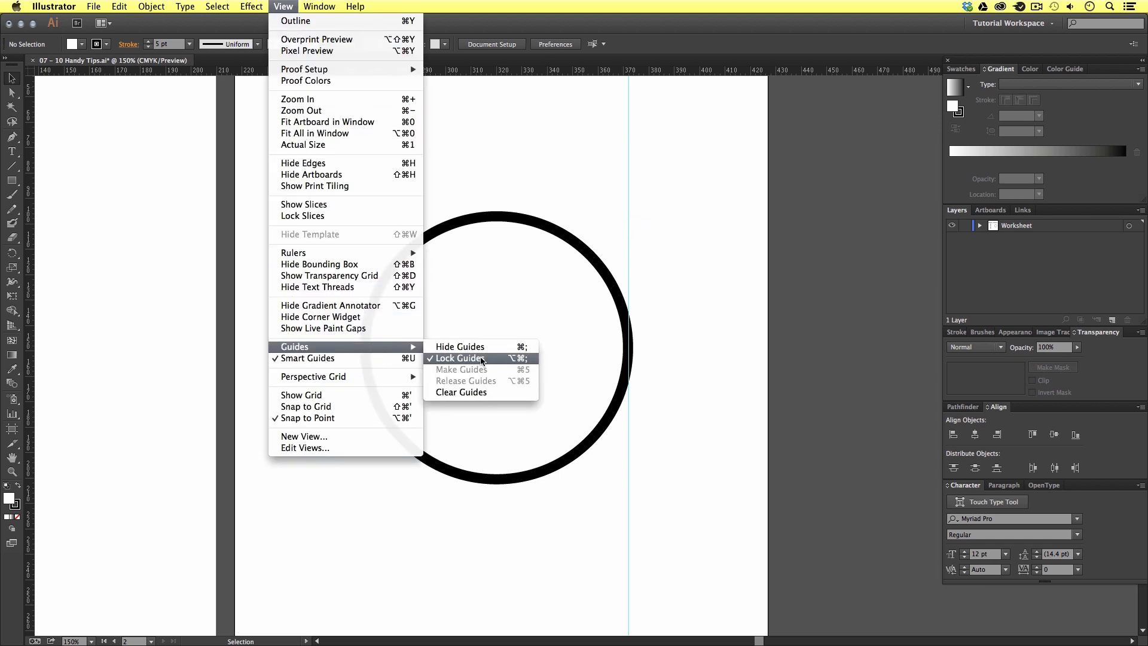
mouse_move(440, 360)
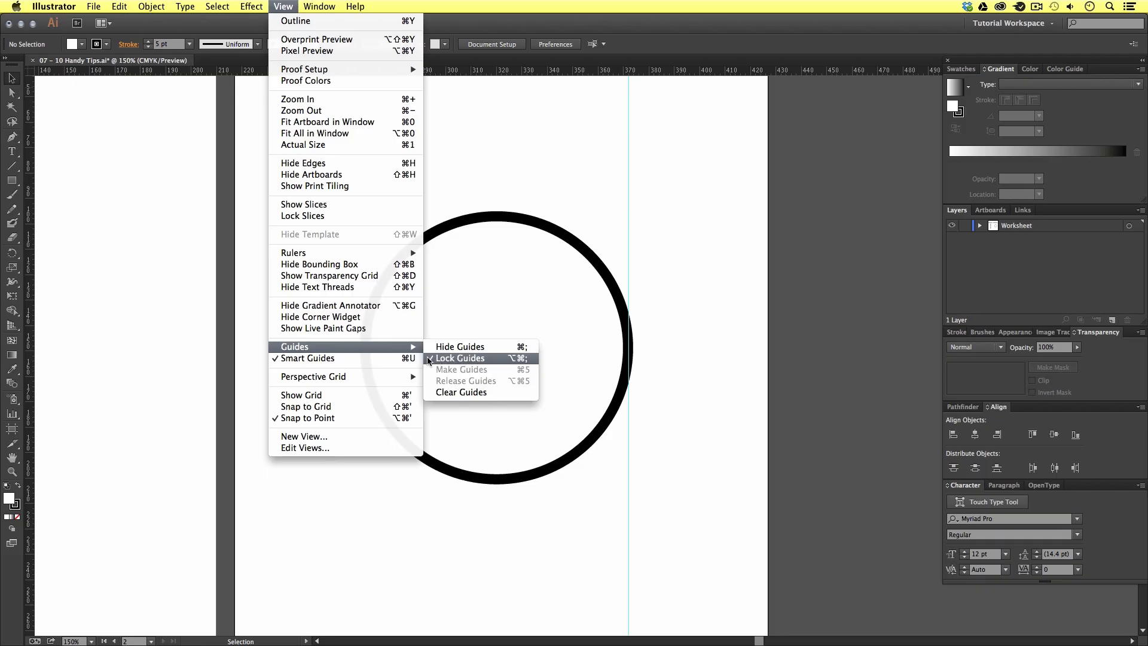
left_click(460, 358)
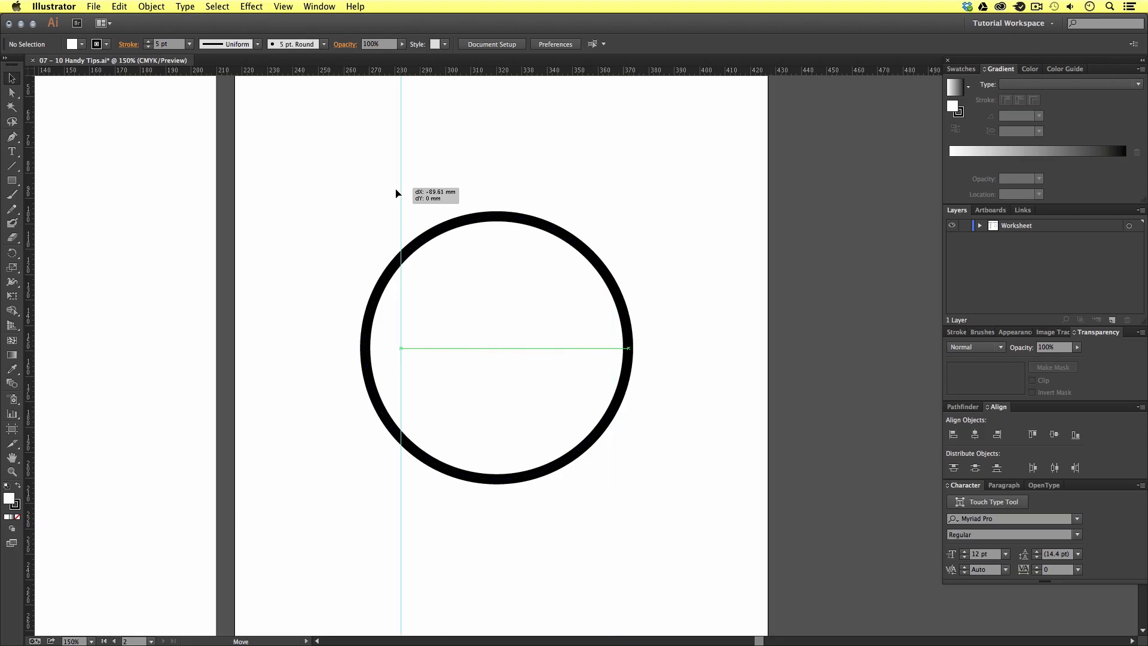
left_click_drag(400, 348, 359, 348)
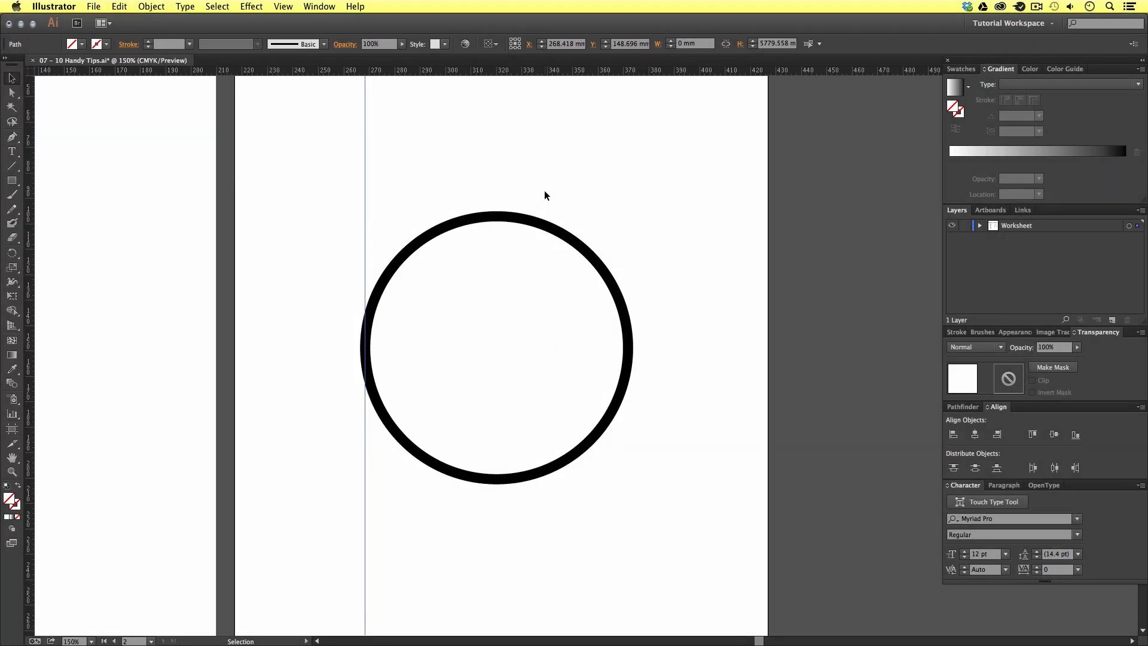
mouse_move(467, 188)
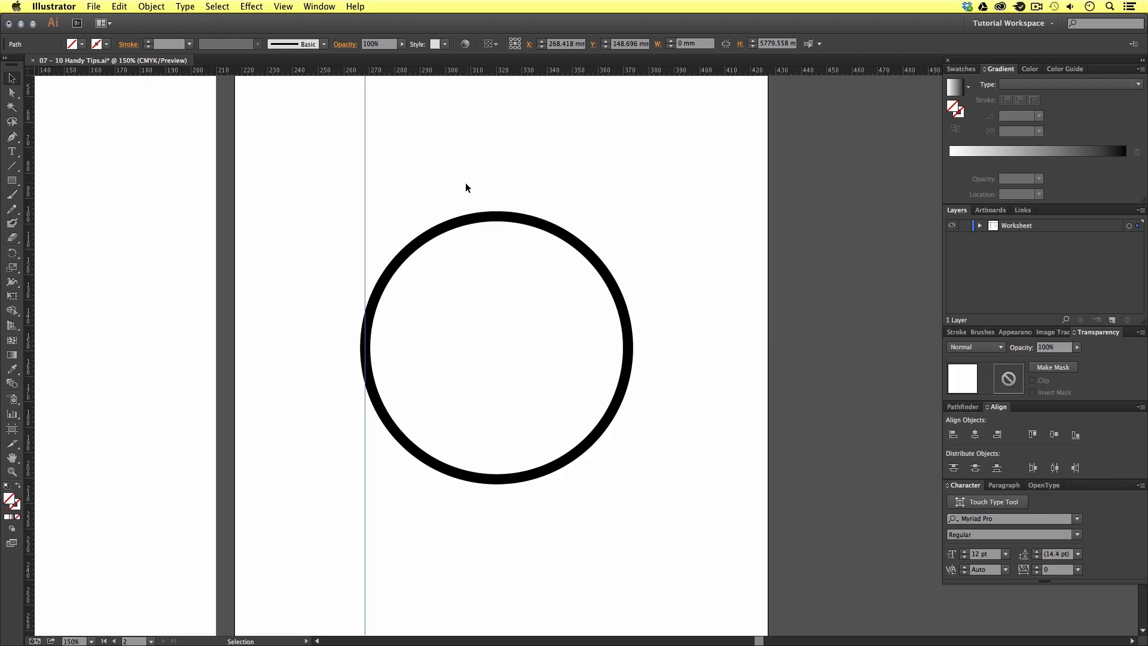
left_click(283, 5)
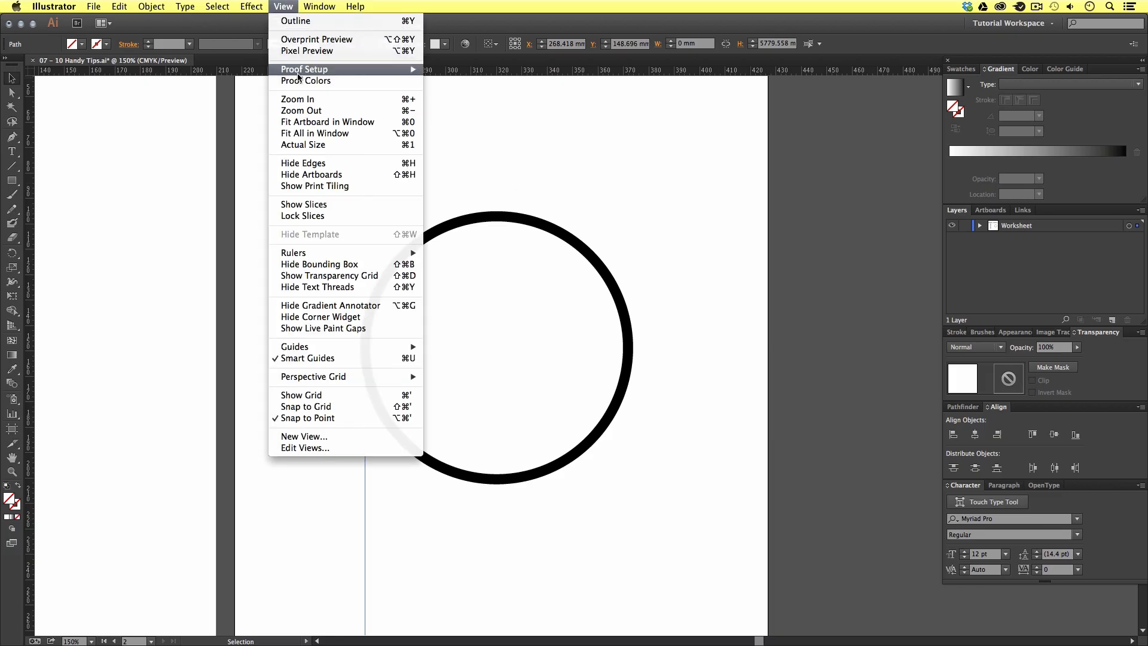
mouse_move(306, 358)
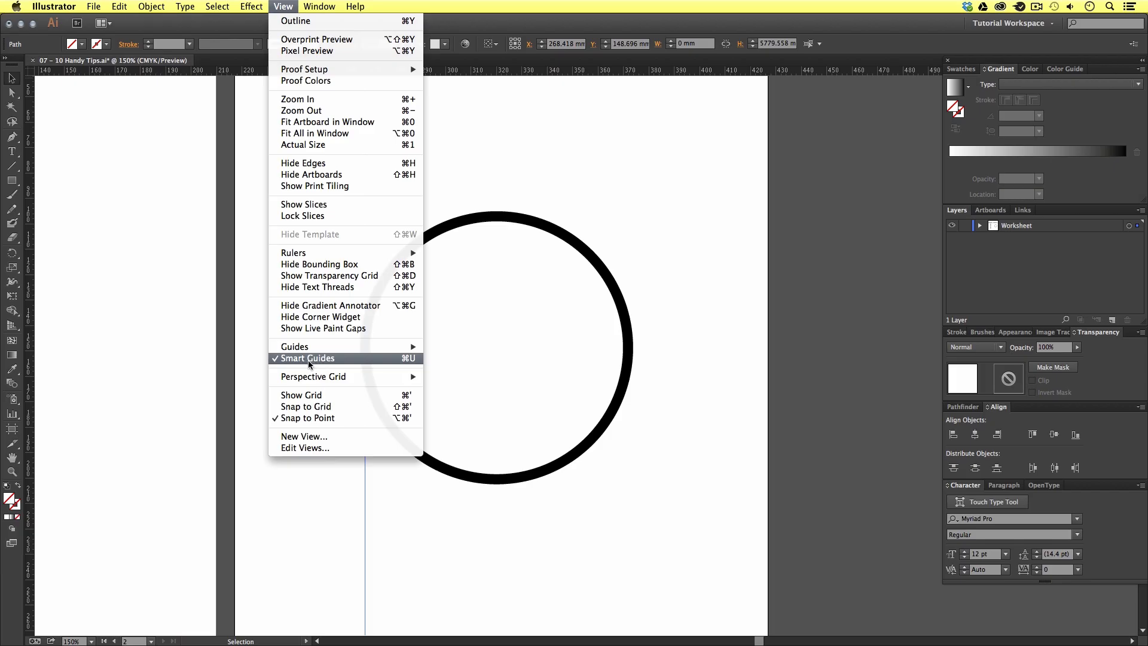
mouse_move(320, 316)
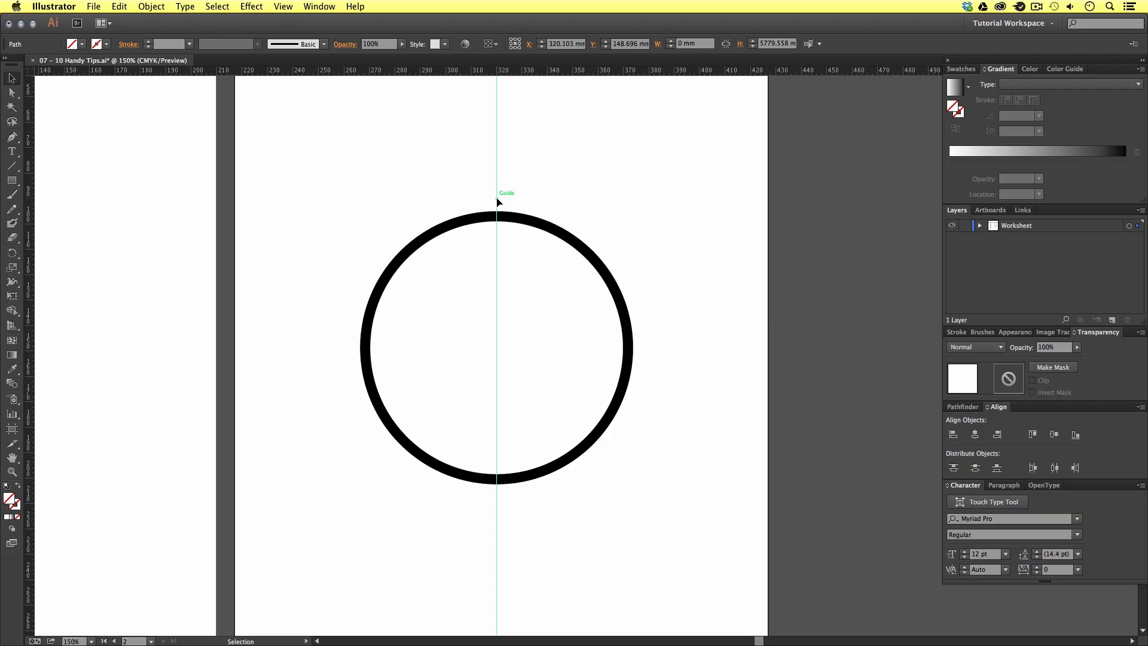
left_click_drag(498, 197, 497, 213)
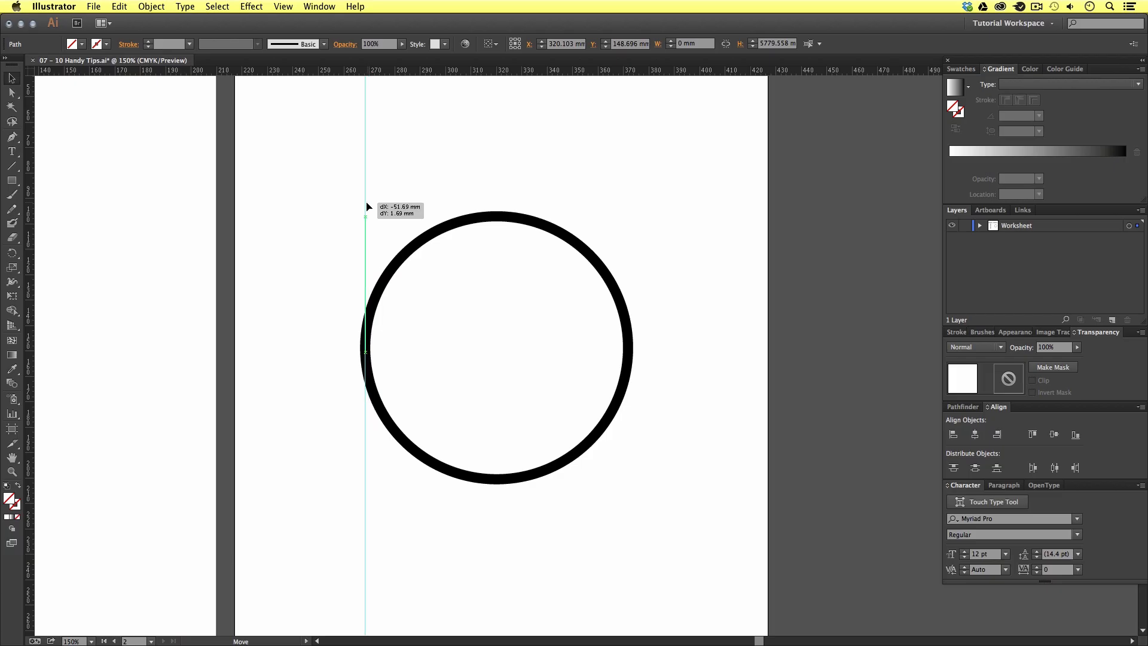
left_click_drag(366, 207, 630, 207)
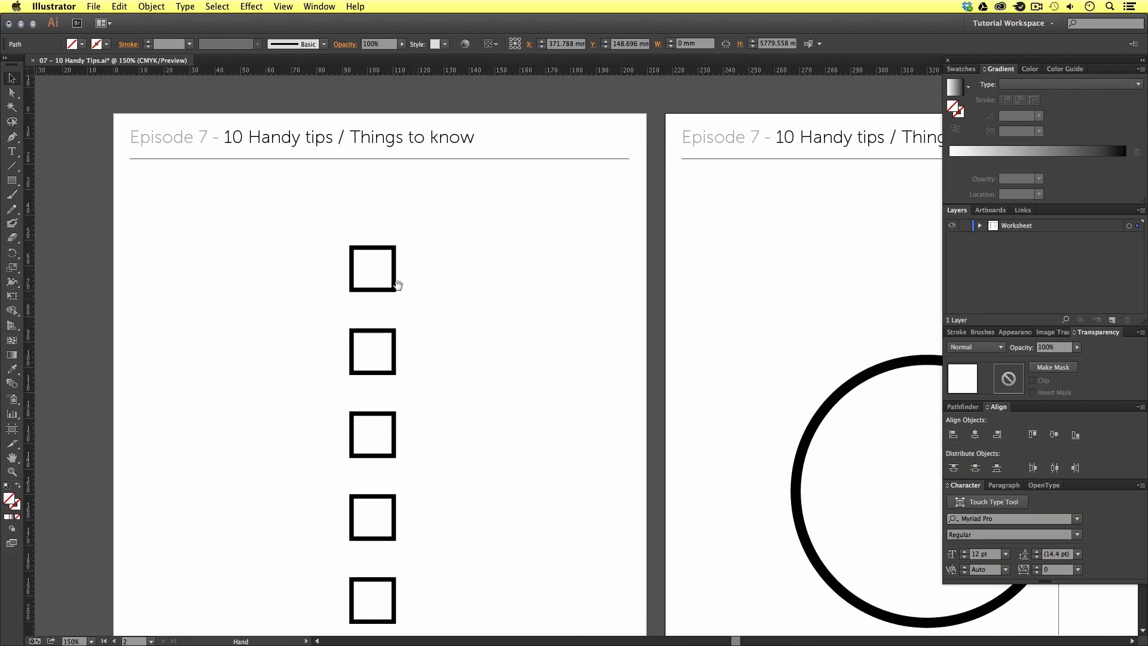
Step: Pan to the squares column and drag the second square into alignment with the top one
left_click_drag(372, 350, 435, 325)
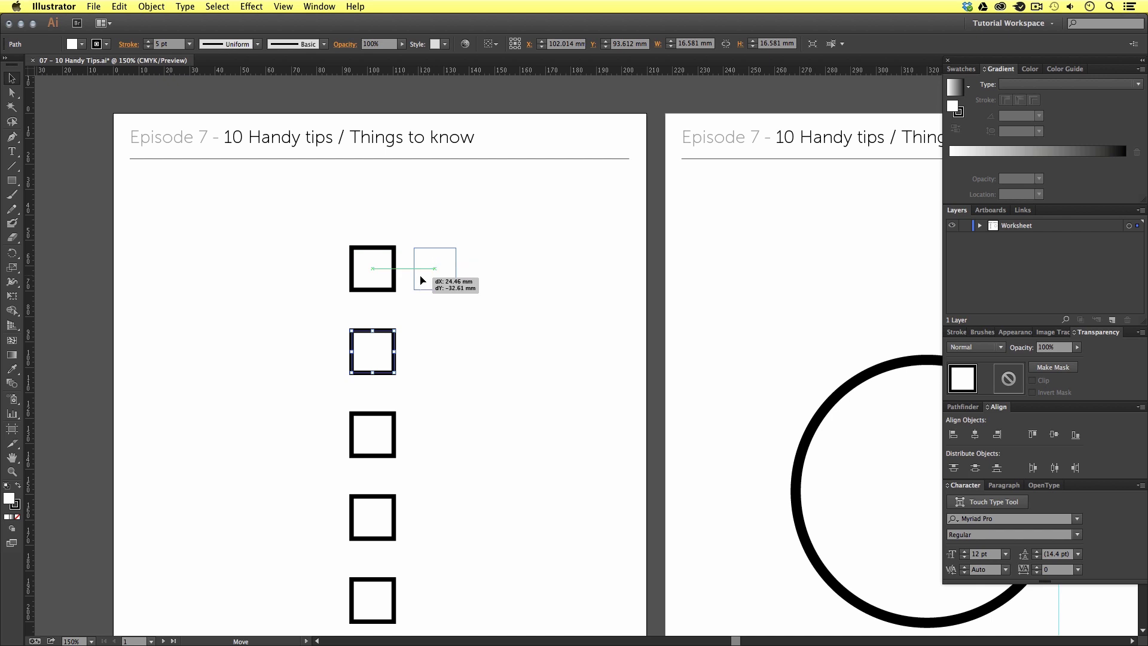
left_click_drag(421, 280, 423, 323)
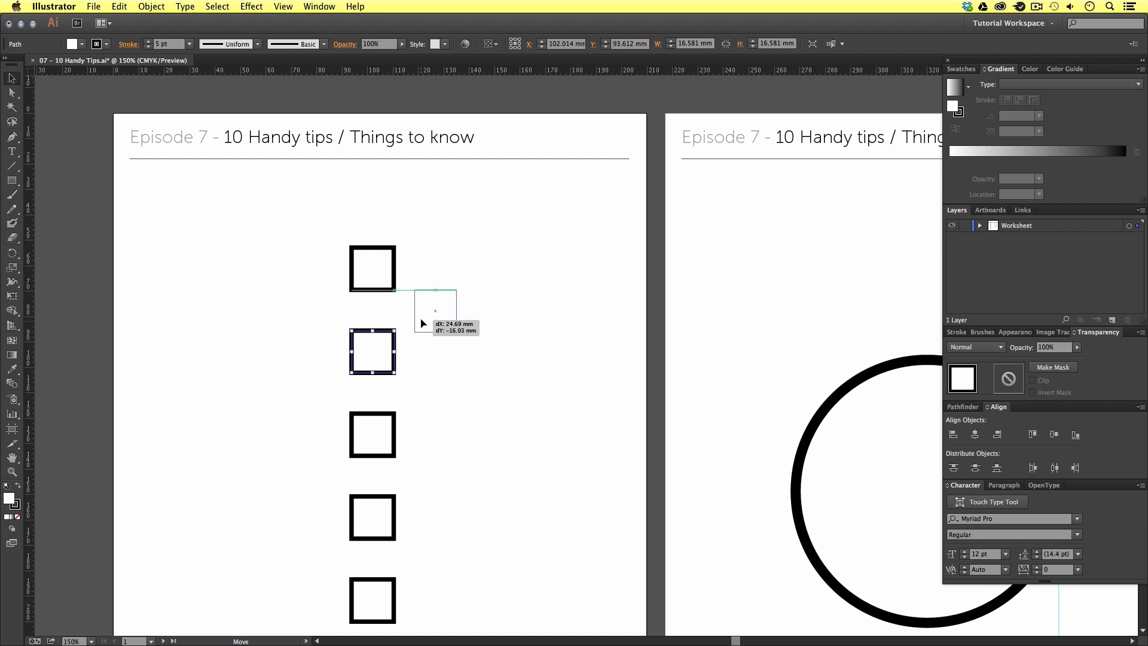
left_click_drag(372, 352, 435, 269)
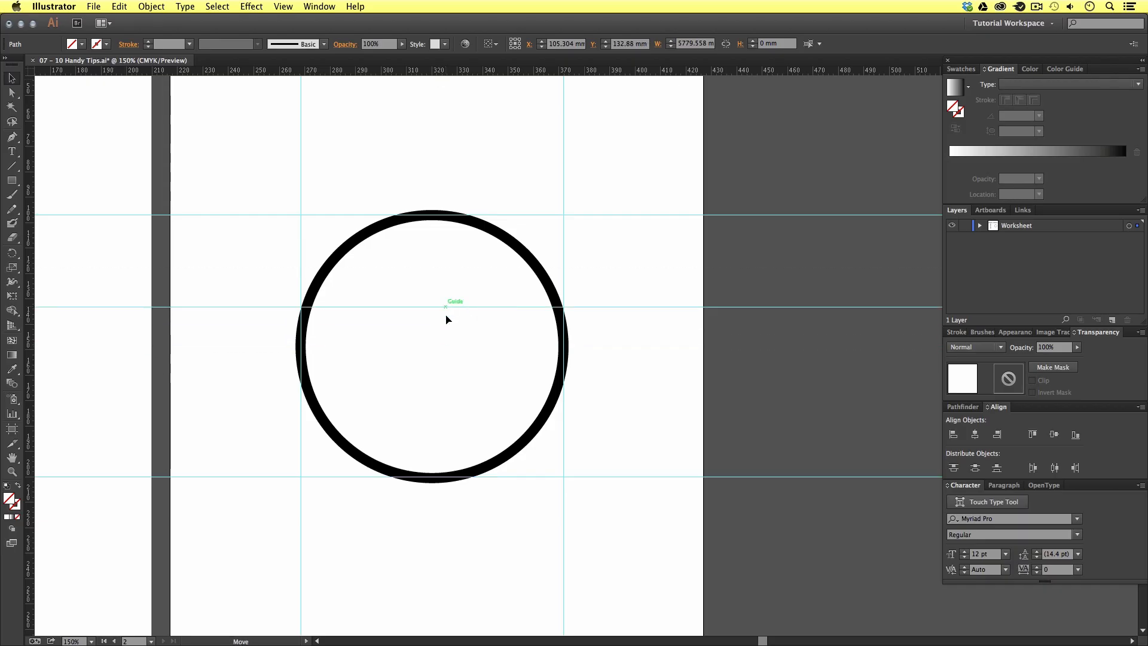
Step: Drop a horizontal guide through the circle's centre, completing the guide grid
left_click_drag(446, 320, 460, 348)
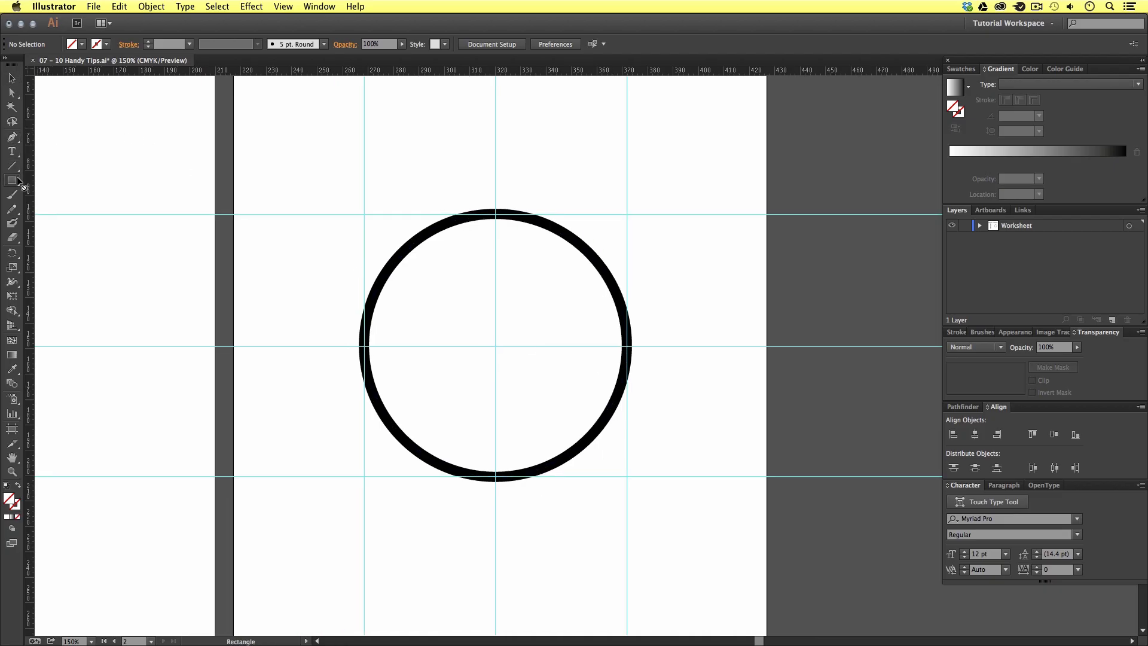
mouse_move(12, 180)
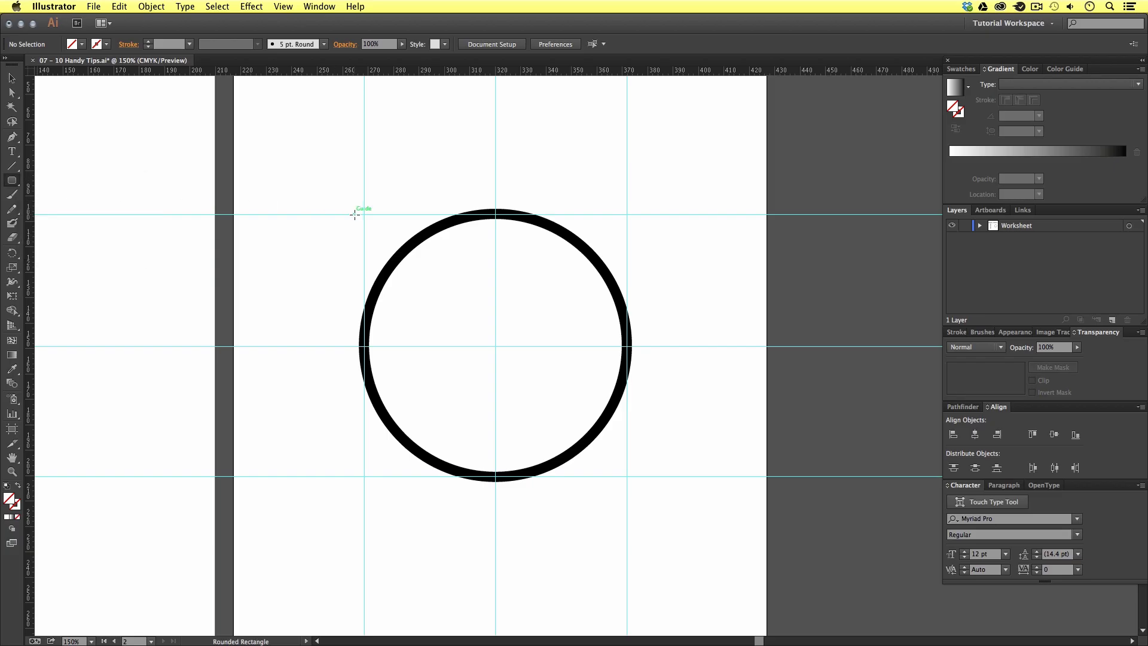
mouse_move(365, 214)
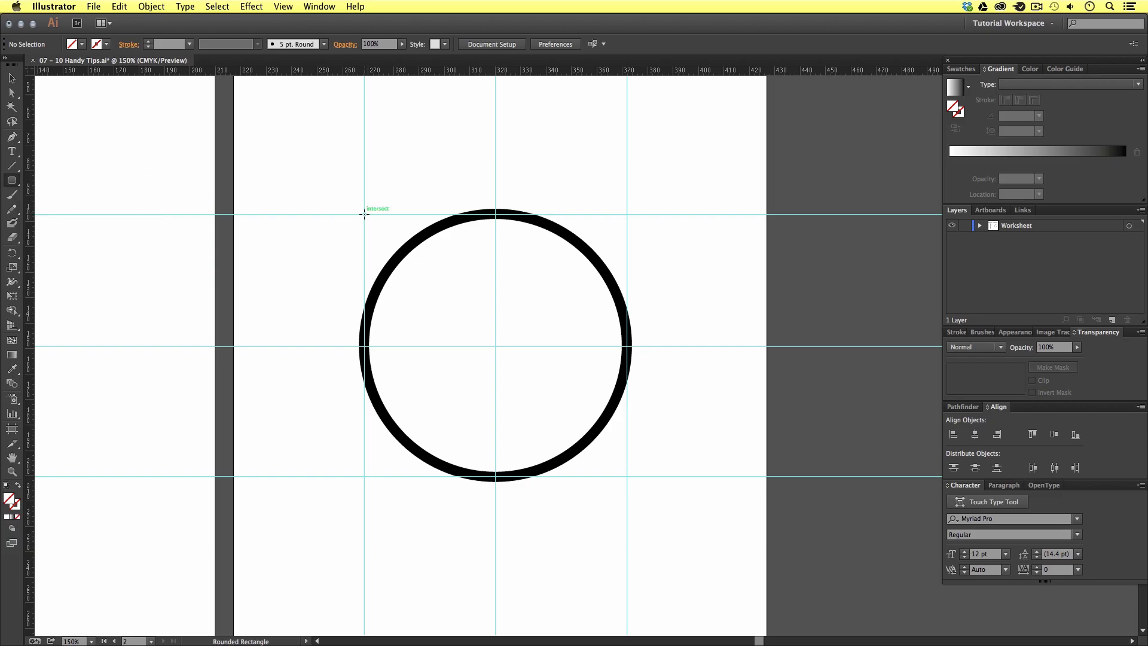
Step: Draw a smaller concentric circle from the top-left guide crossing with the Ellipse tool
left_click_drag(365, 213, 425, 275)
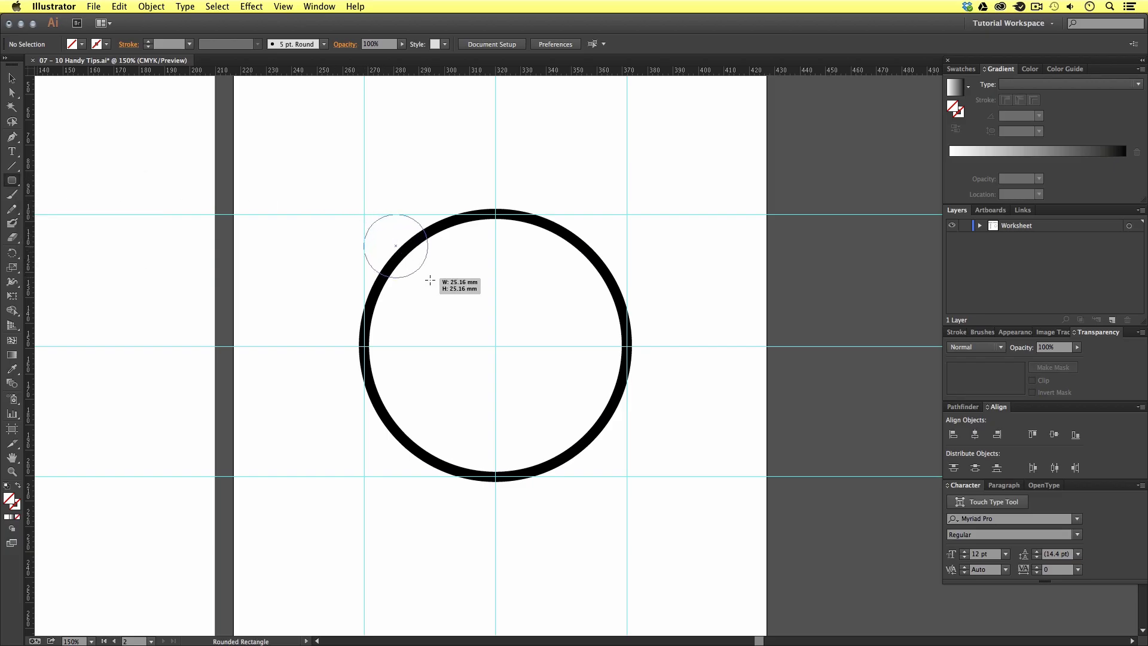
left_click_drag(396, 245, 488, 340)
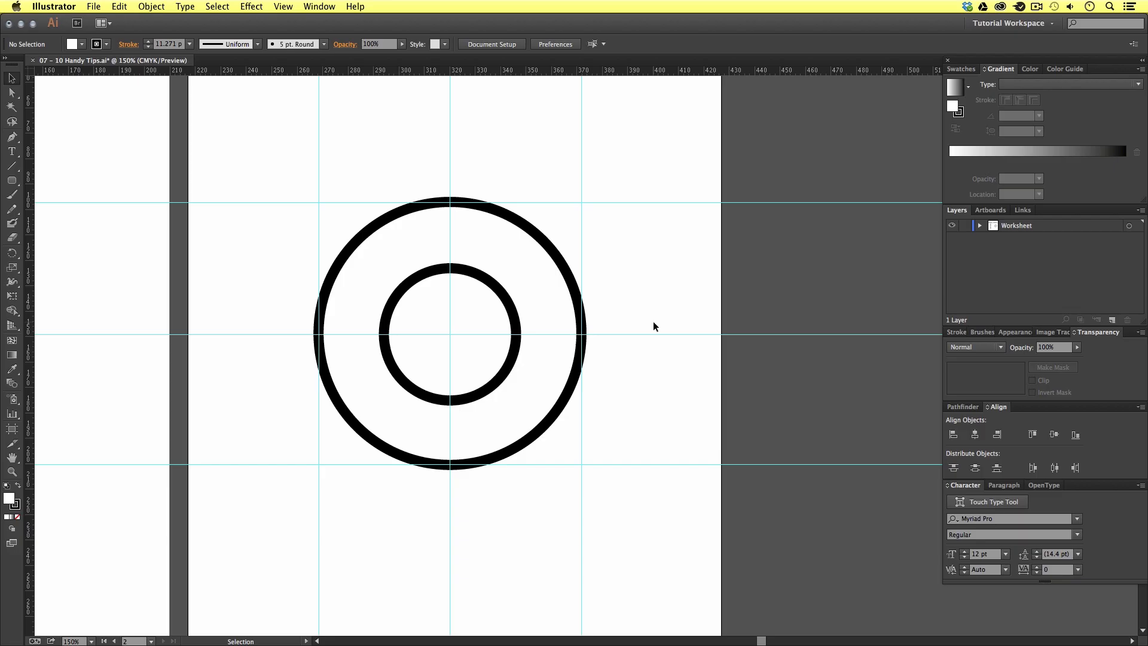
mouse_move(642, 297)
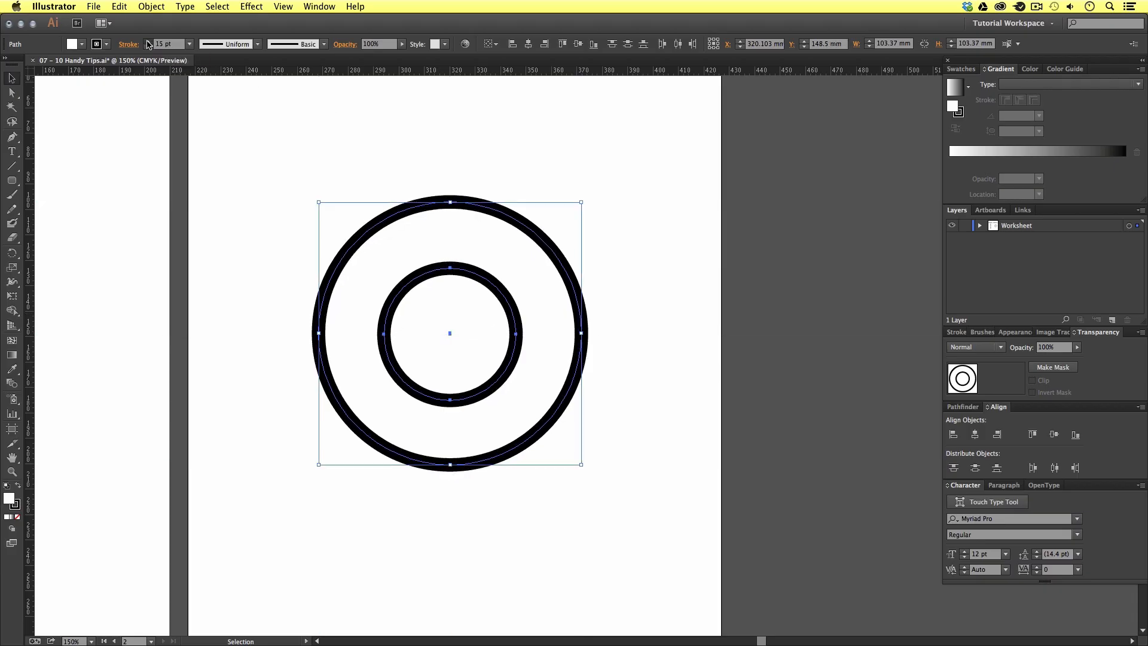
Step: Enter 21 and bring up the Illustrator application menu leading to Preferences
type("21")
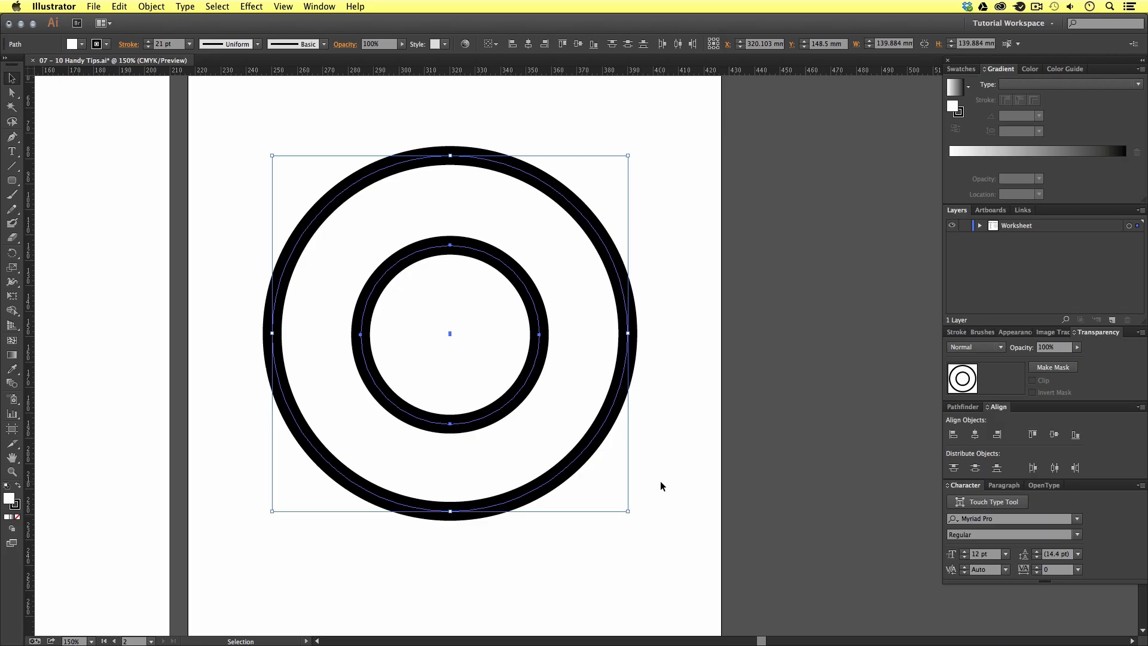
mouse_move(689, 483)
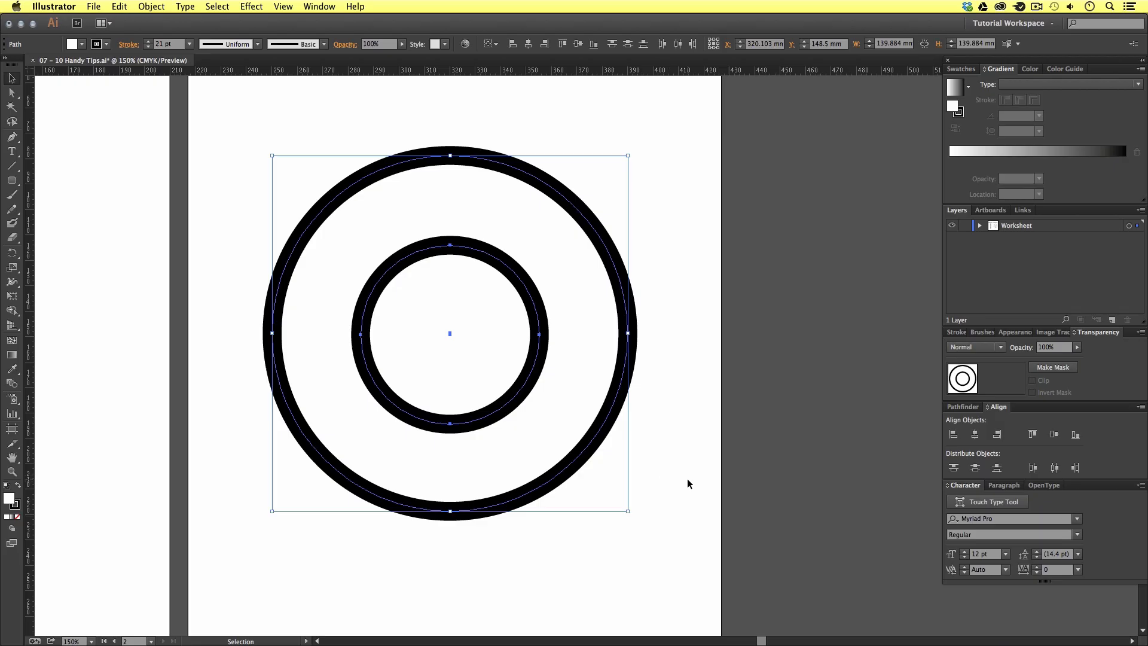
left_click(54, 7)
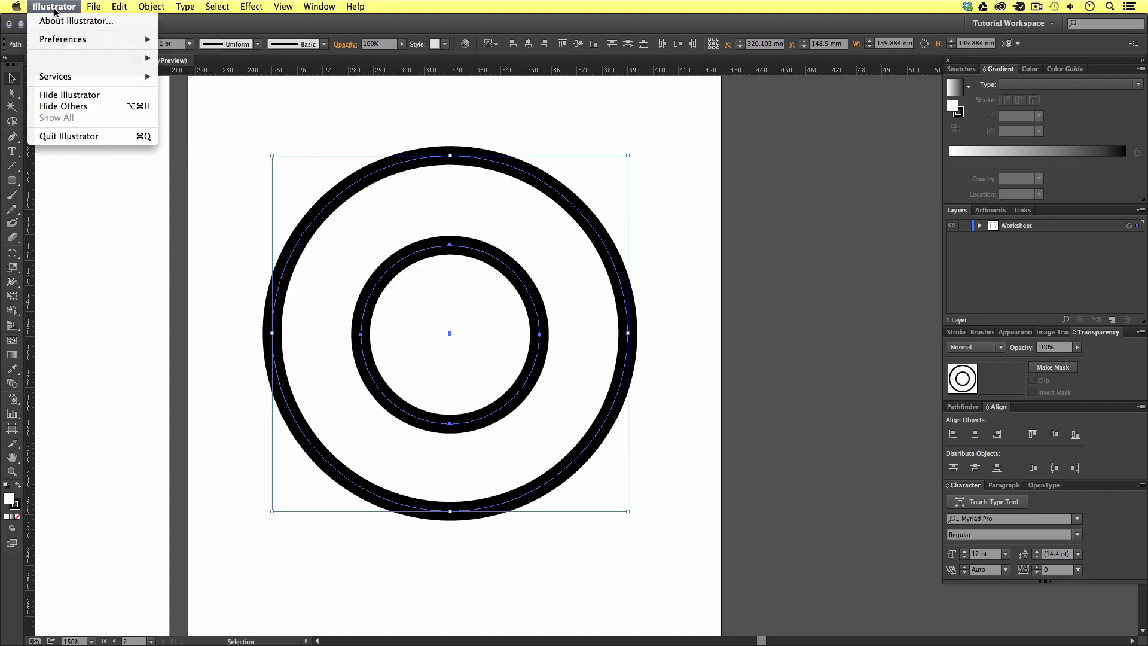
mouse_move(64, 39)
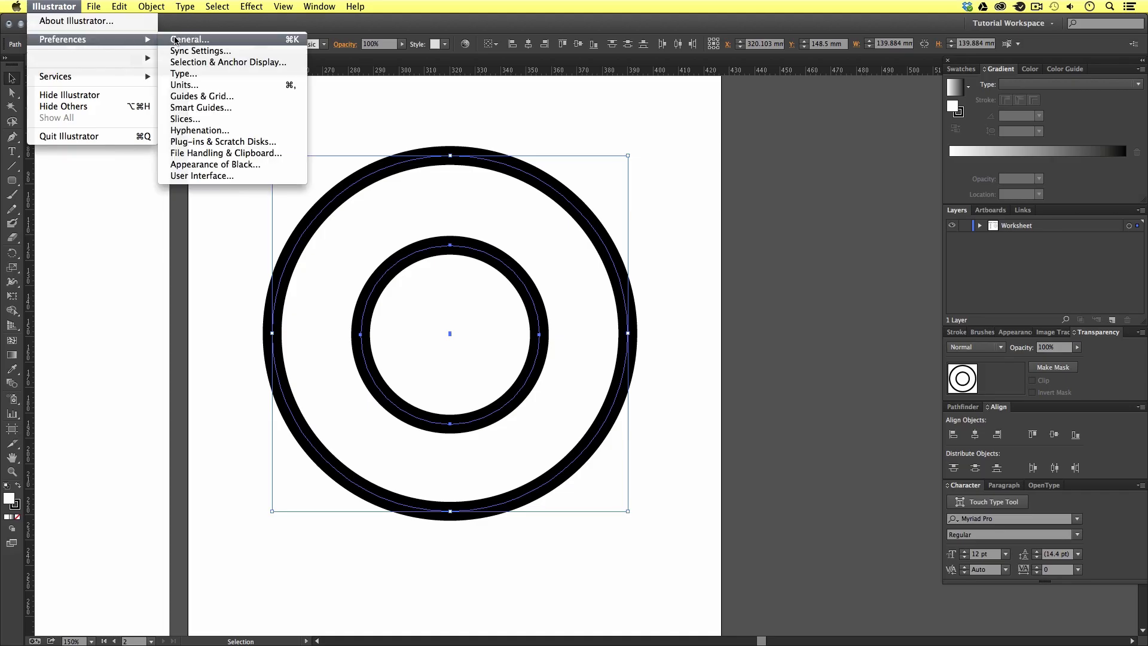
mouse_move(213, 41)
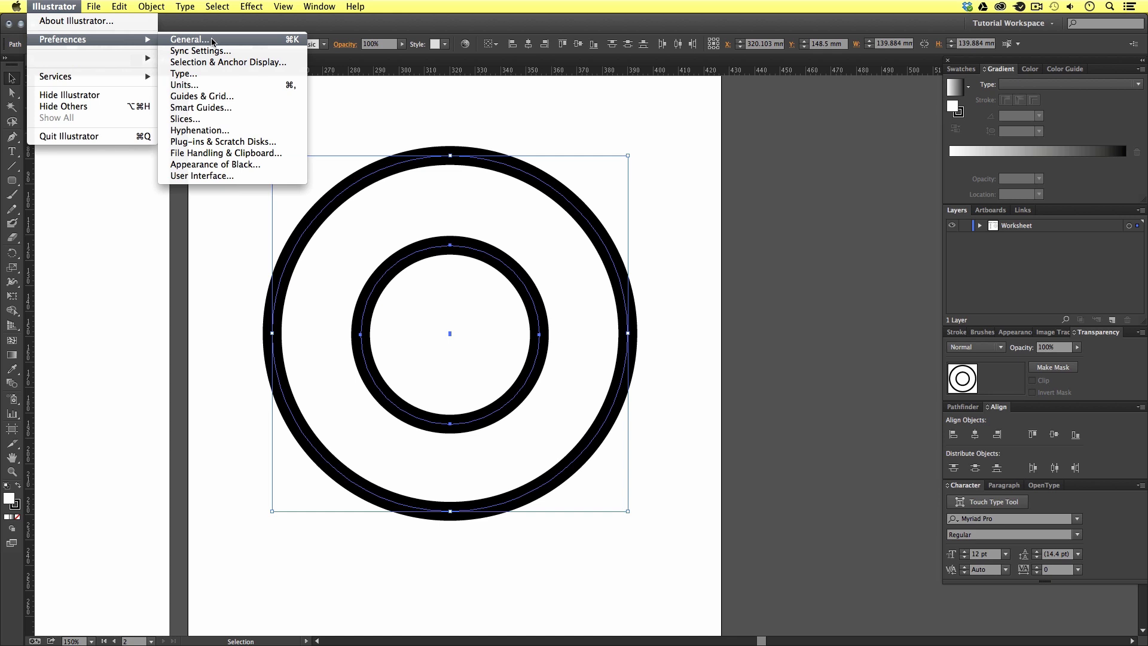
Step: Enable Scale Strokes & Effects in the General preferences
left_click(188, 39)
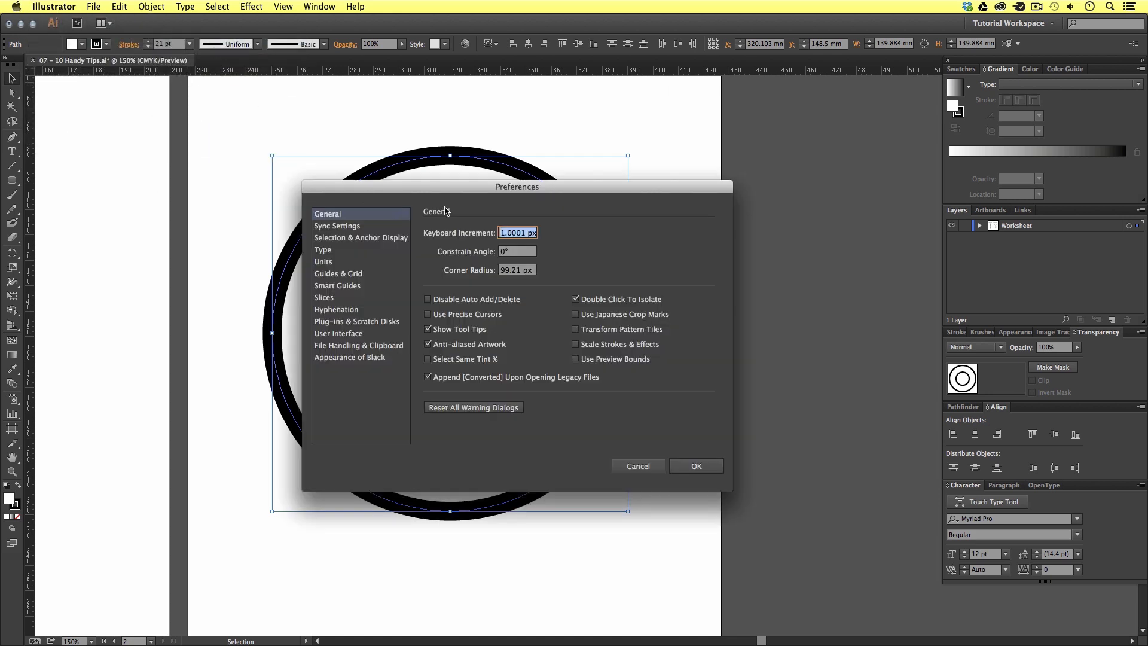
mouse_move(635, 324)
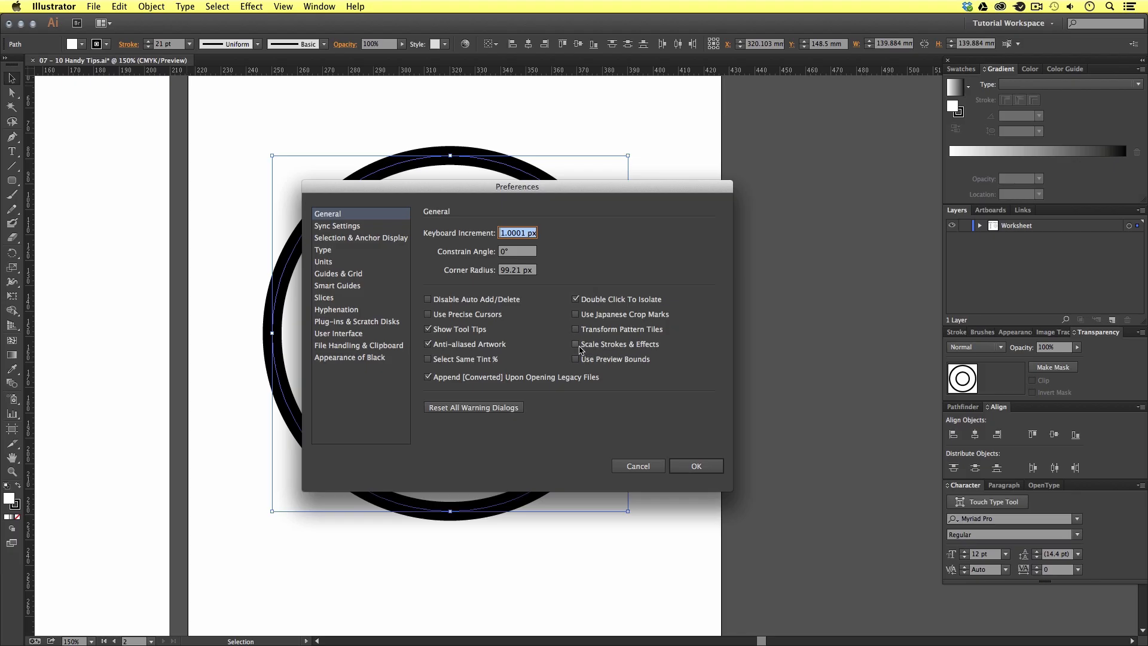
mouse_move(586, 344)
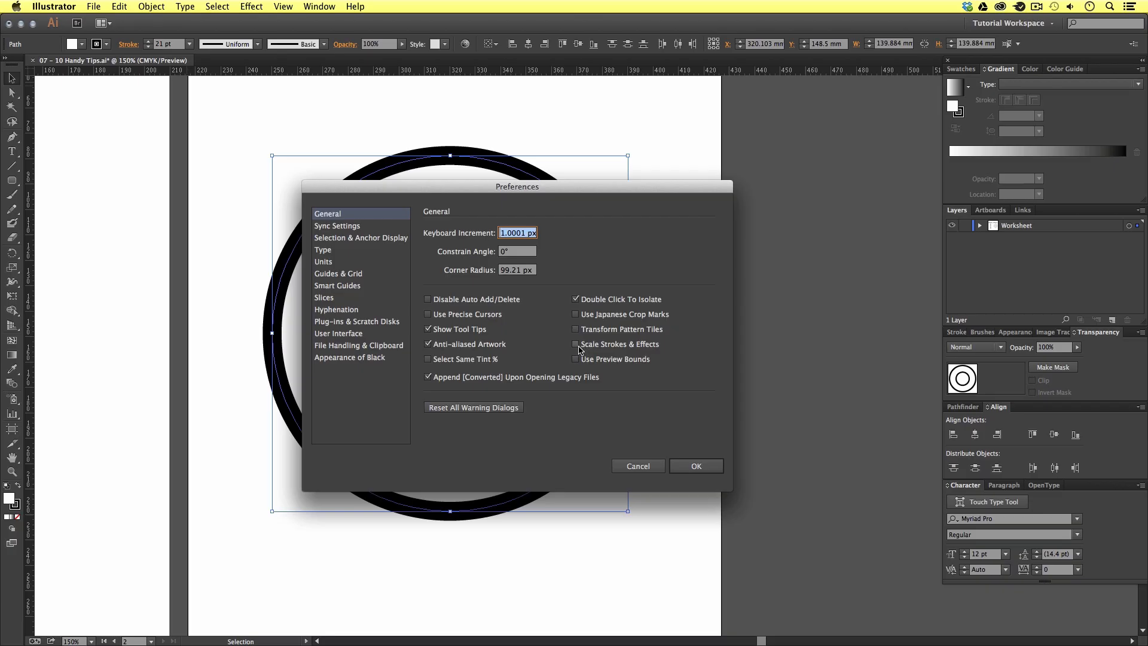
left_click(575, 343)
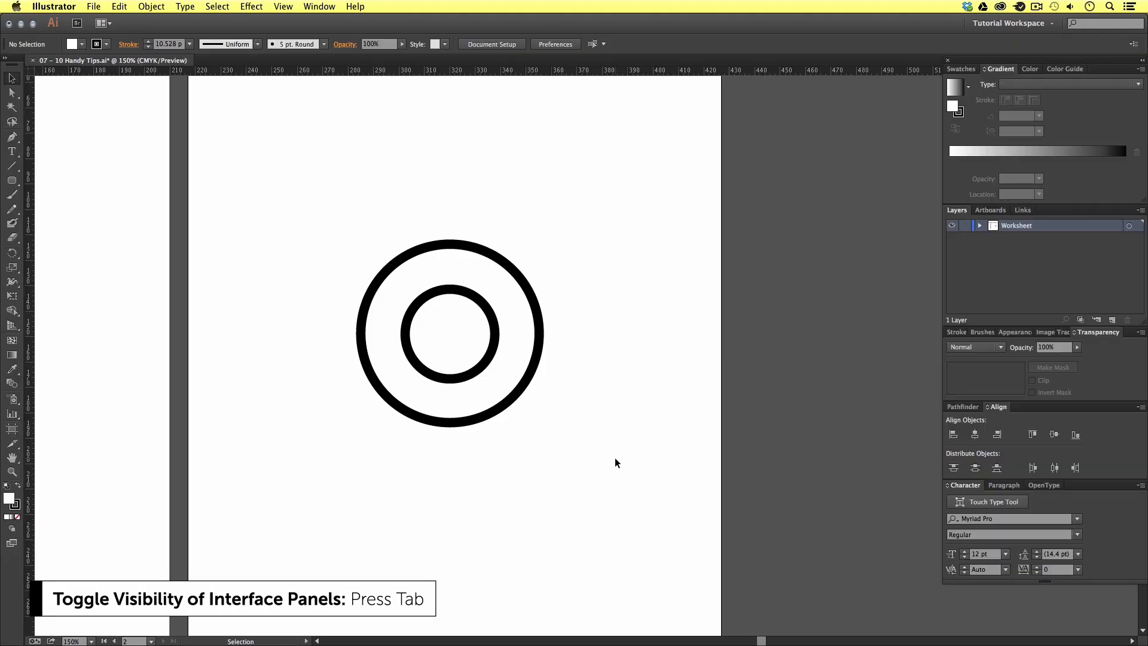
Step: Hide every interface panel with Tab, then bring them all back
key("Tab")
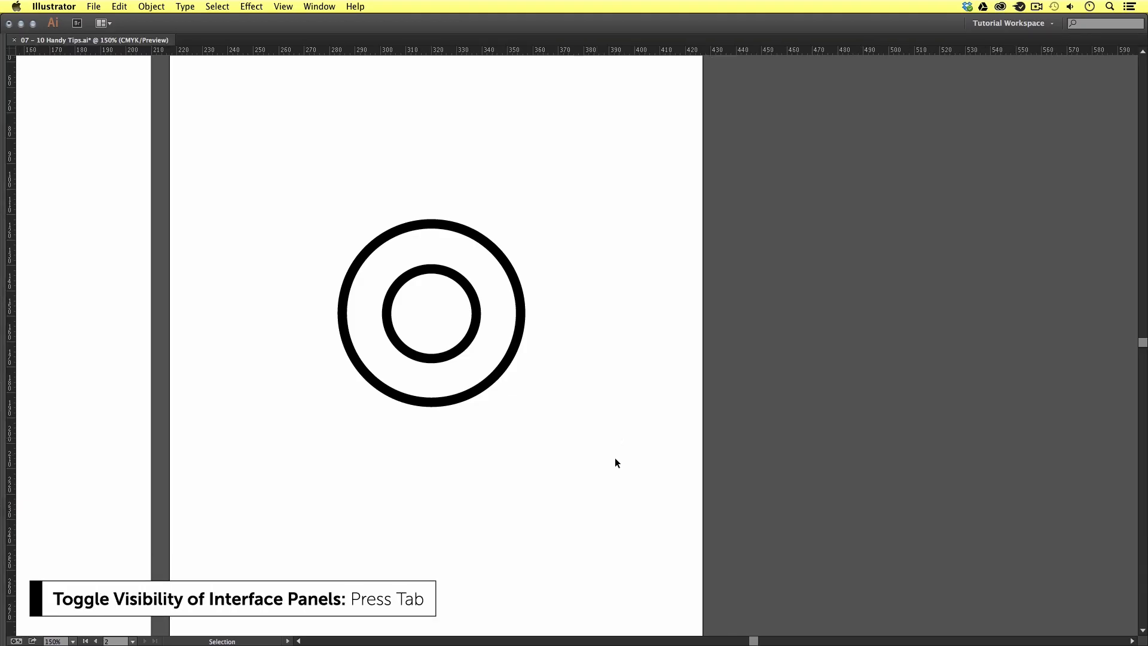
key("tab")
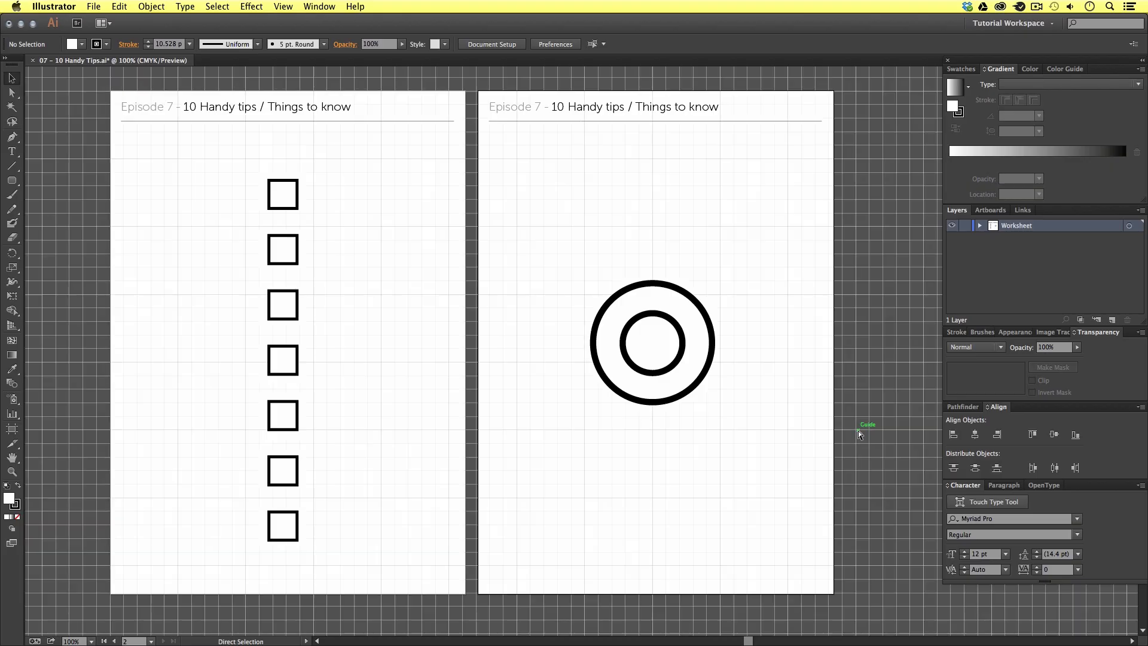
Step: Turn on the document grid from the View menu so it covers both artboards
left_click(282, 6)
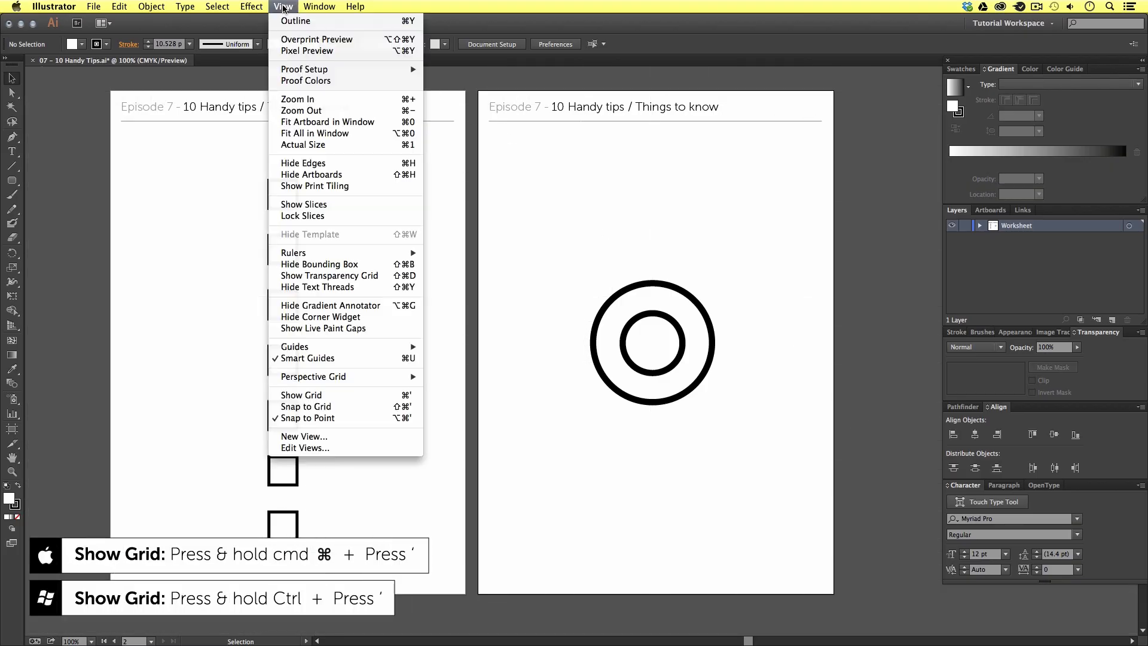
mouse_move(317, 395)
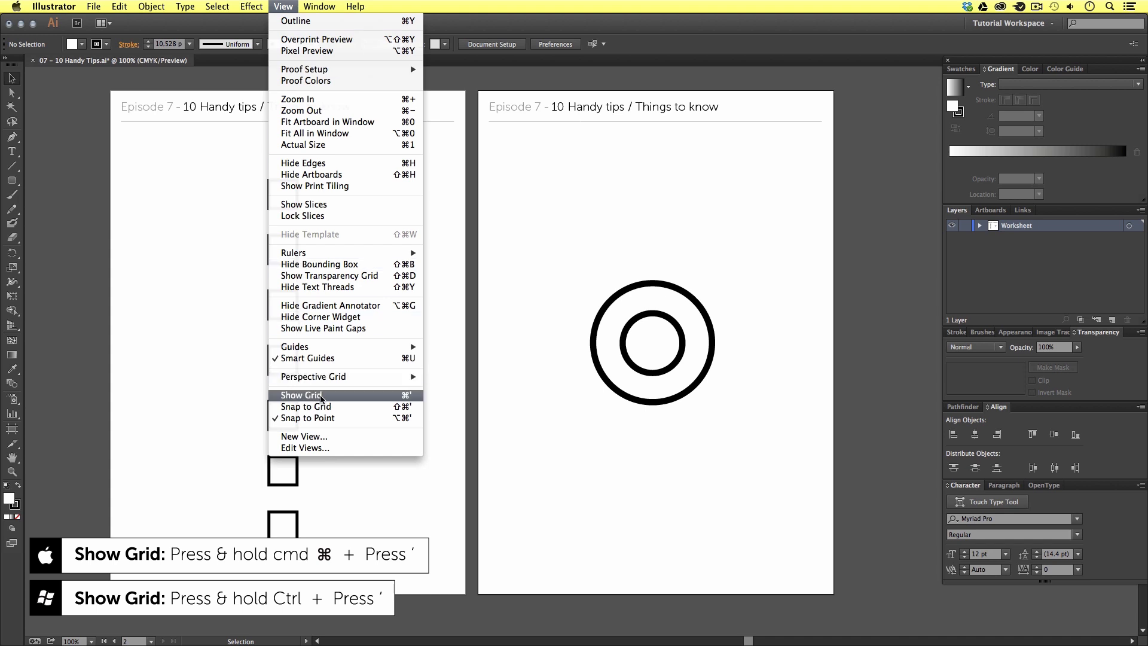
left_click(300, 395)
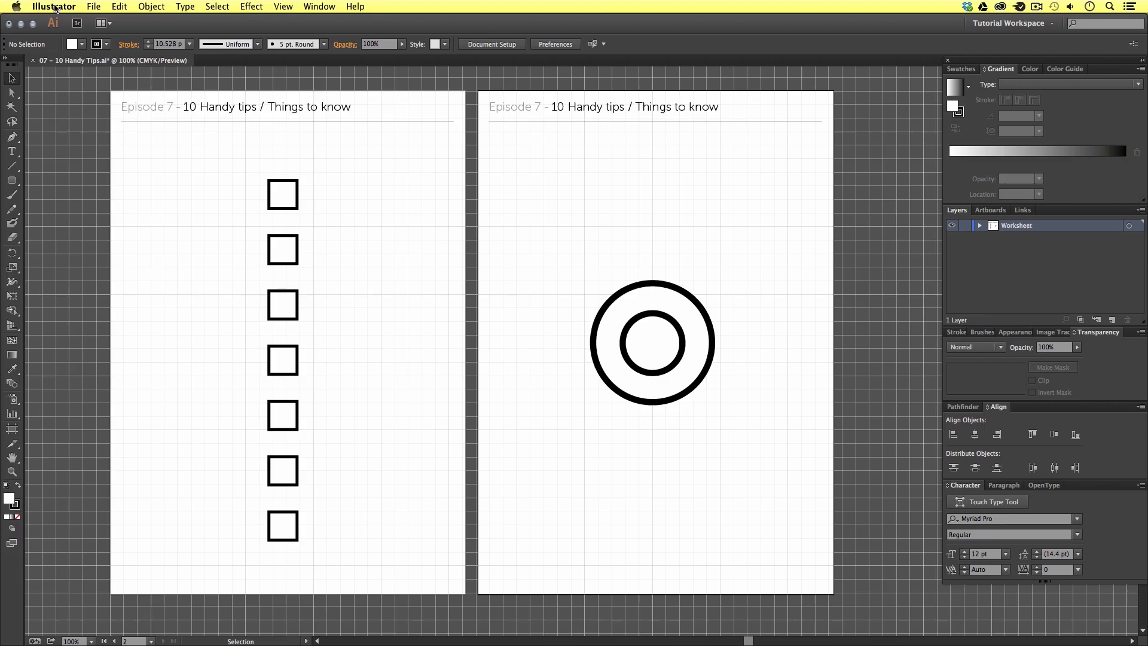
left_click(54, 7)
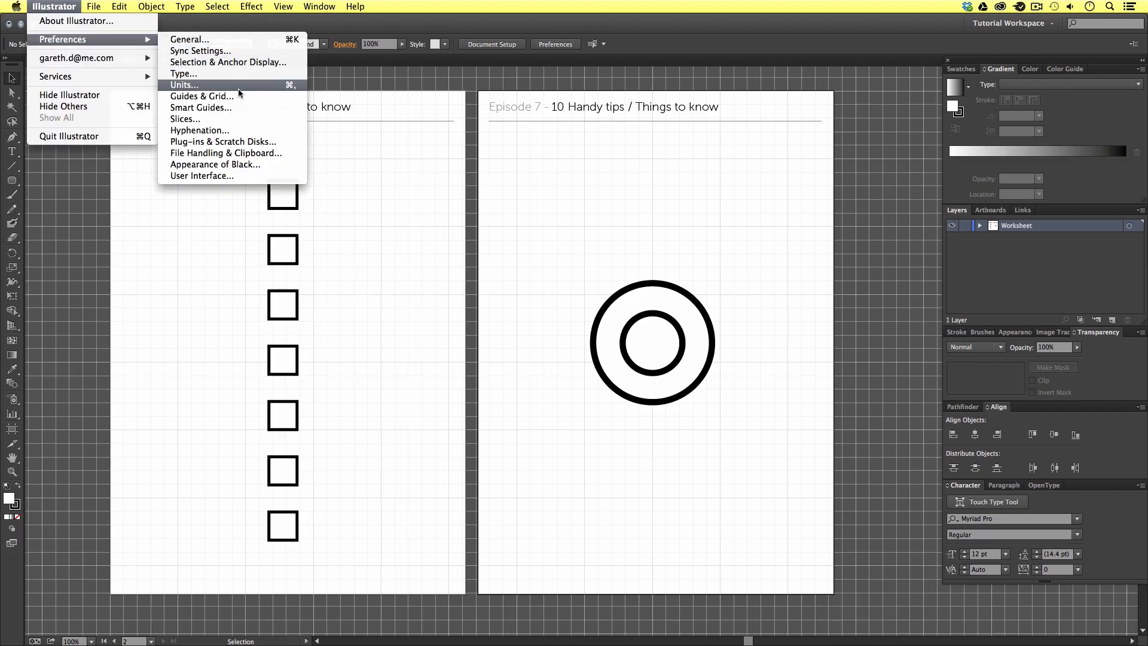
left_click(200, 95)
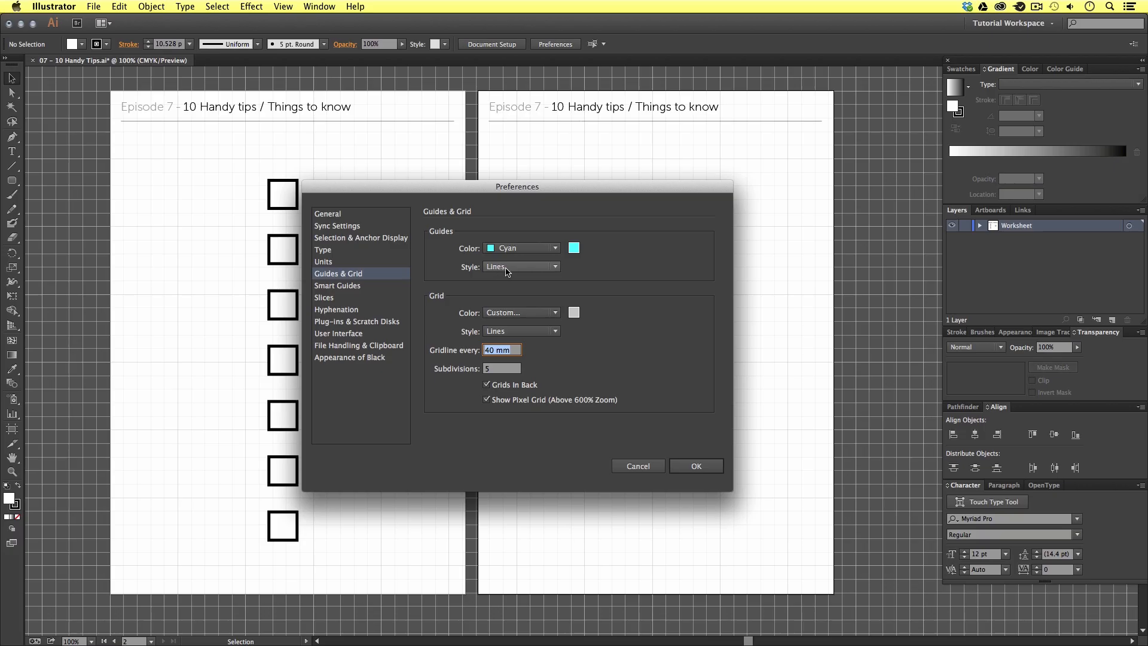
mouse_move(556, 273)
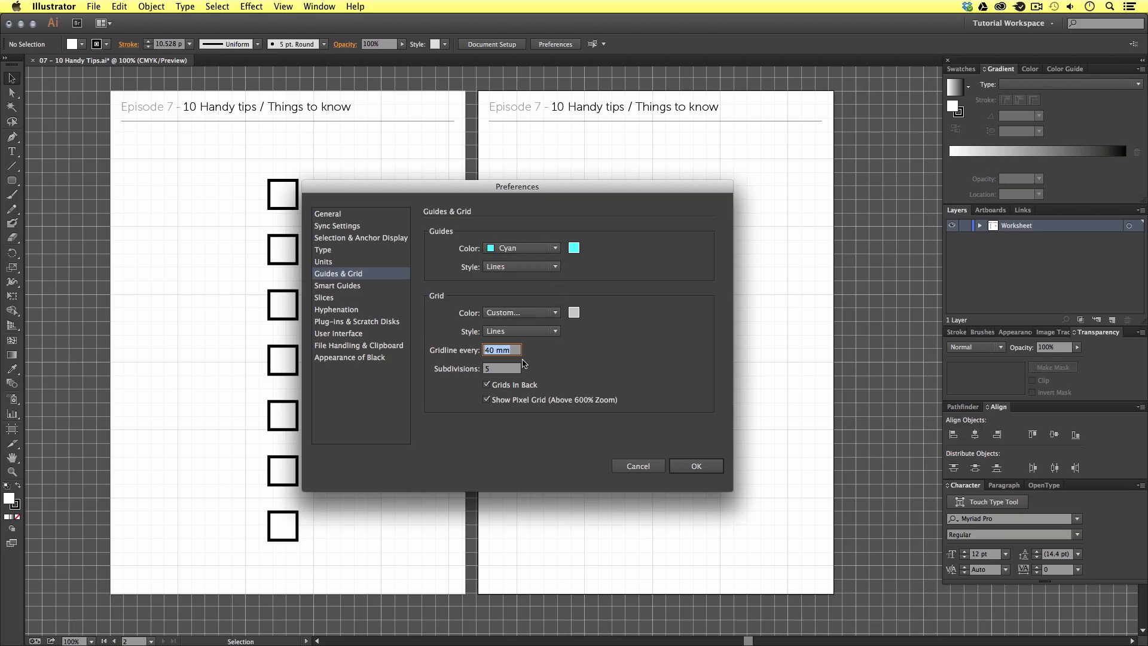
mouse_move(518, 375)
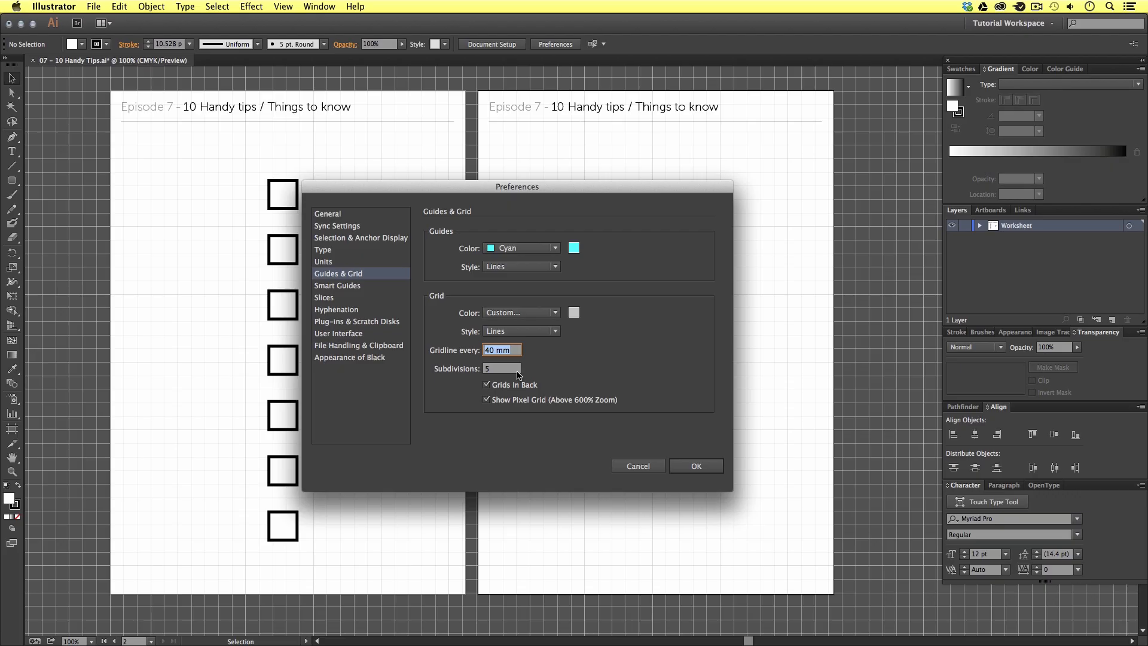
mouse_move(502, 366)
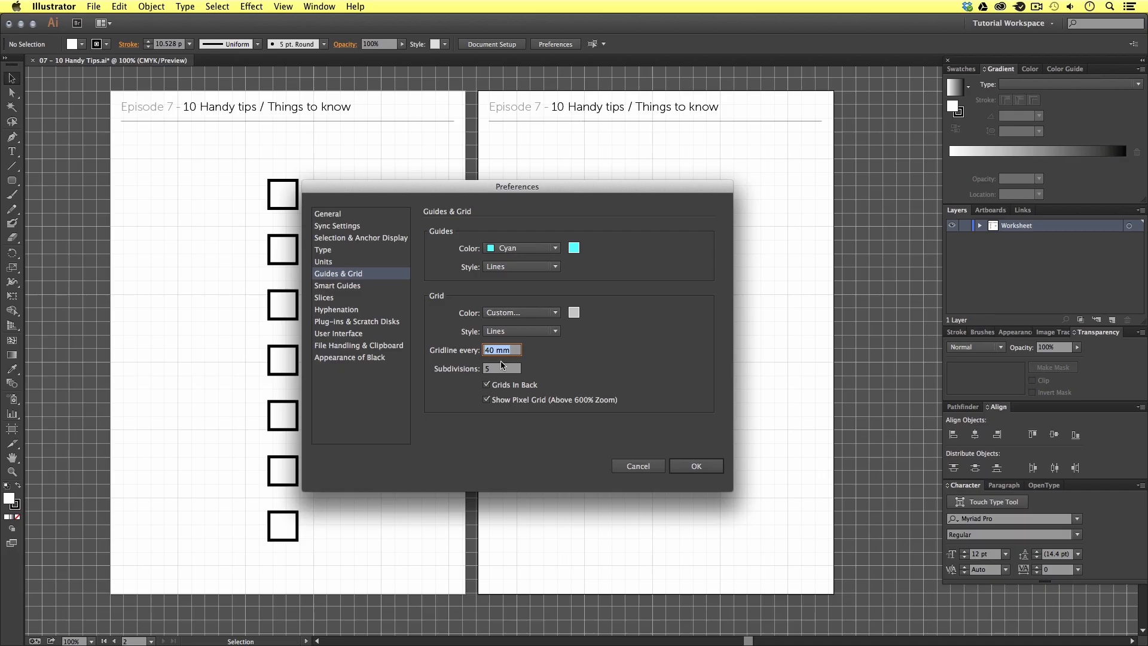
mouse_move(588, 384)
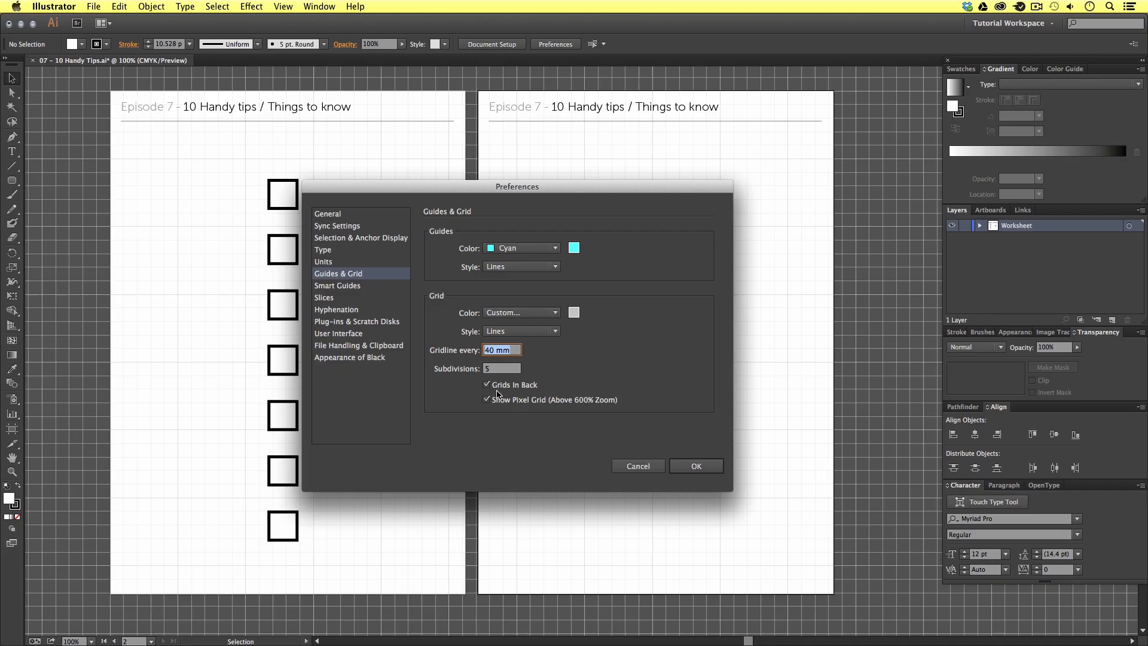
mouse_move(526, 393)
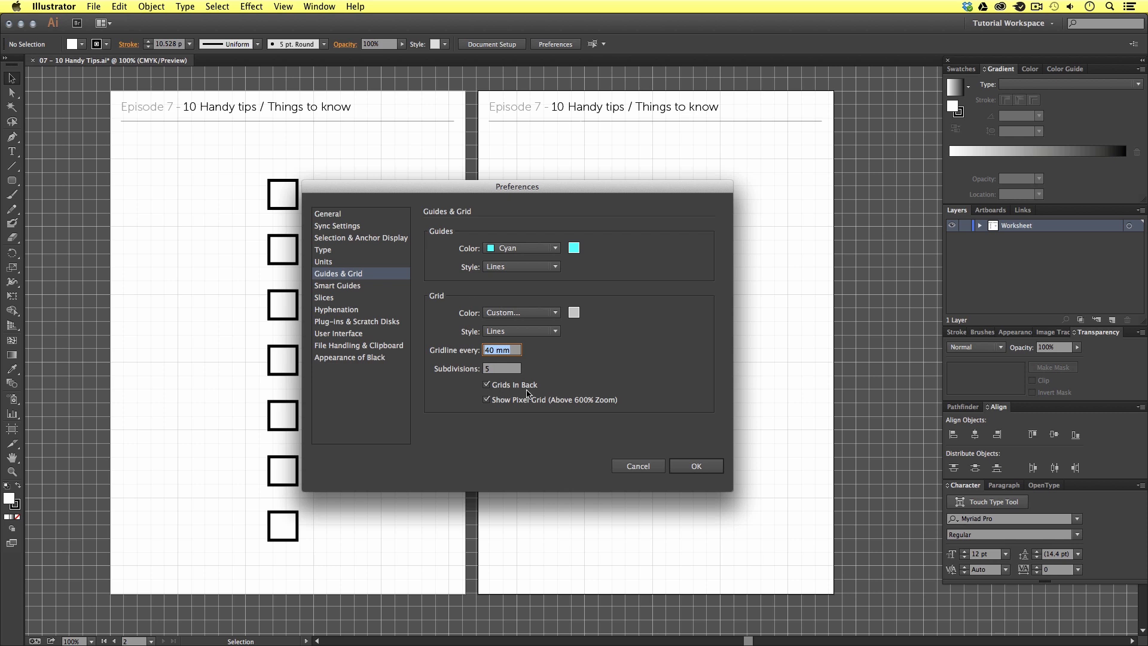
mouse_move(519, 413)
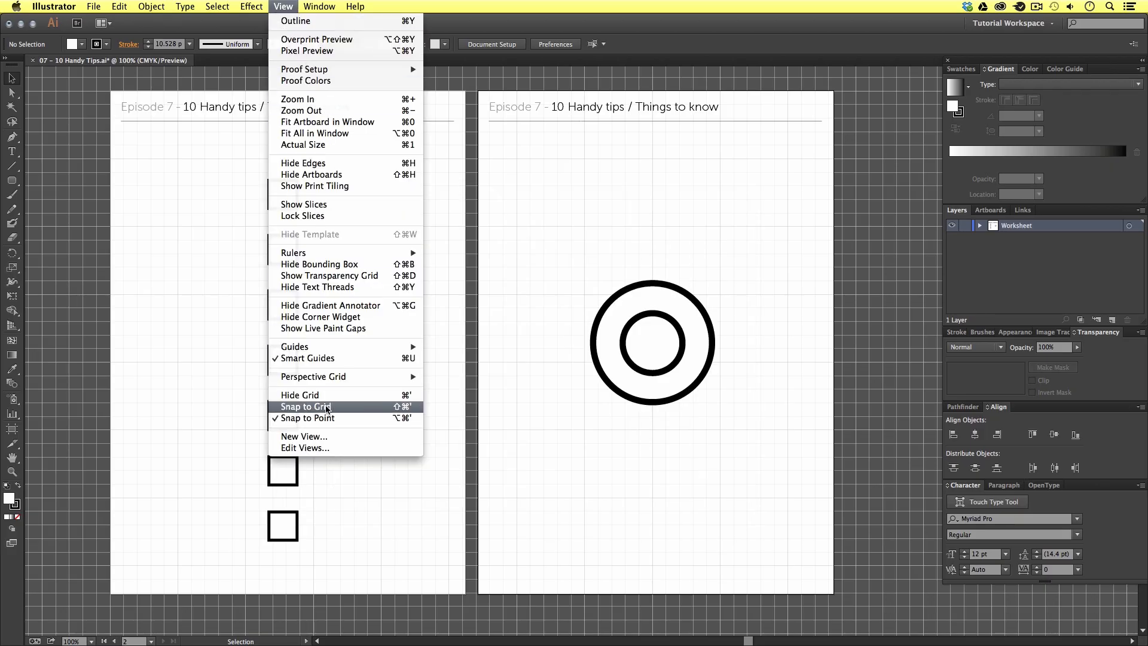
Step: Enable Snap to Grid and drag the top square so it lands on the gridlines
left_click(306, 407)
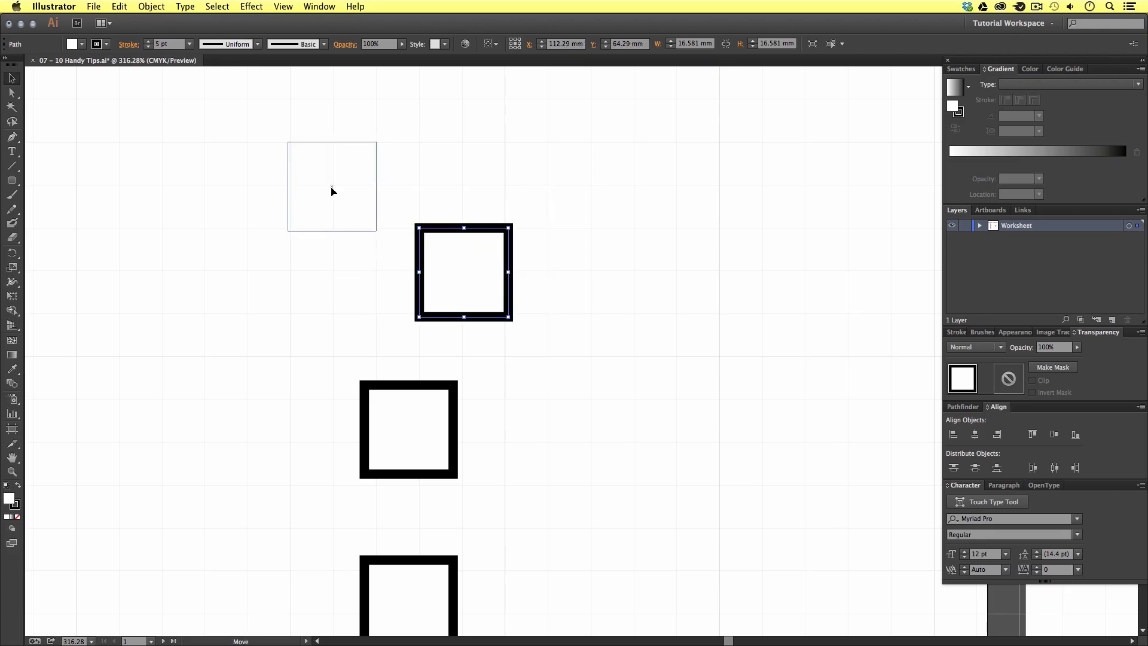
left_click_drag(463, 272, 378, 272)
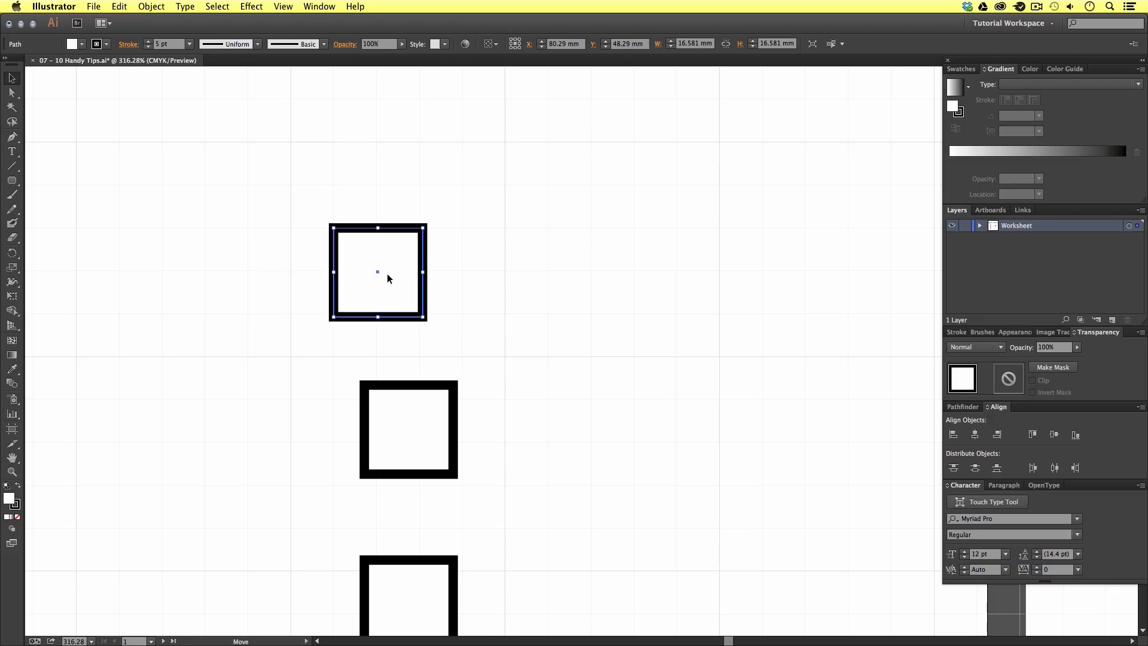
left_click_drag(378, 271, 463, 230)
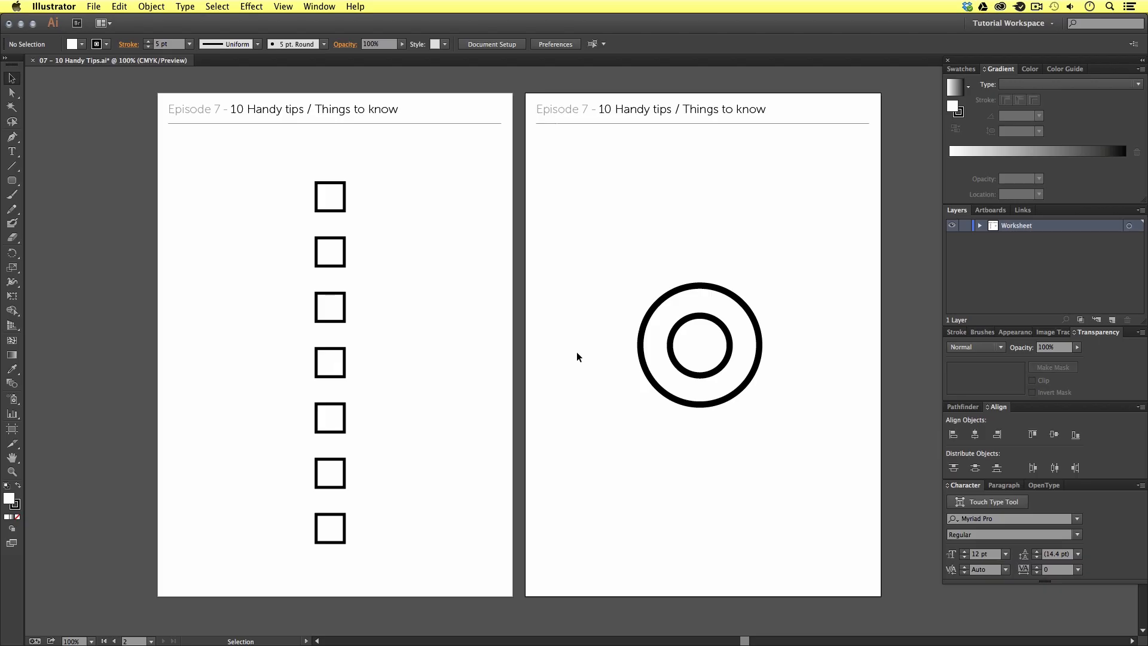
mouse_move(575, 387)
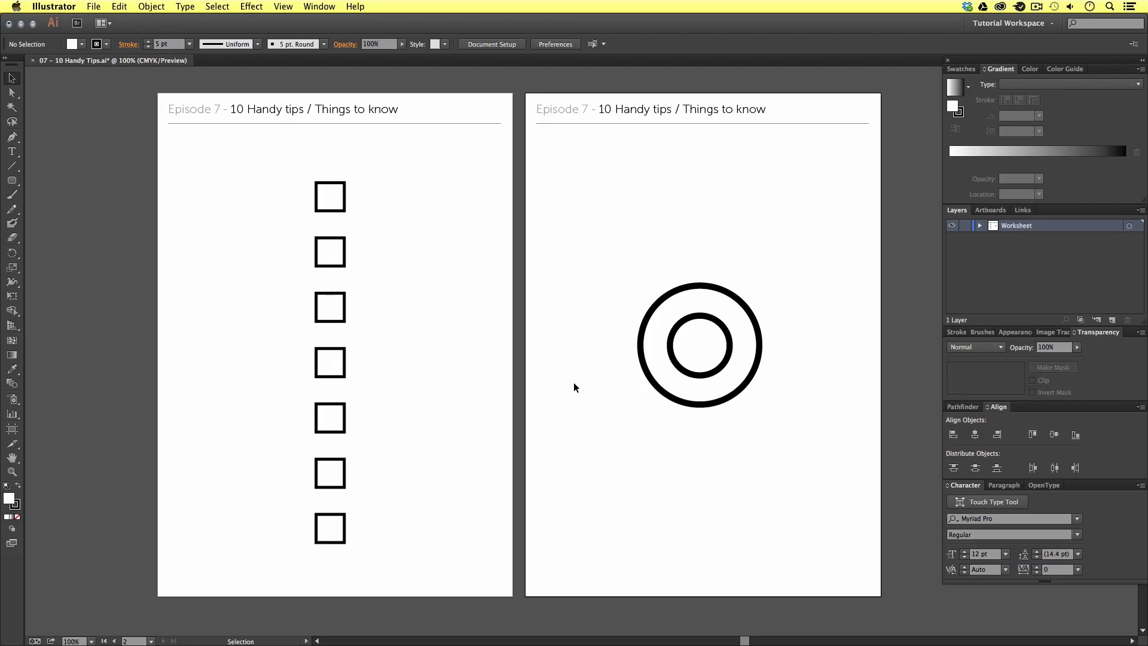
mouse_move(582, 382)
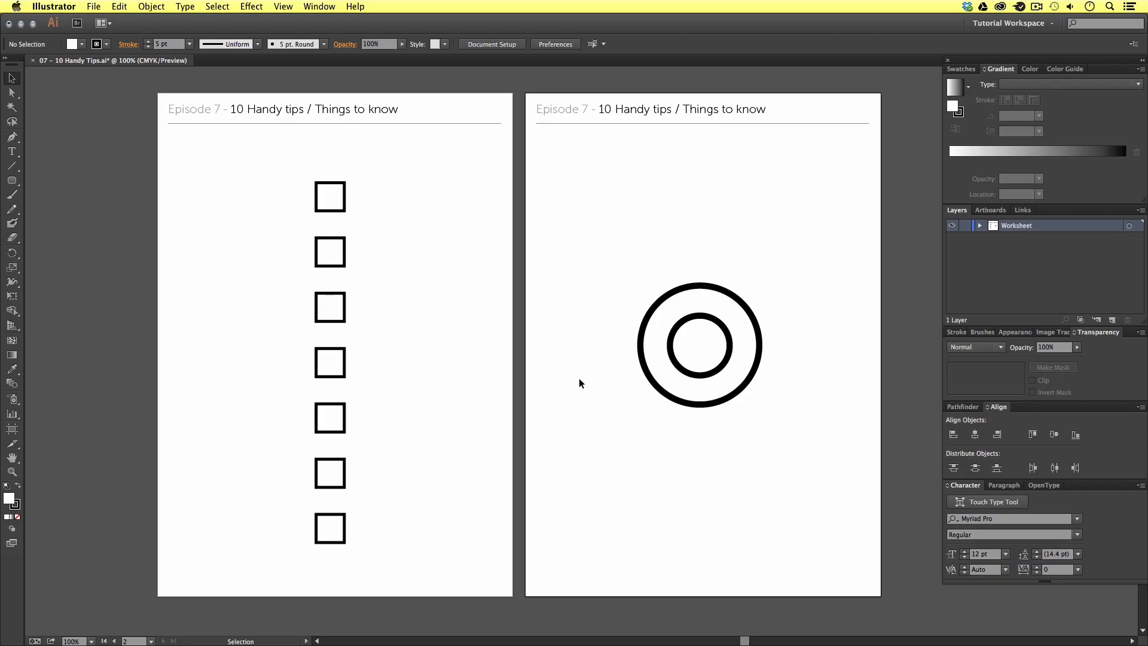